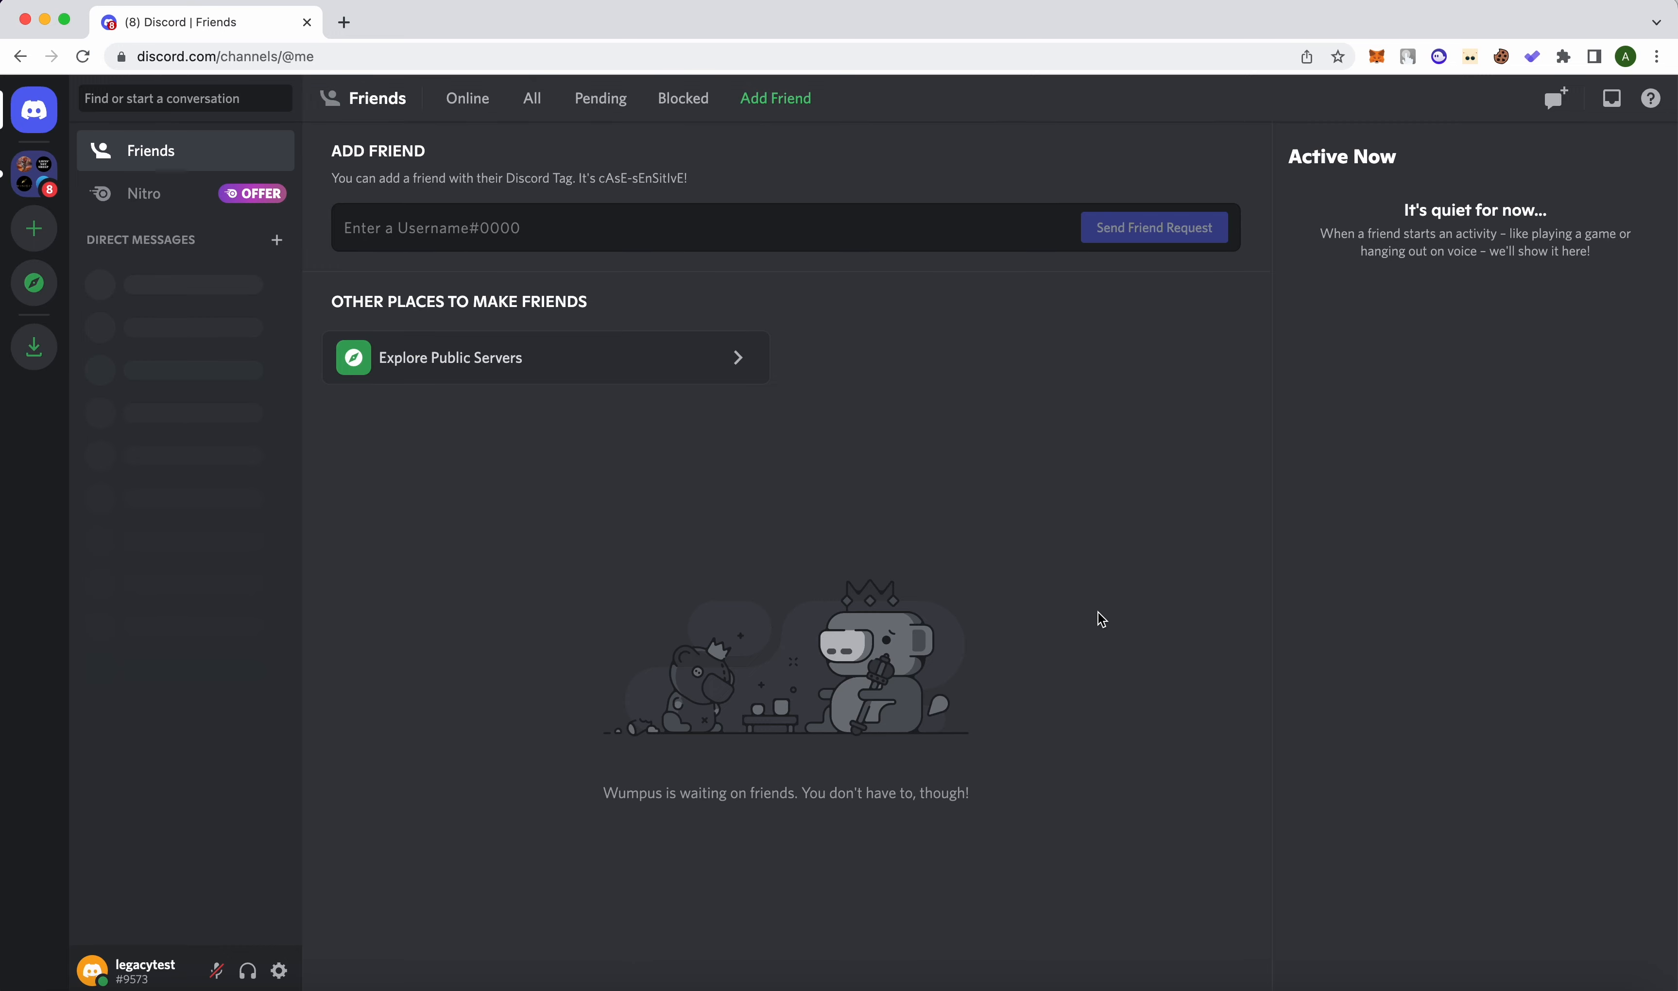
pyautogui.moveTo(33, 228)
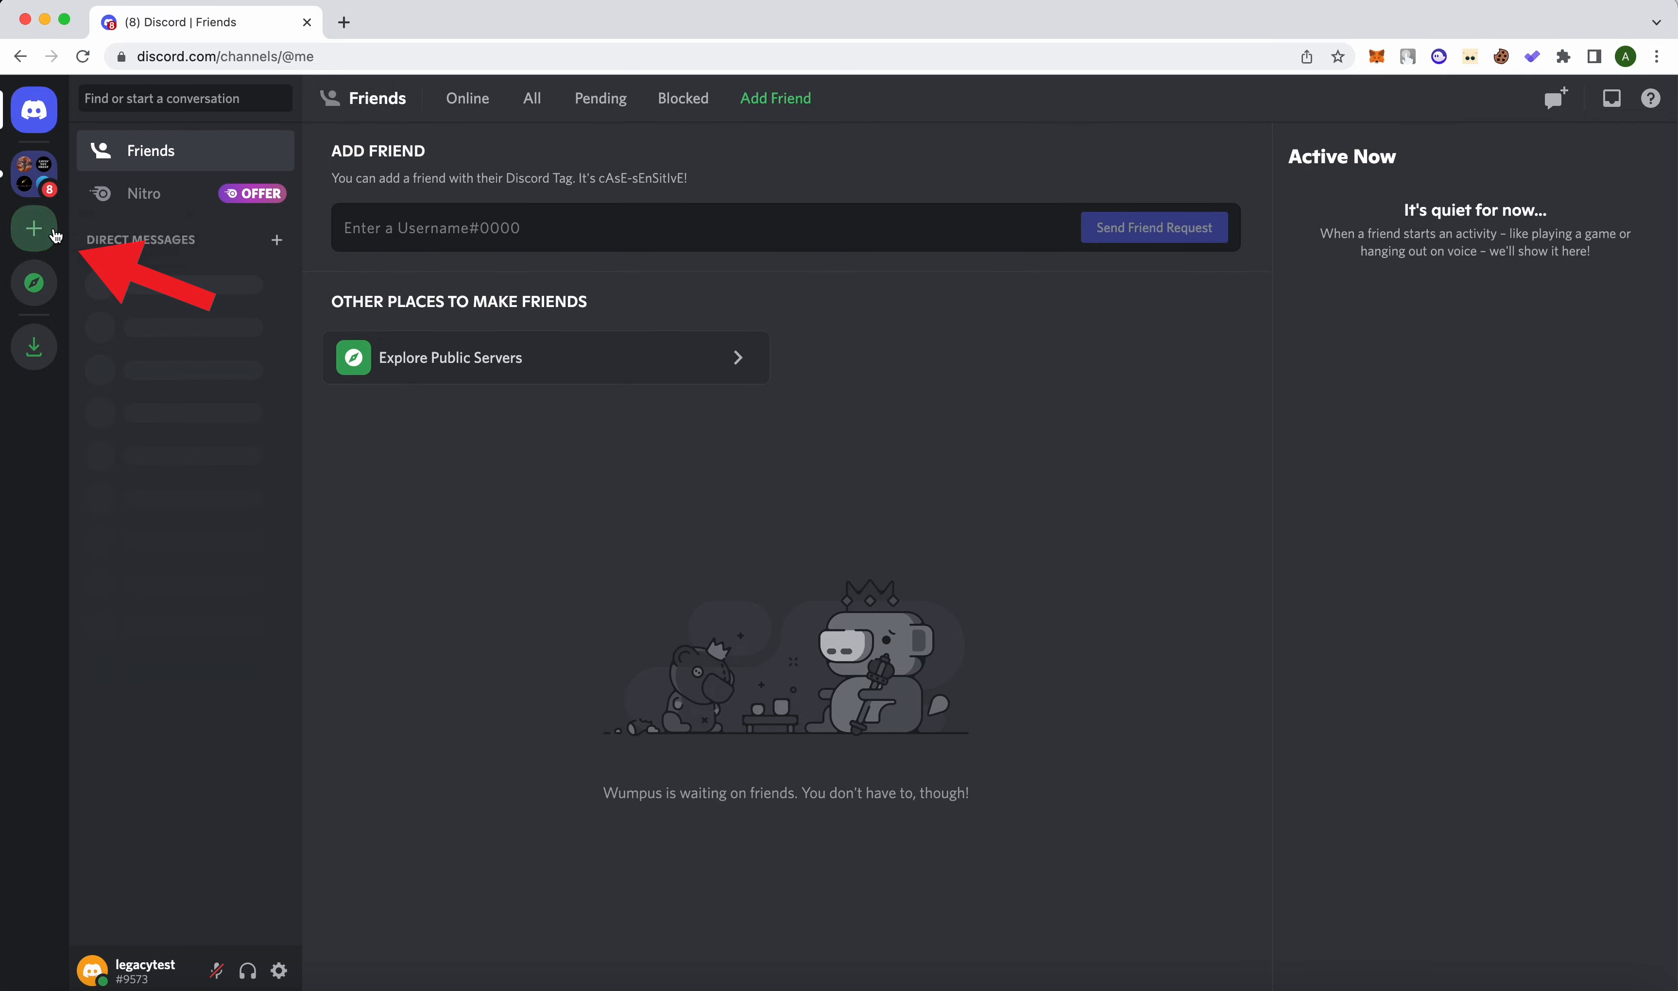
pyautogui.click(33, 229)
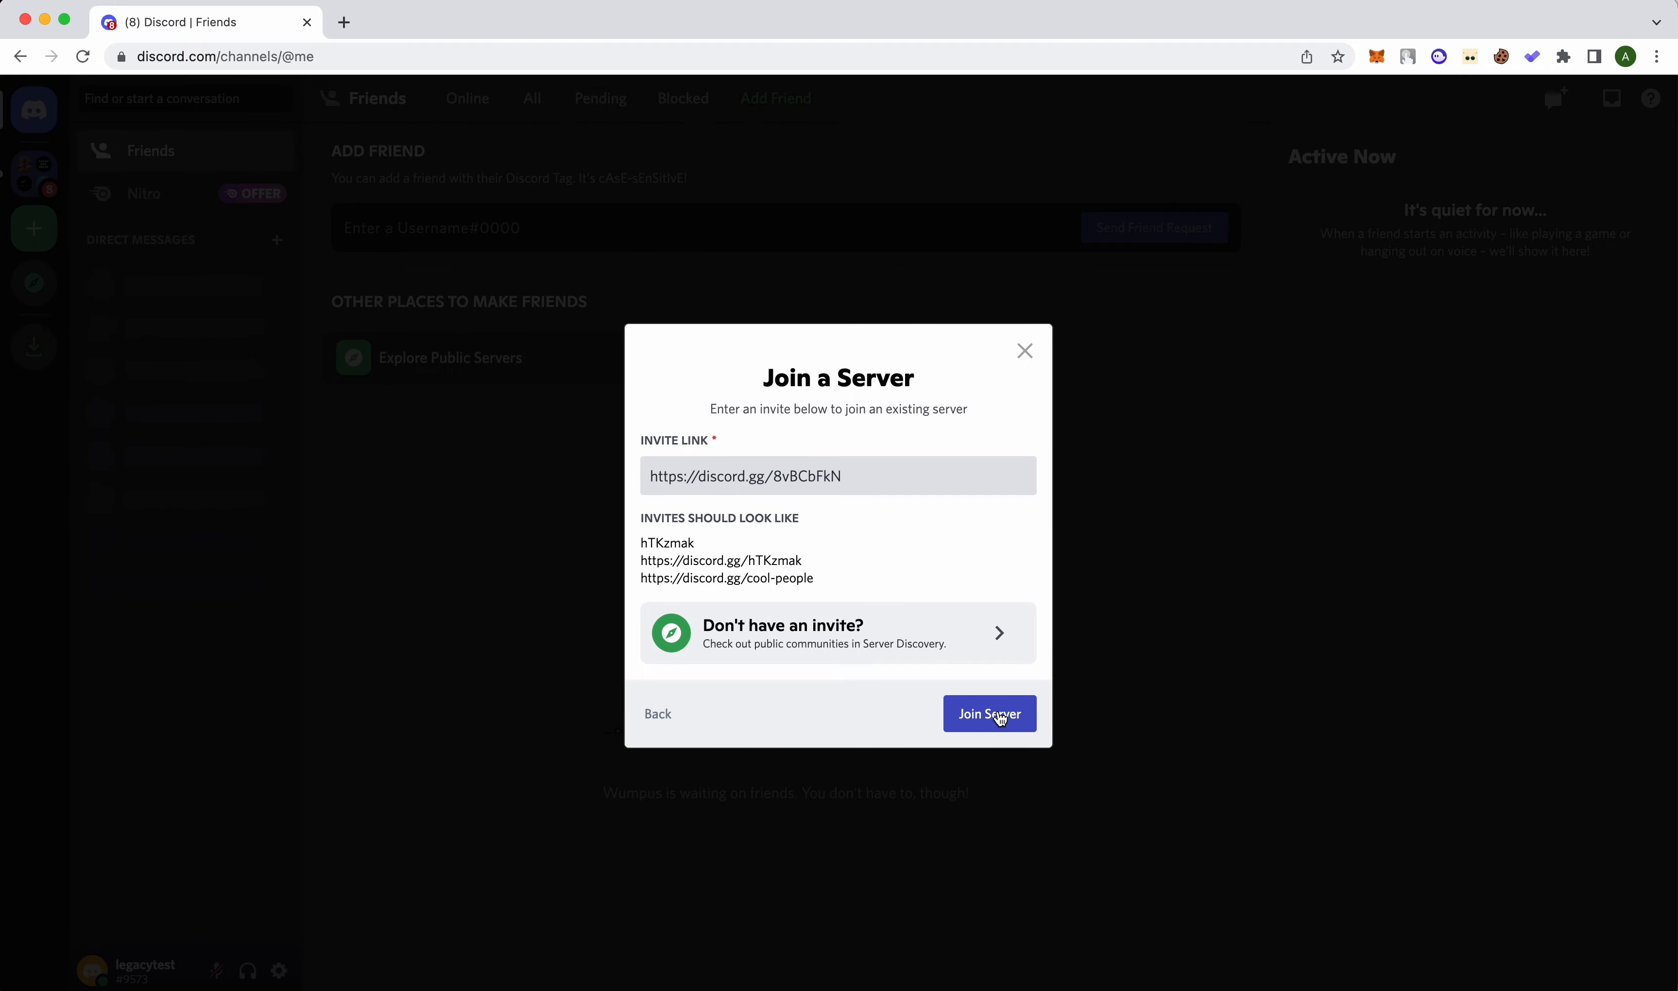
# - Join TEAM LEGACY IBUUMERANG via the invite, agree to its rules and submit to reach request-roles
pyautogui.click(989, 715)
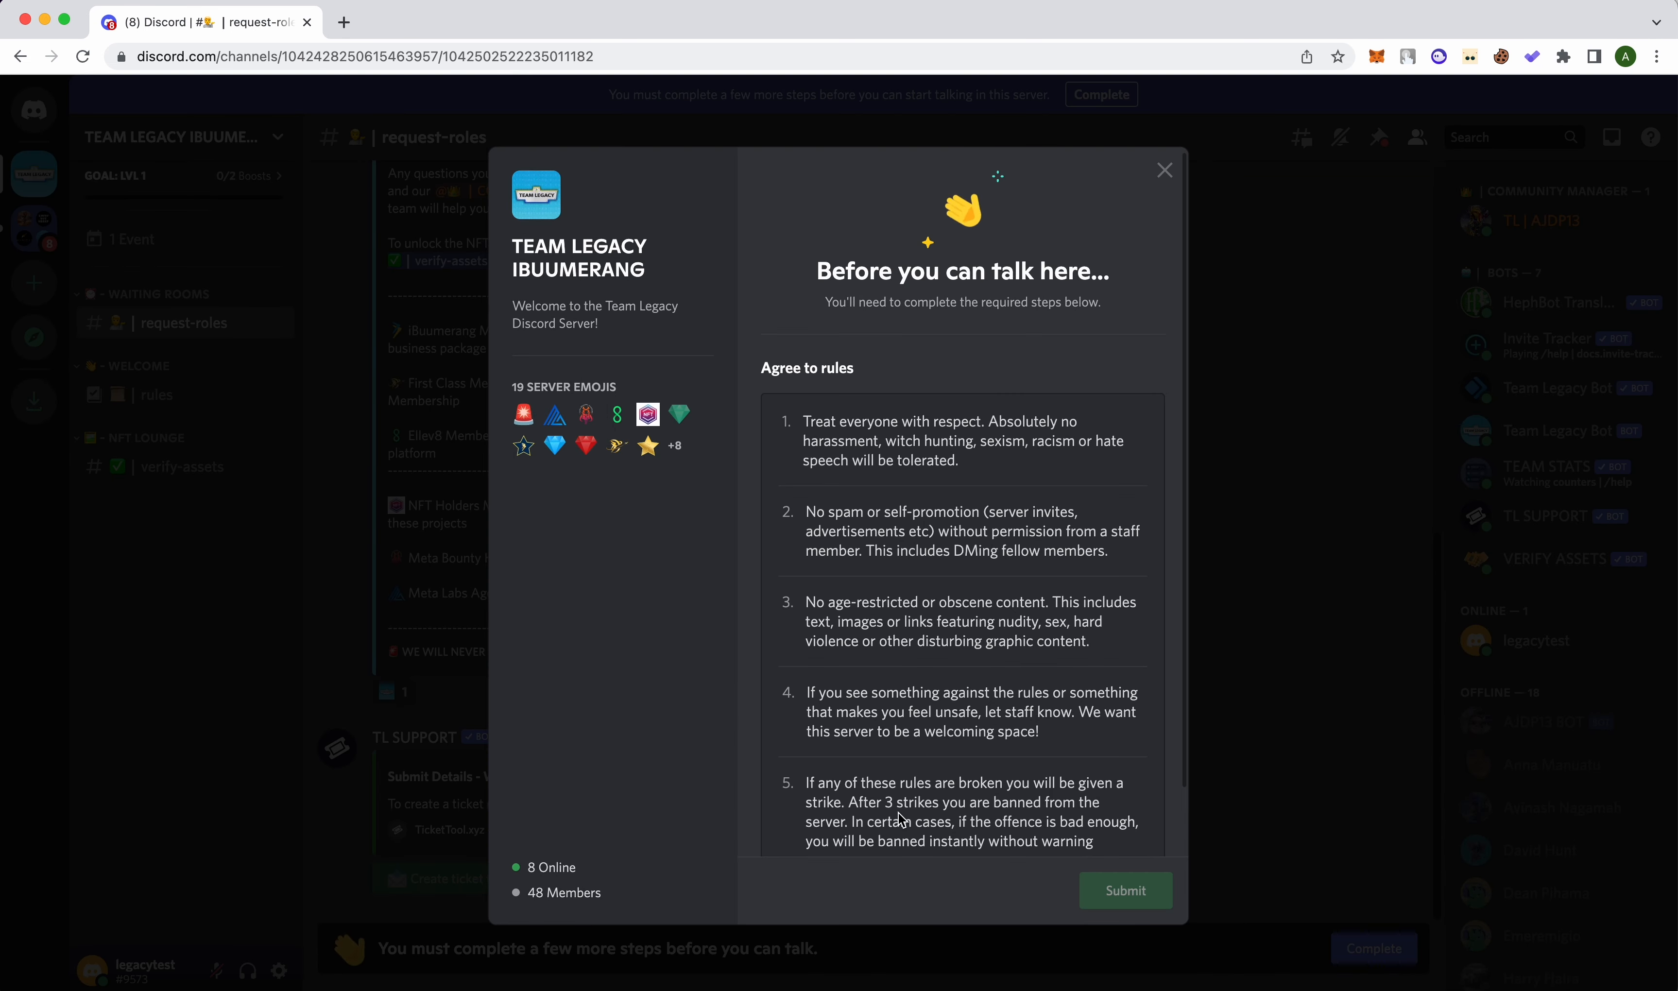
pyautogui.click(770, 827)
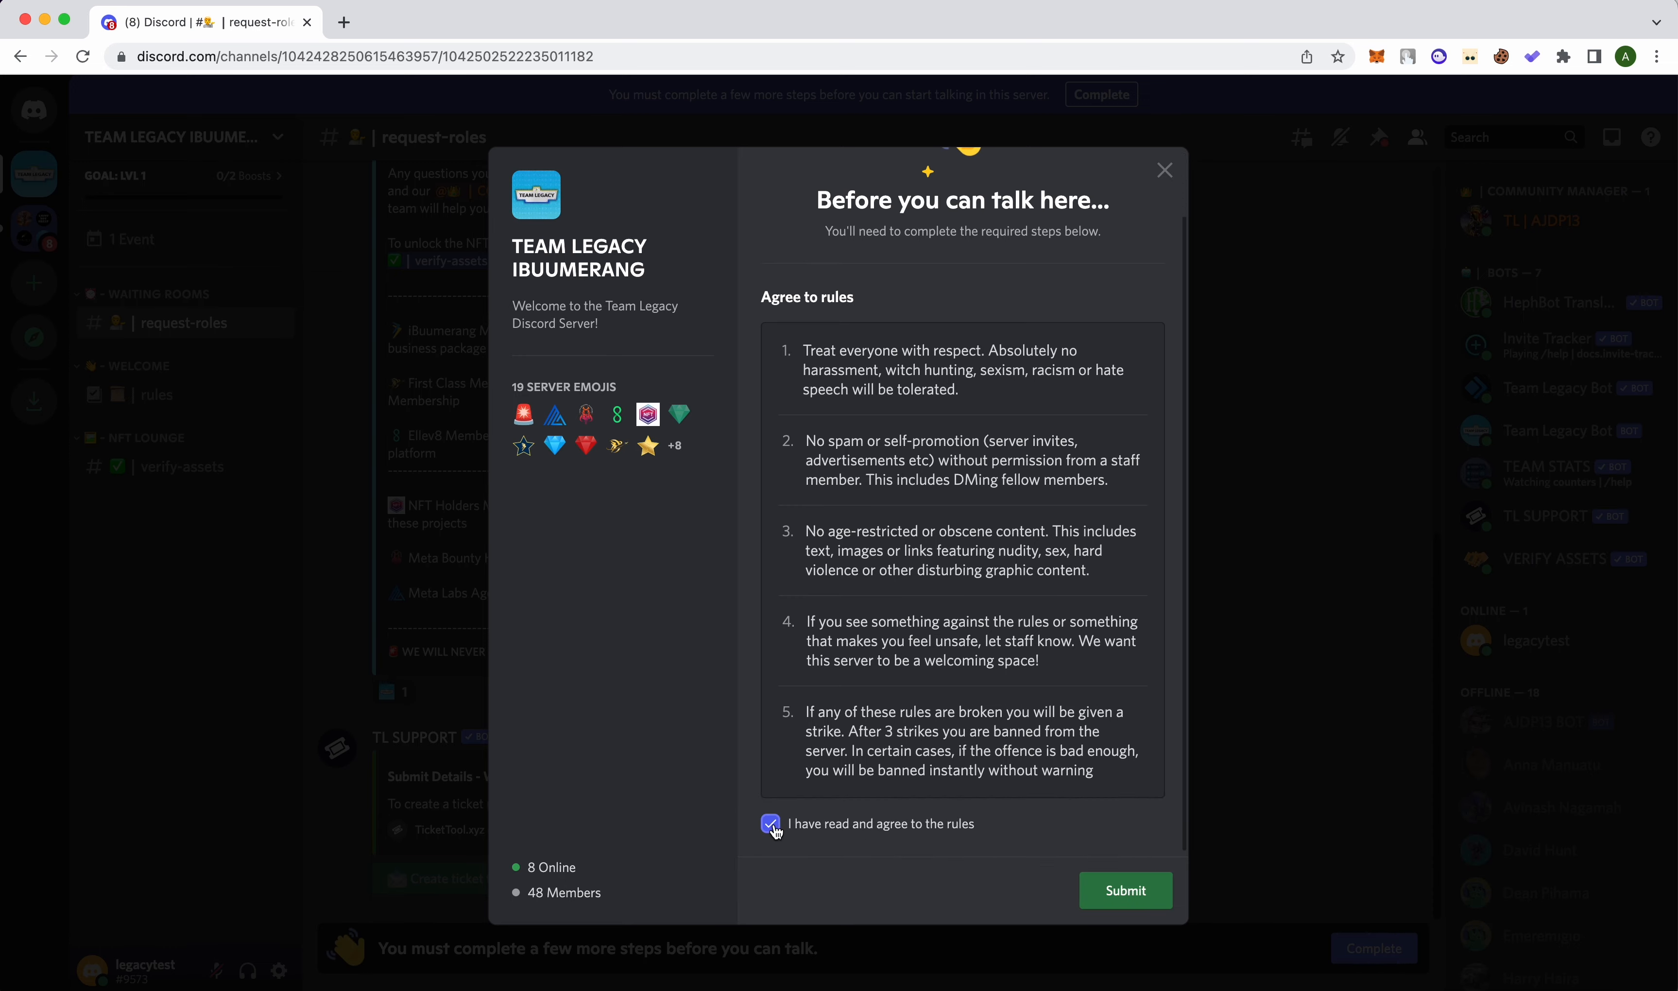
pyautogui.click(1125, 889)
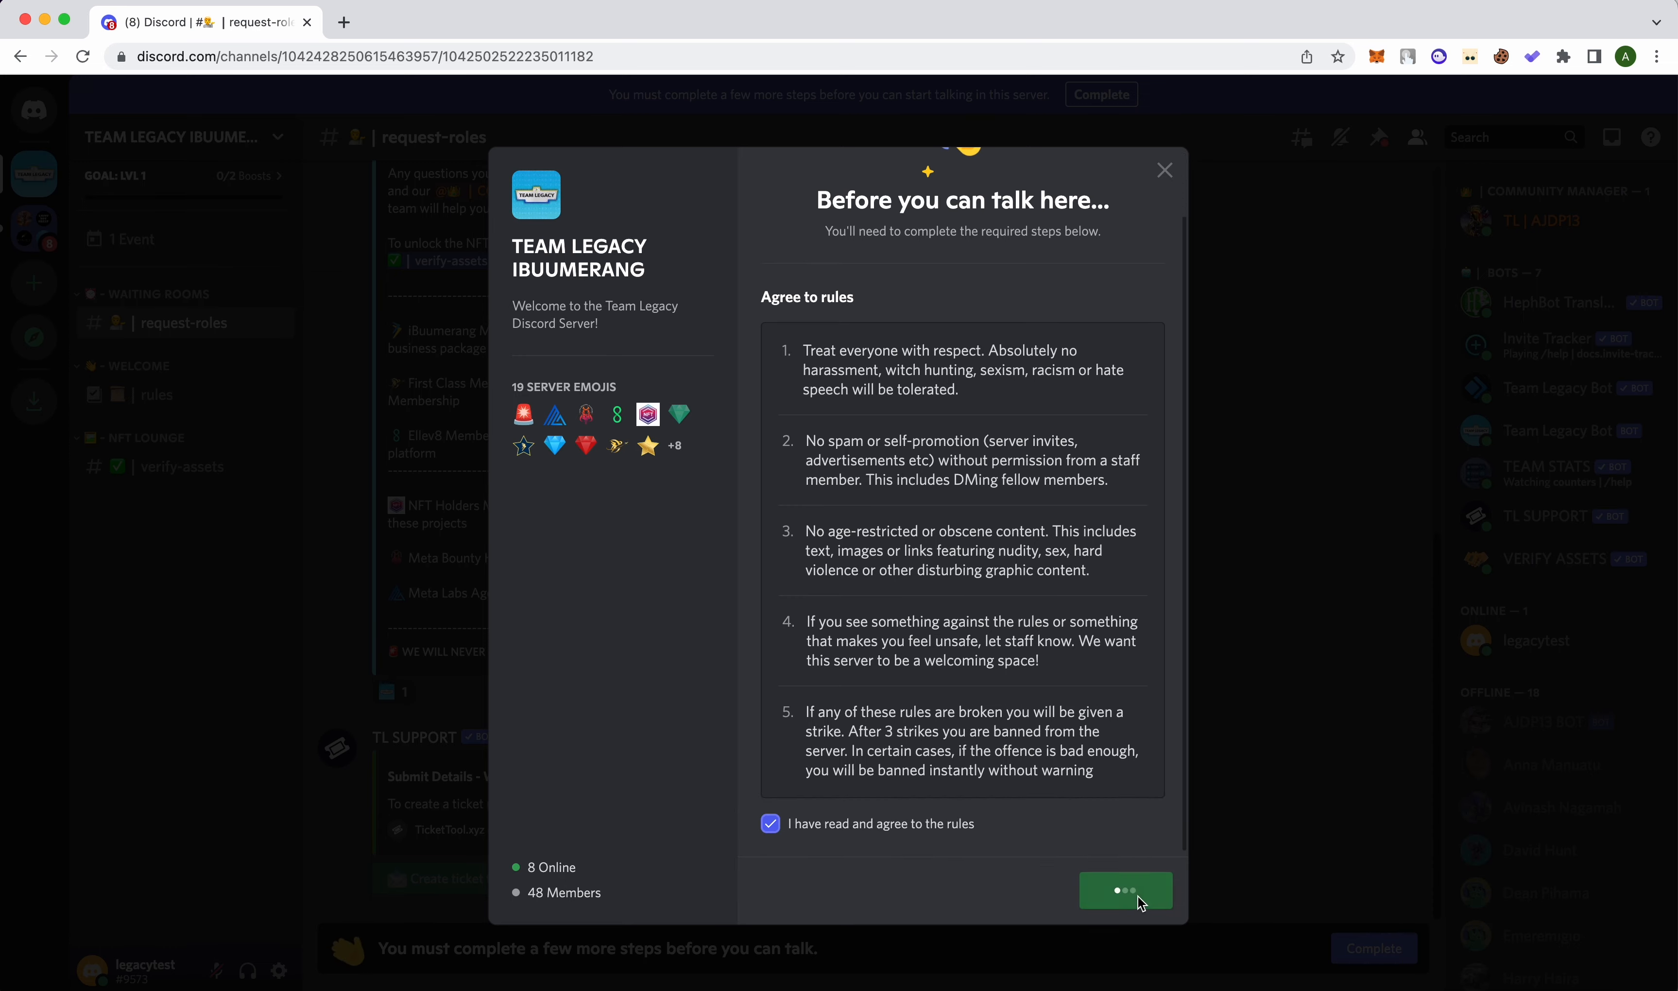
pyautogui.click(1125, 890)
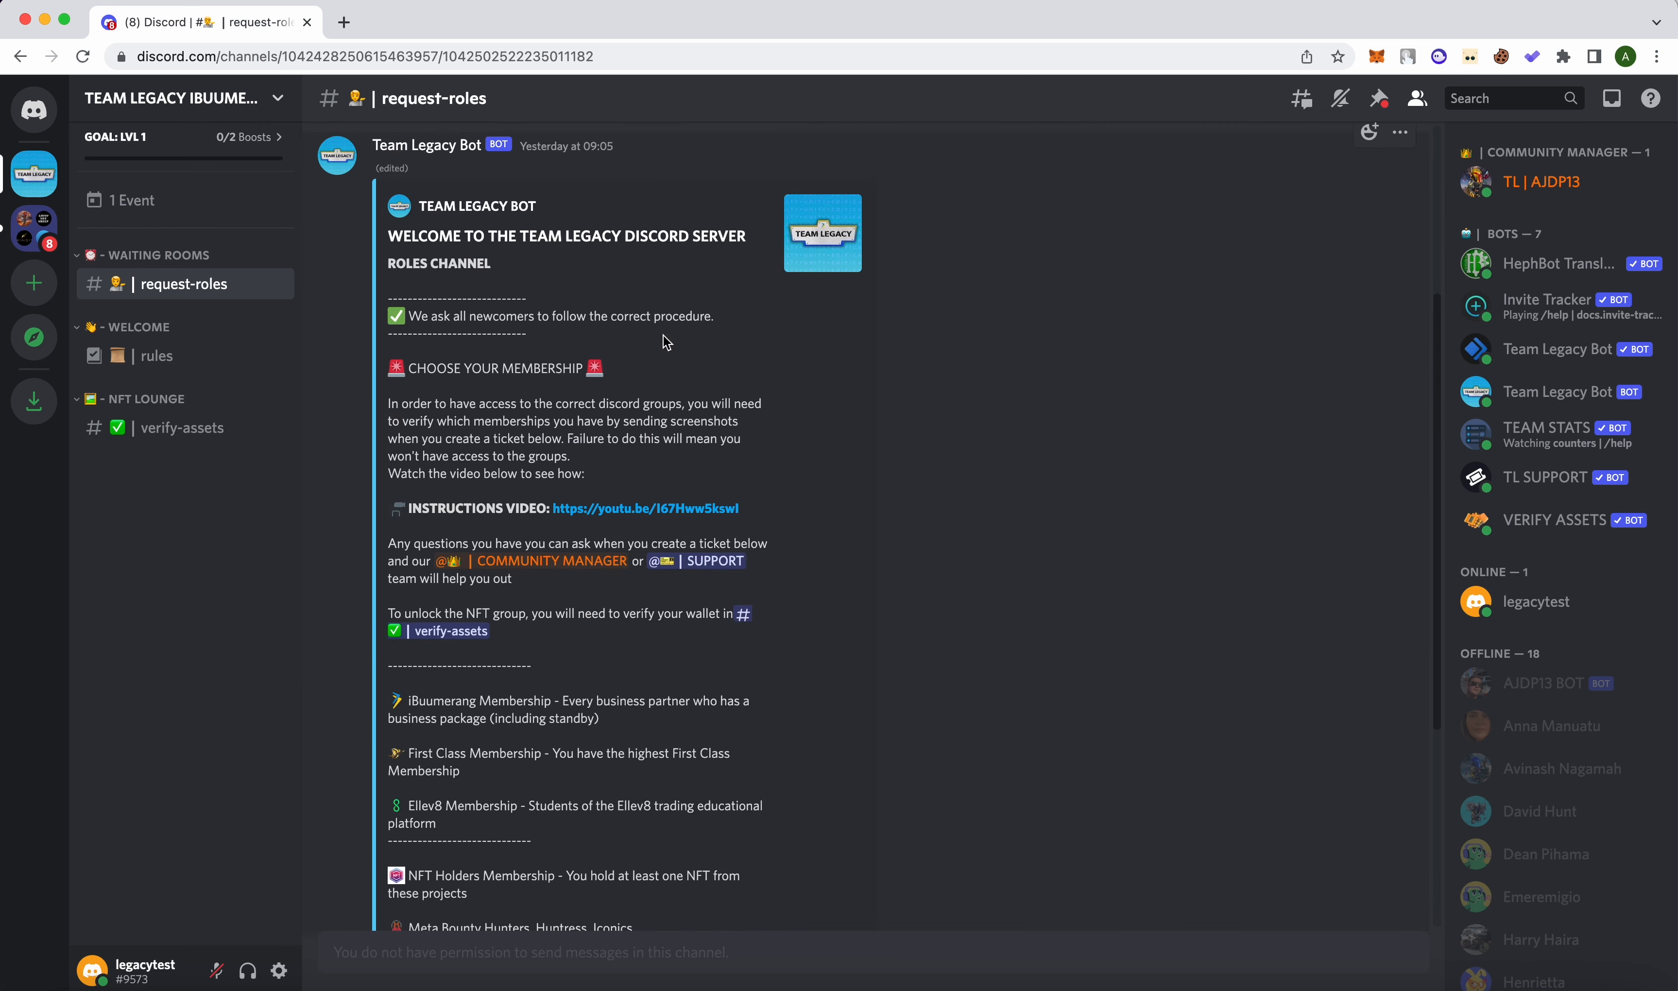
pyautogui.moveTo(667, 342)
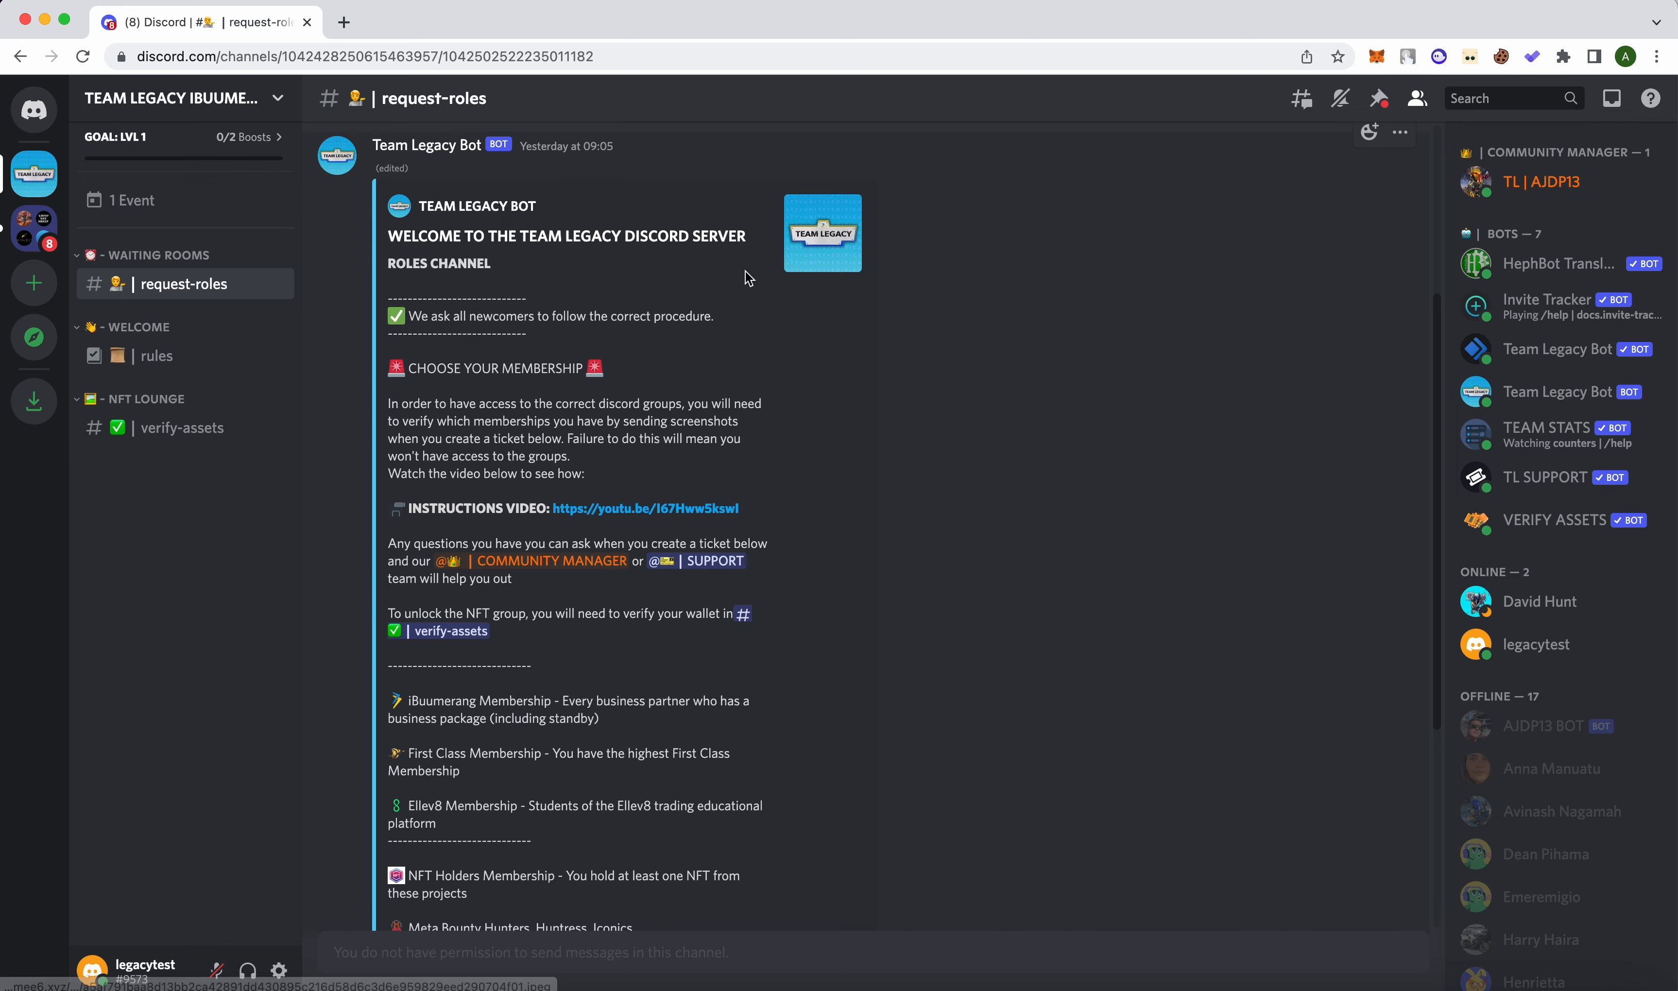
# - Scroll the request-roles welcome message down to the membership types list
pyautogui.scroll(-3)
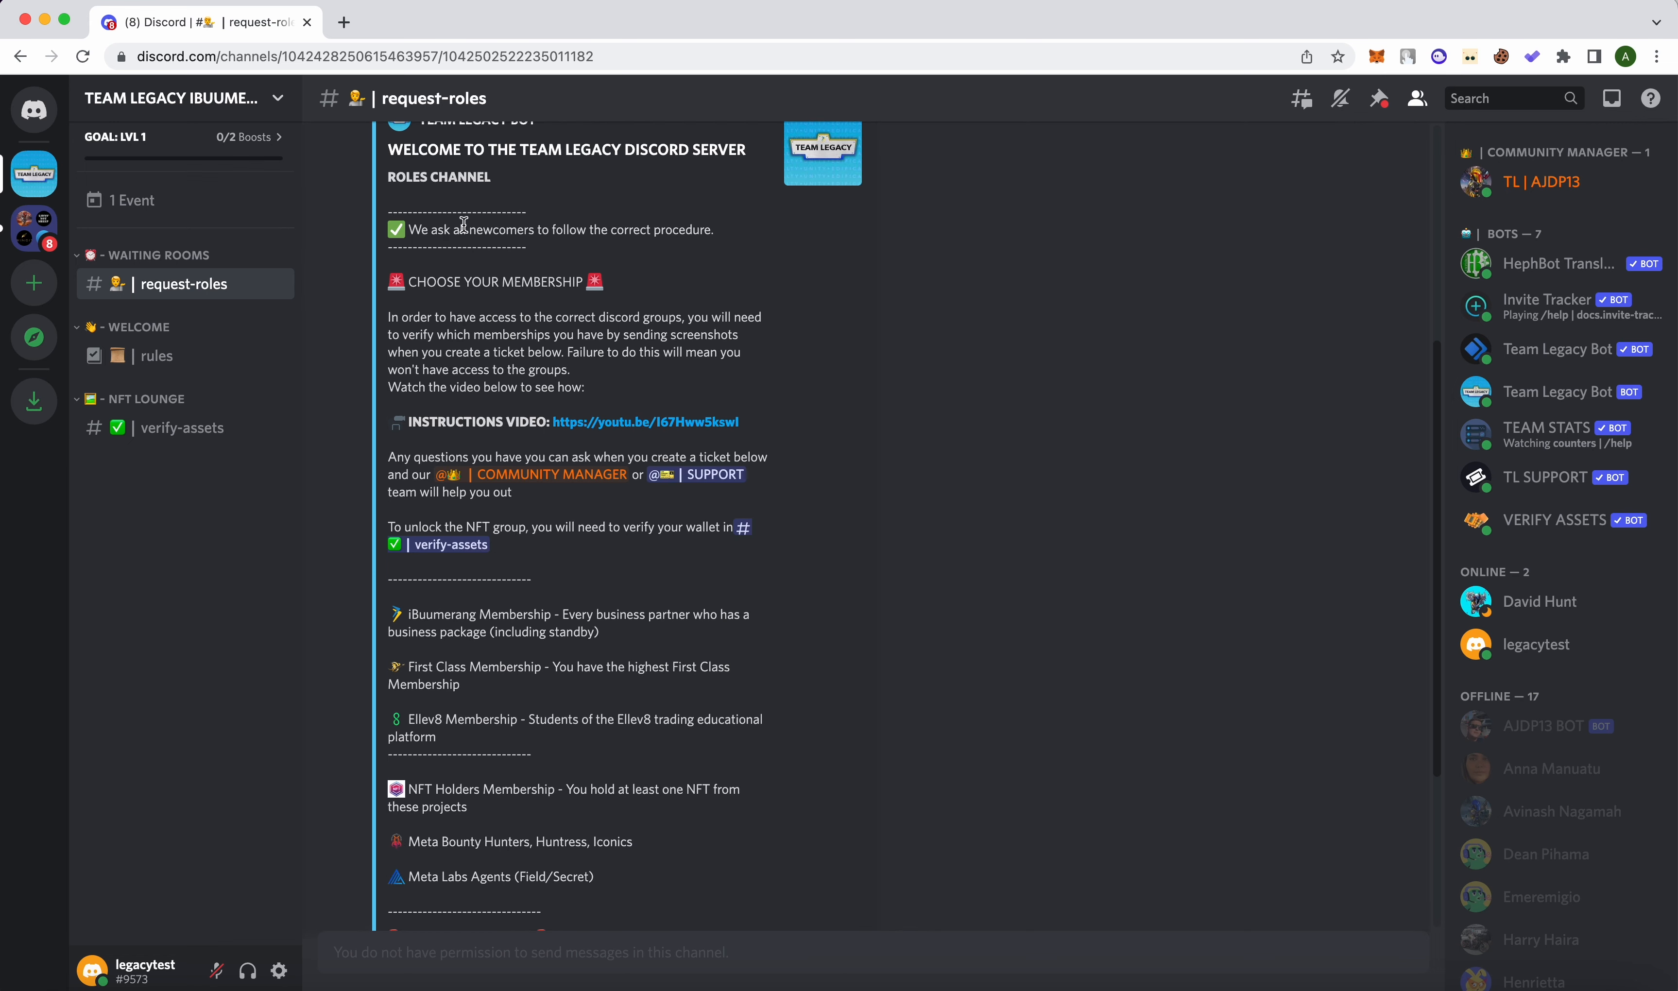
pyautogui.moveTo(494, 312)
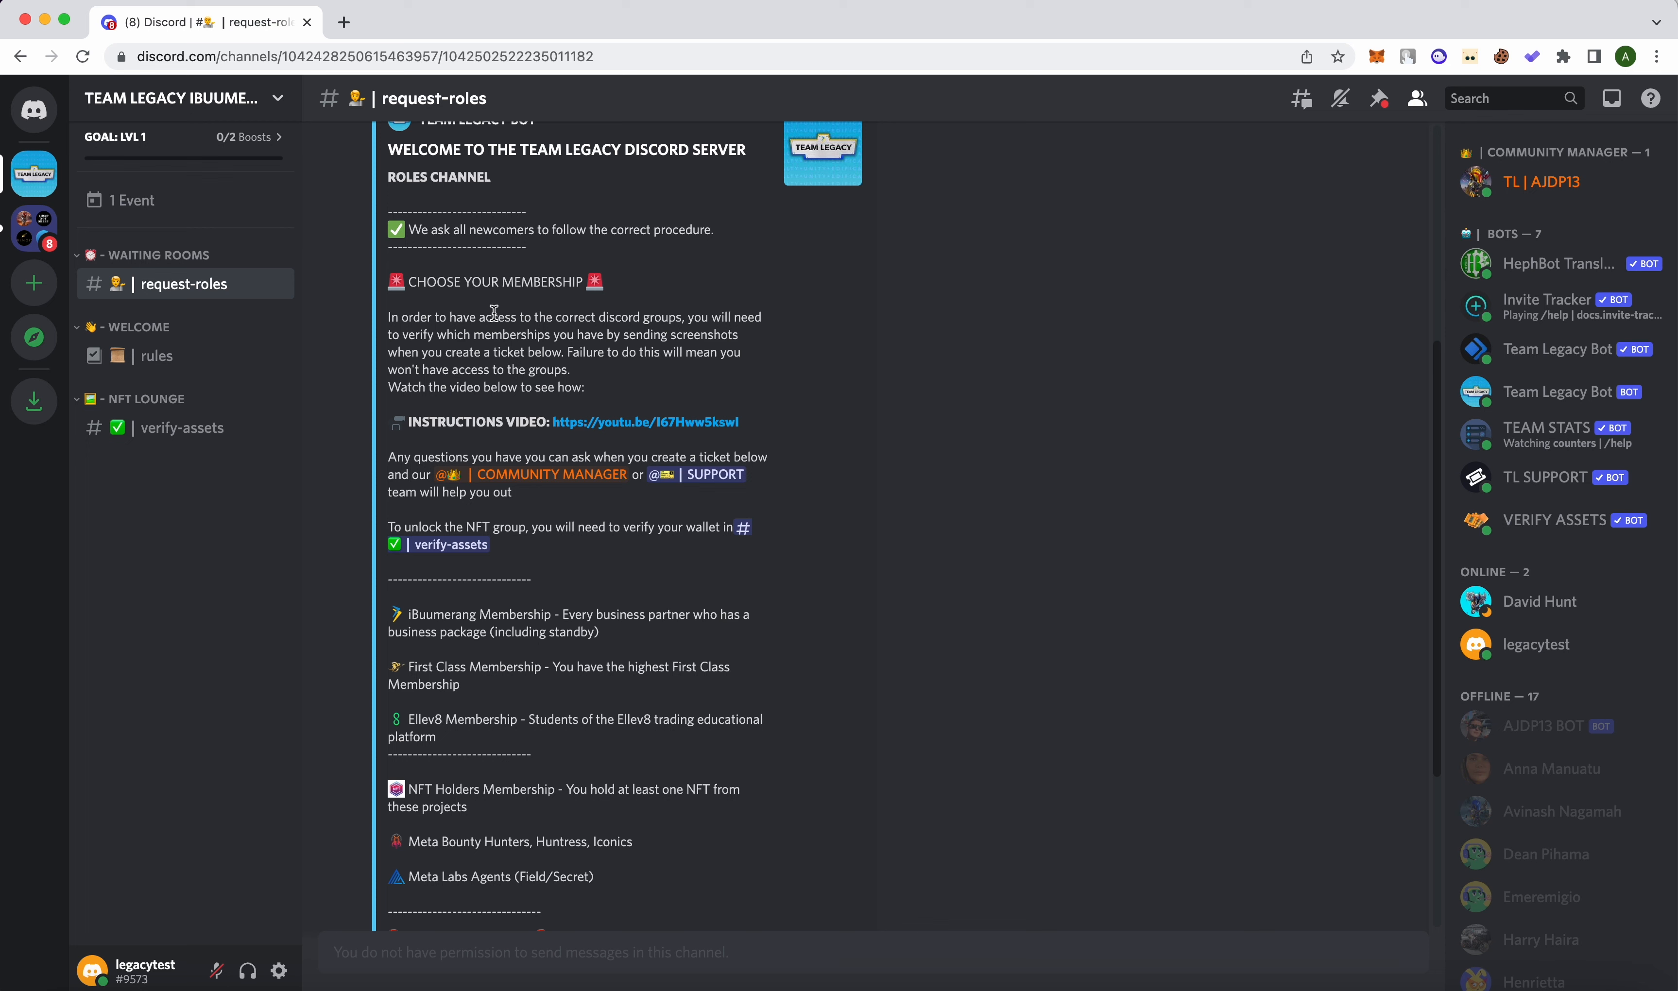
pyautogui.moveTo(728, 382)
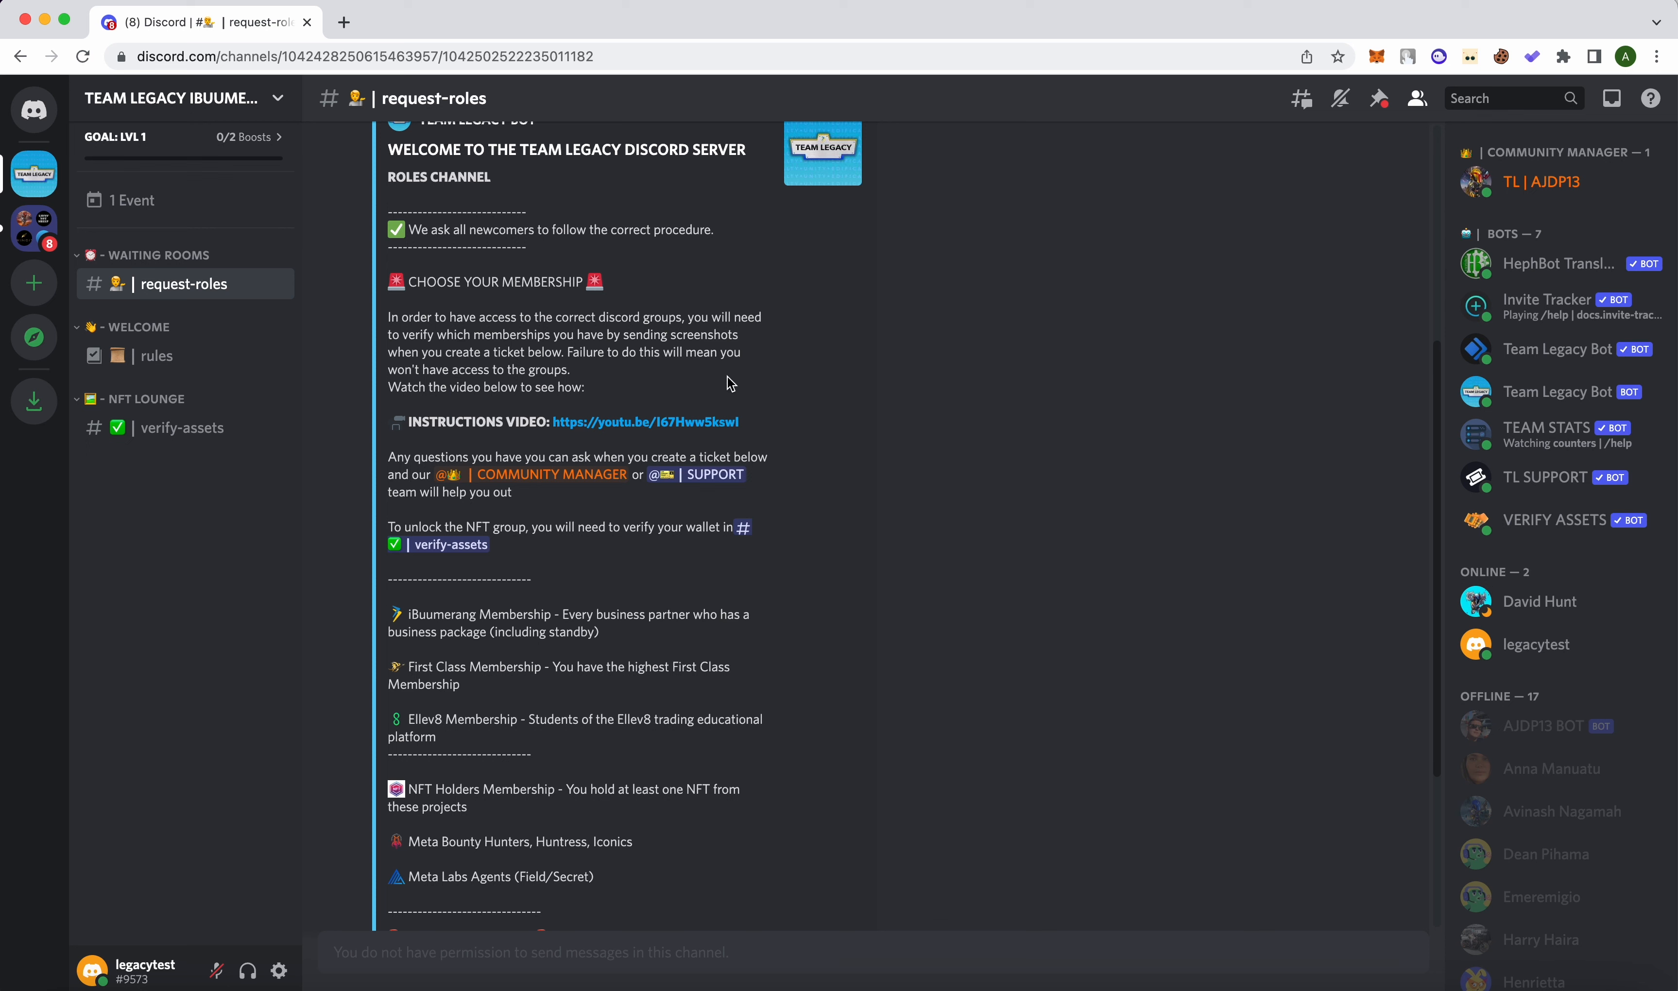
pyautogui.moveTo(615, 436)
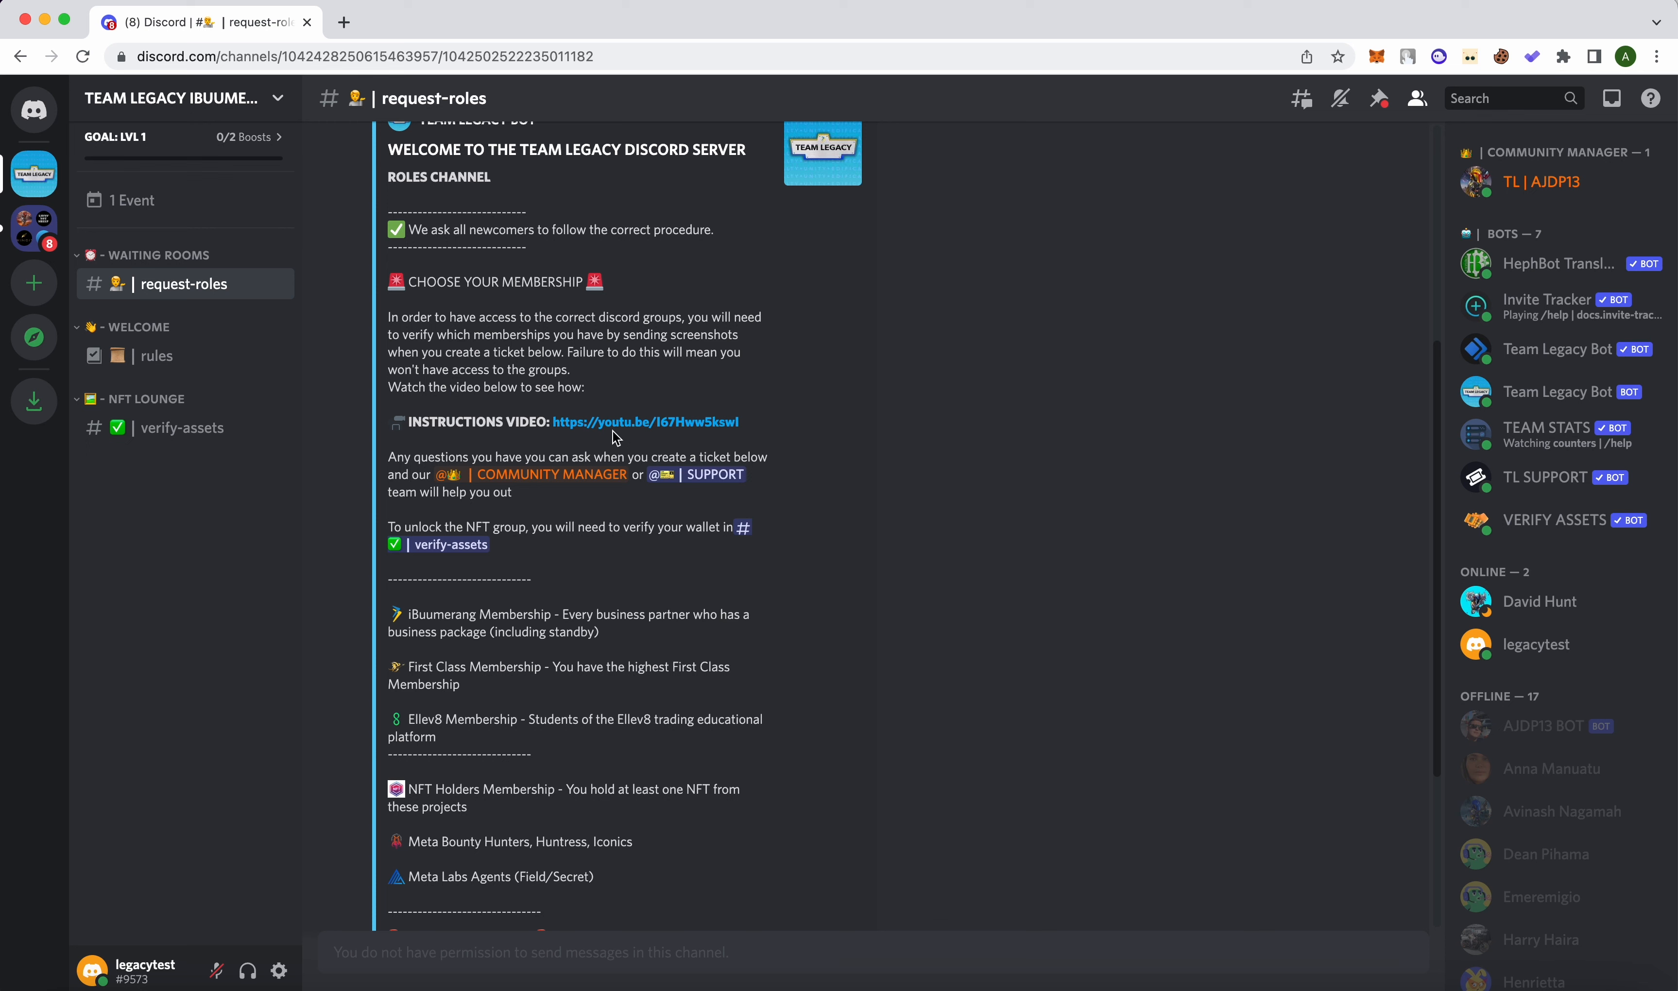
pyautogui.moveTo(746, 570)
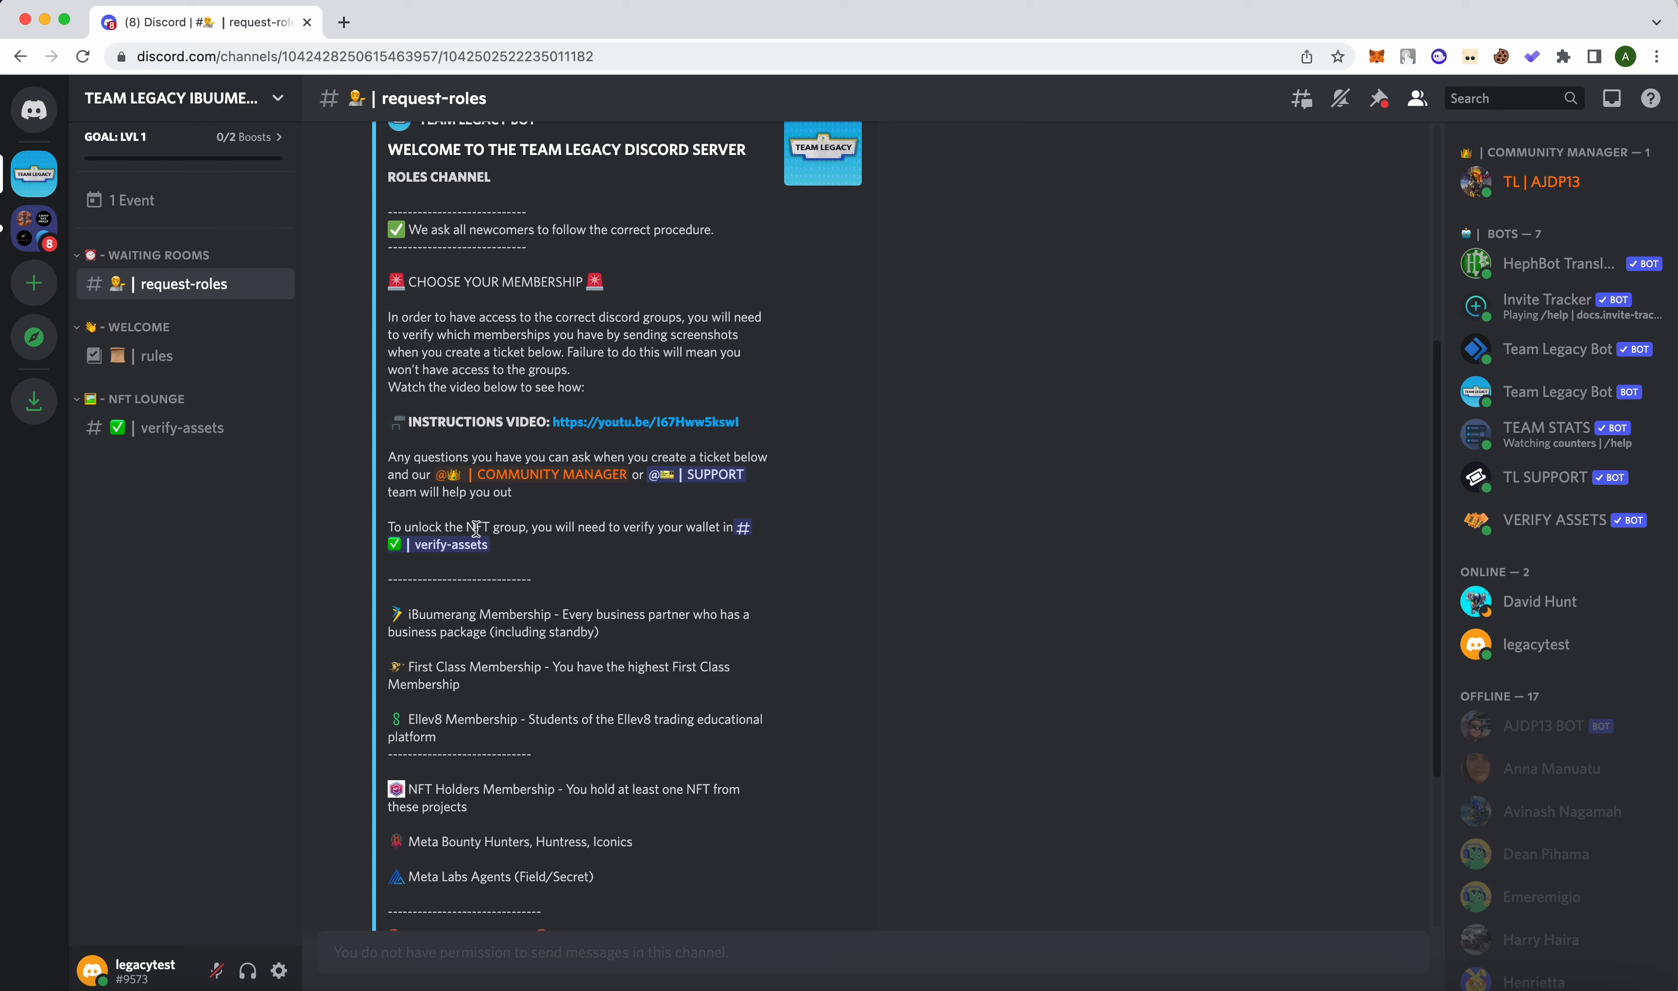
pyautogui.moveTo(472, 529)
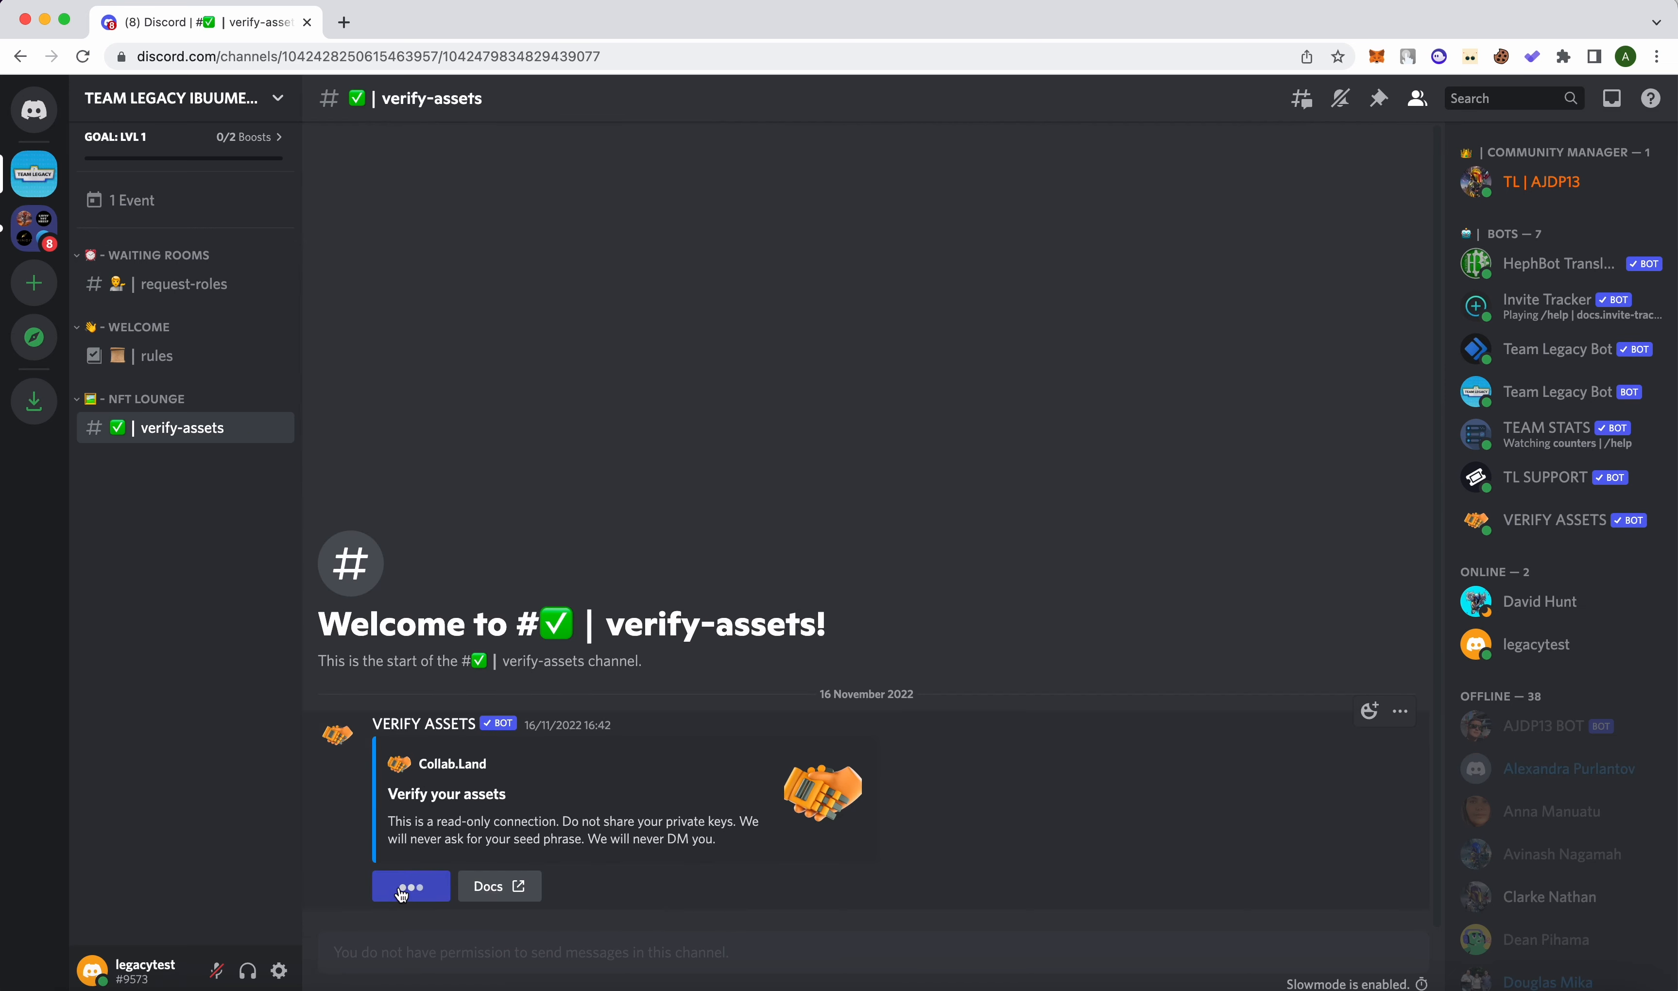
# - Verify wallet assets via Collab.Land, dismiss the roles notice, and create a ticket to submit details
pyautogui.click(410, 886)
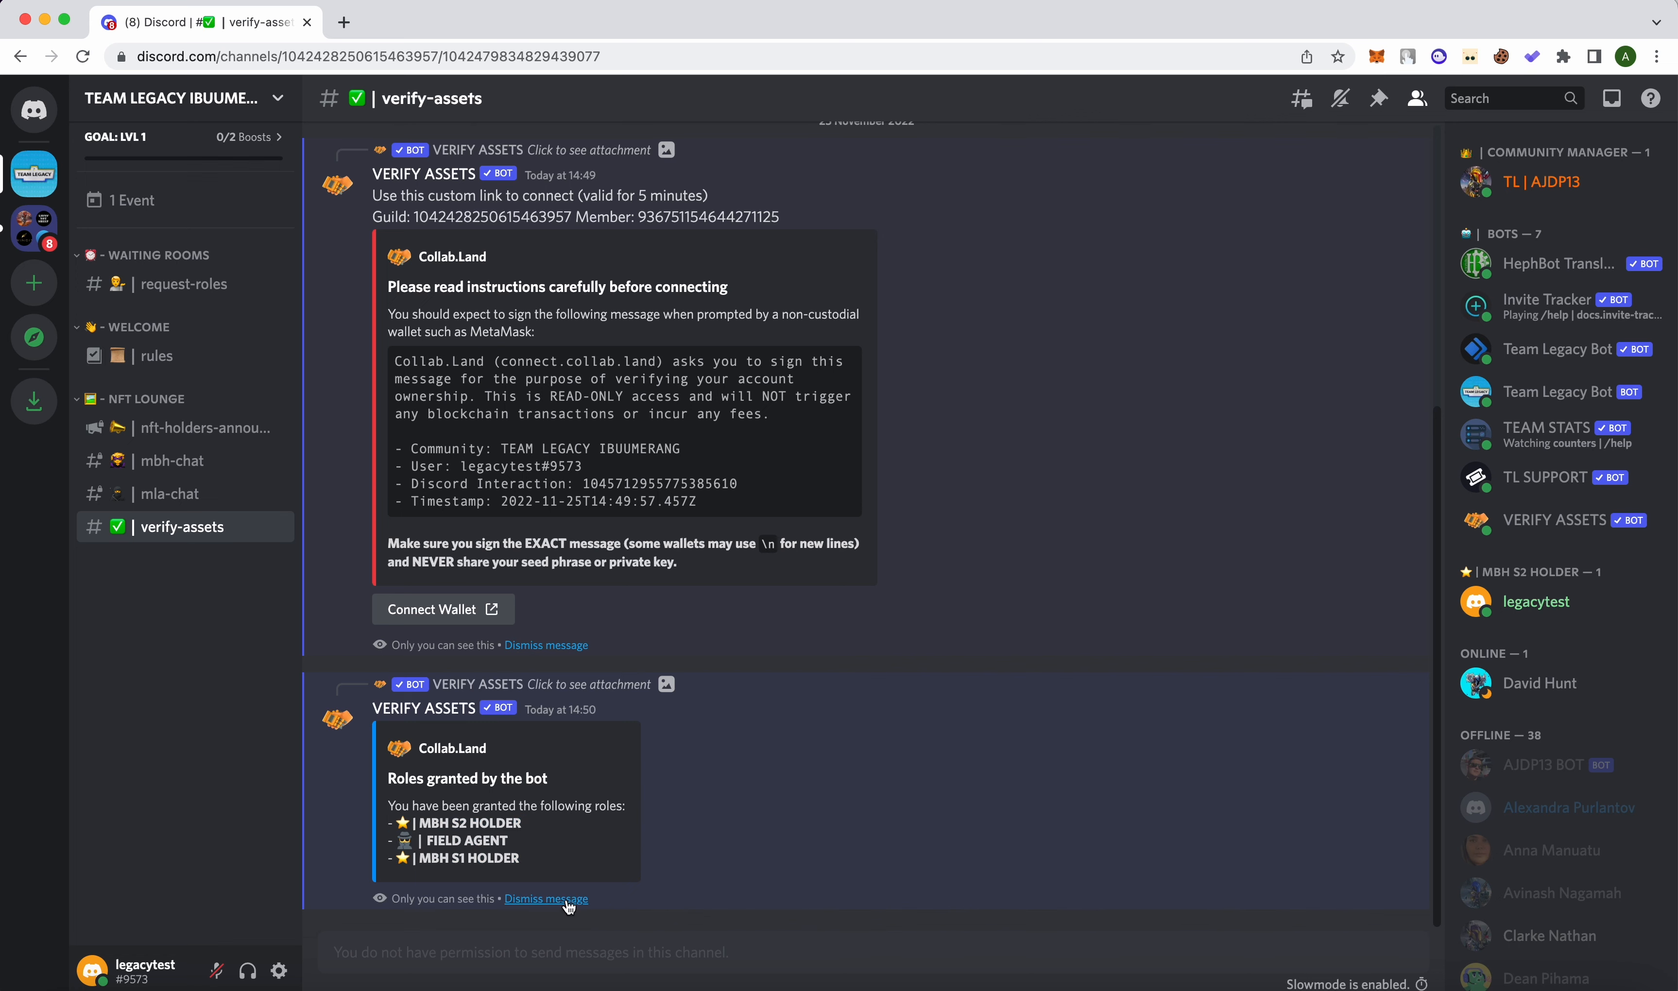
pyautogui.click(184, 284)
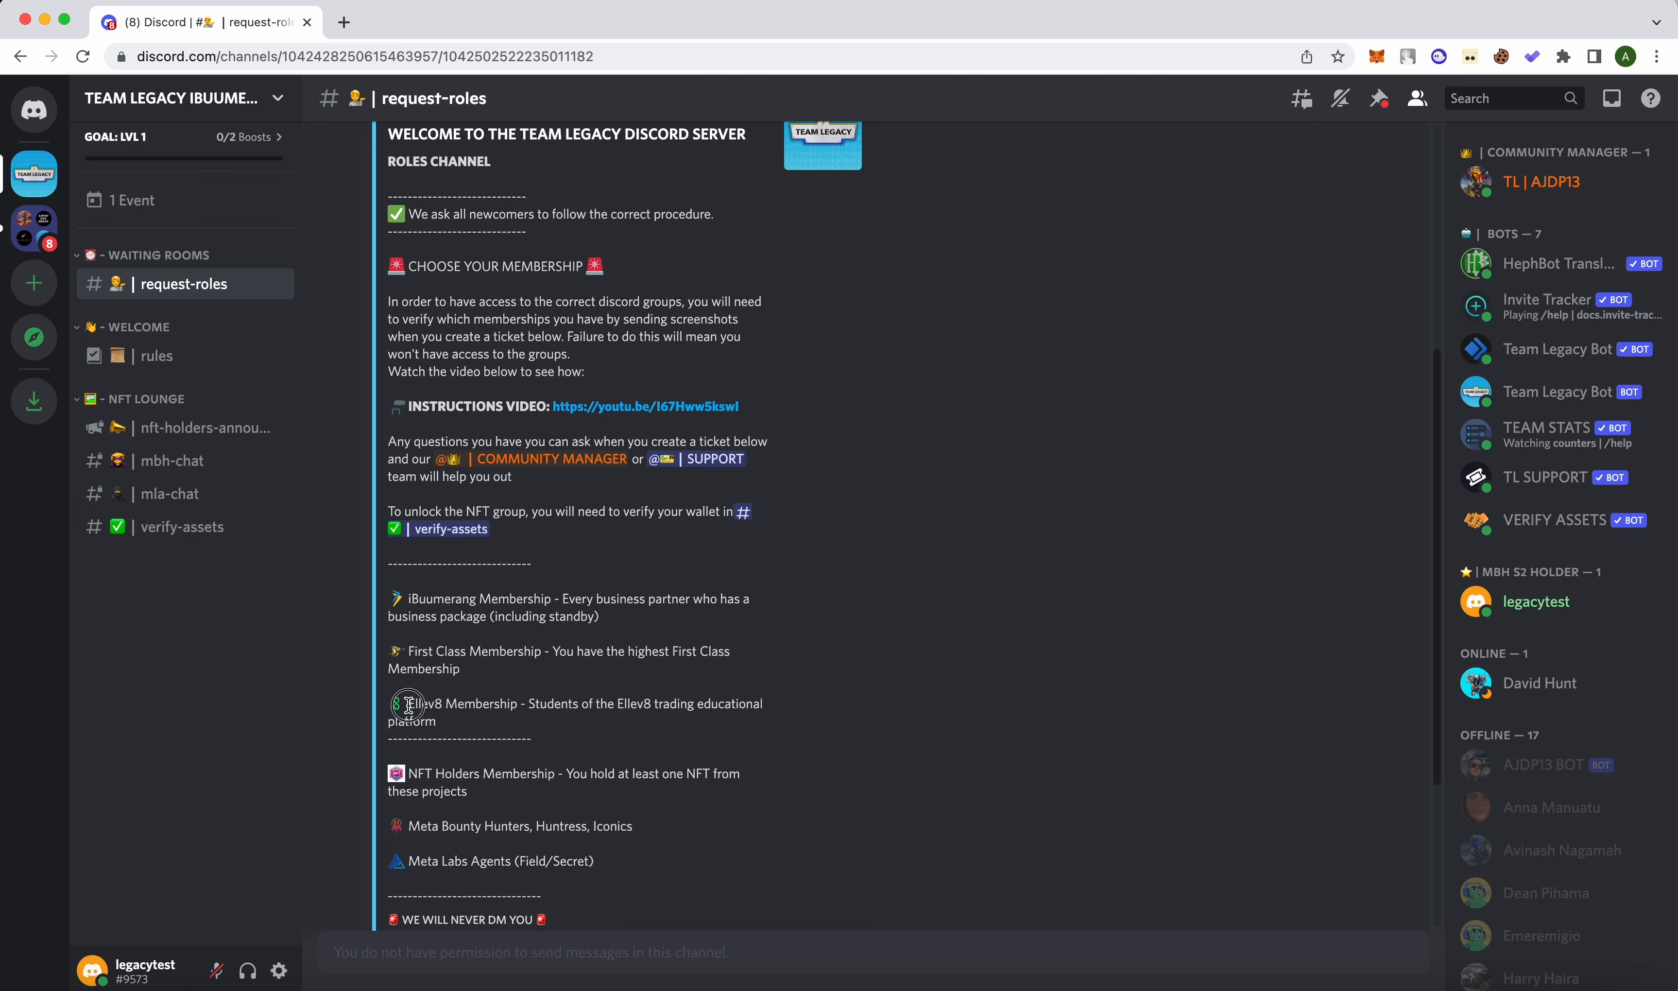
pyautogui.scroll(-3)
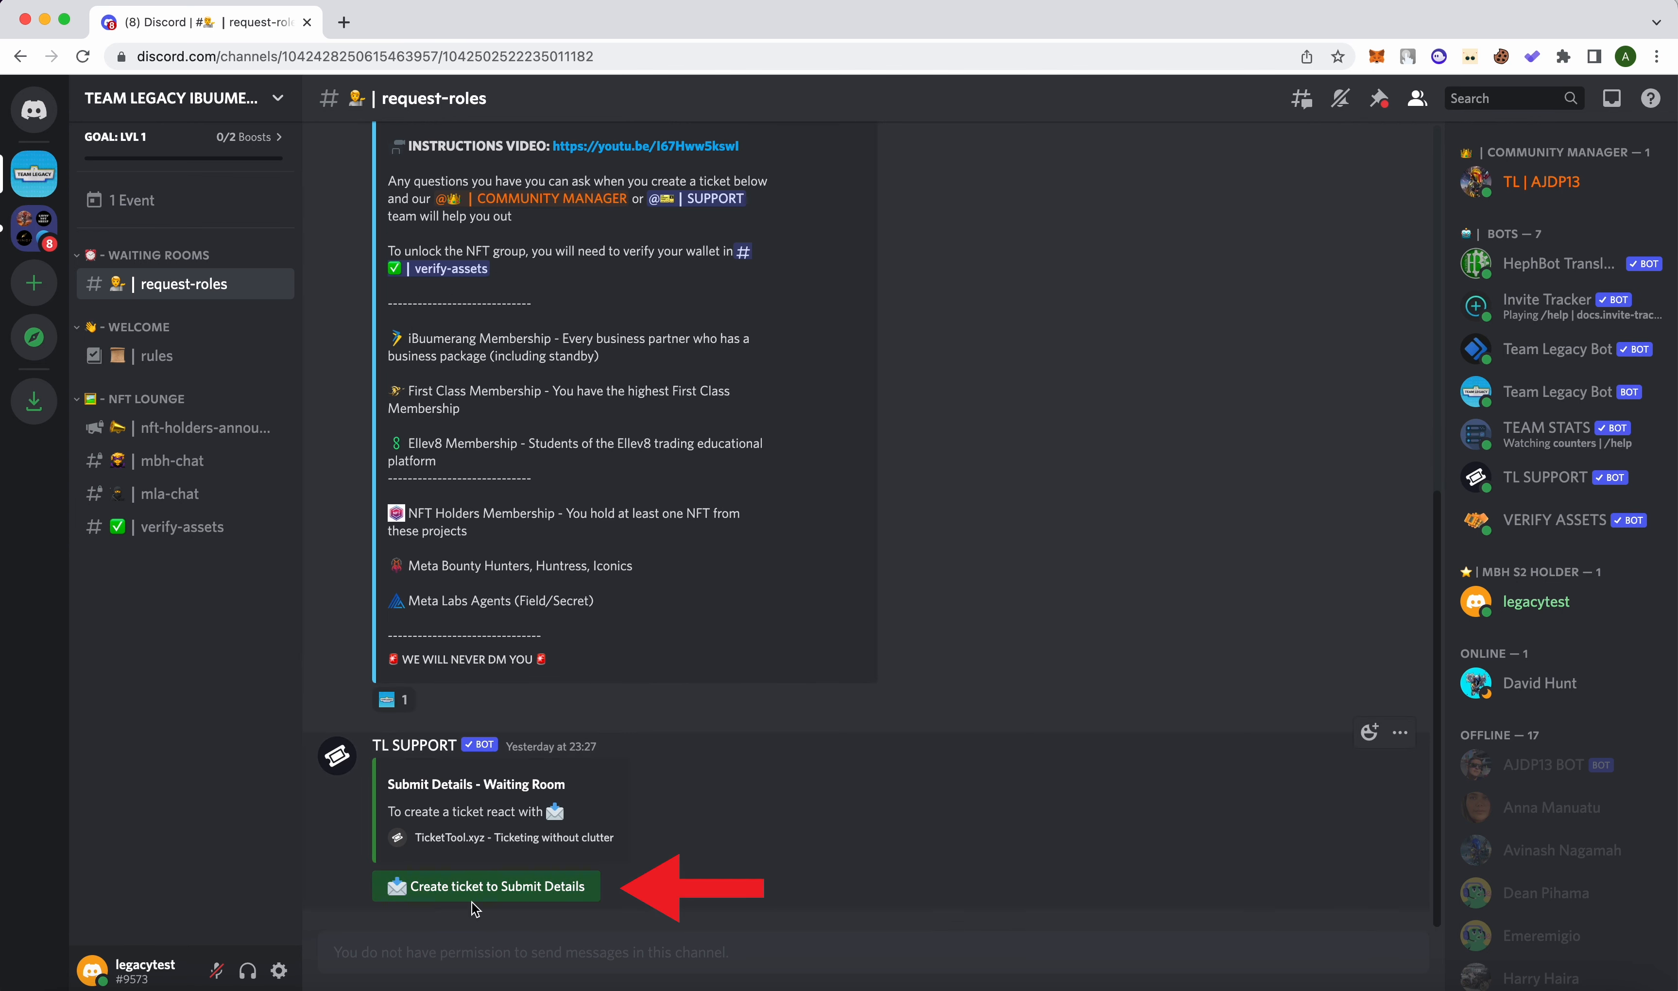
pyautogui.moveTo(526, 901)
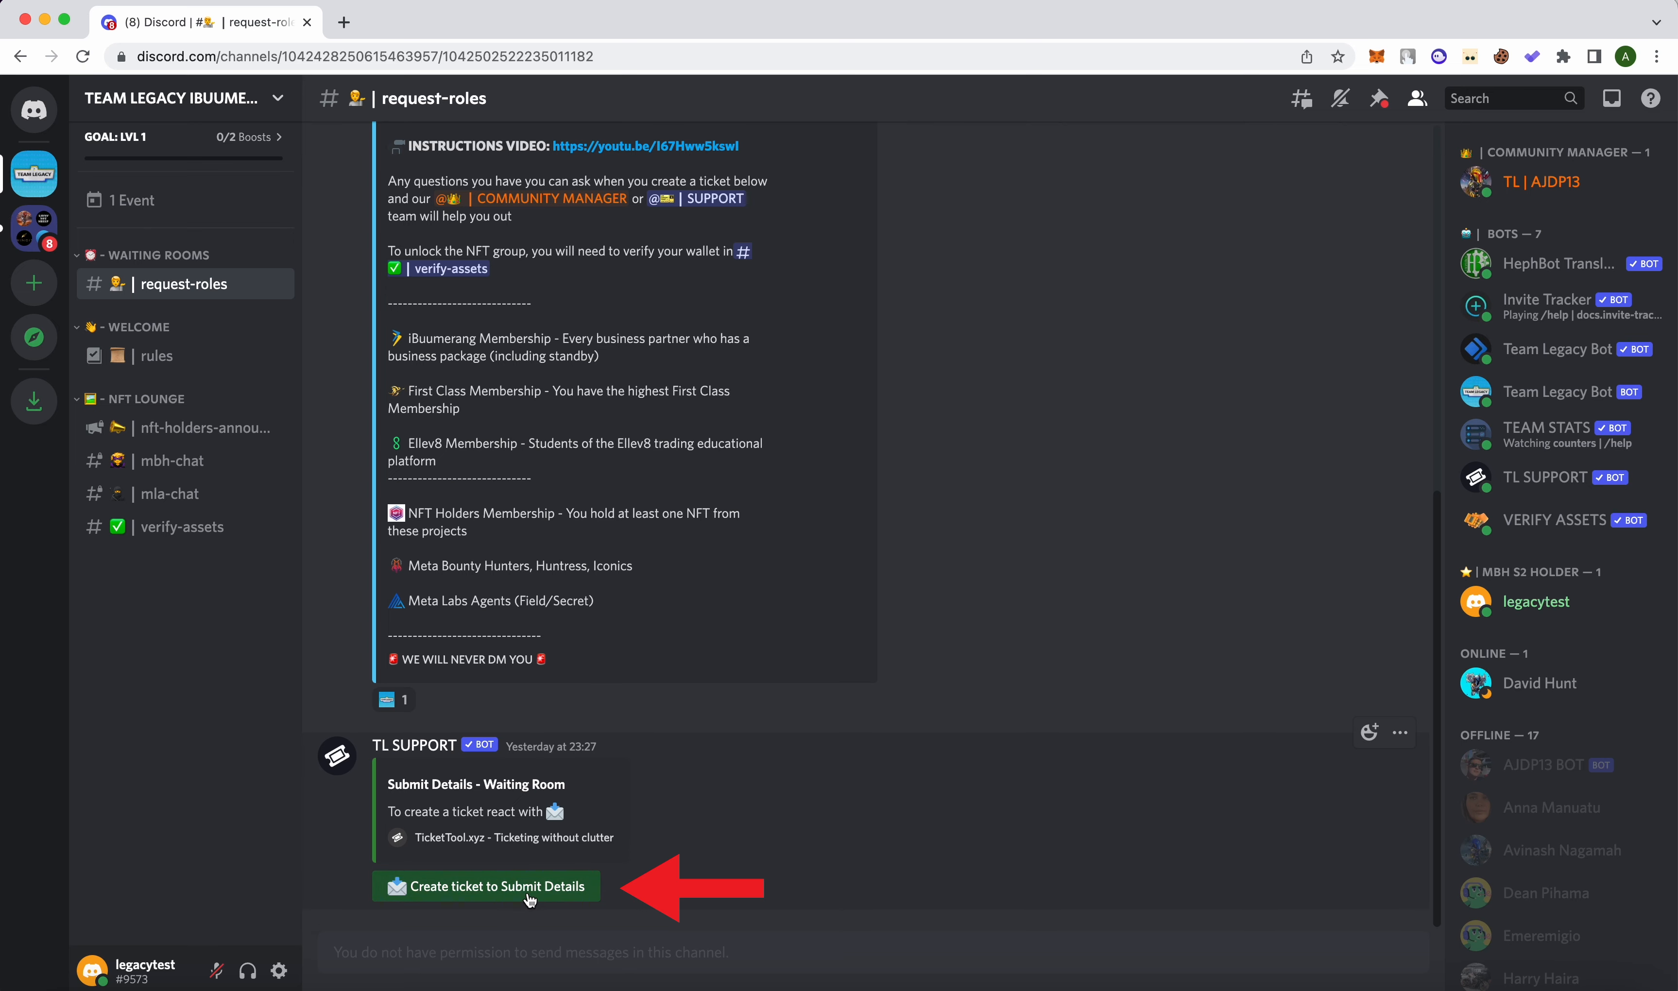
pyautogui.click(485, 887)
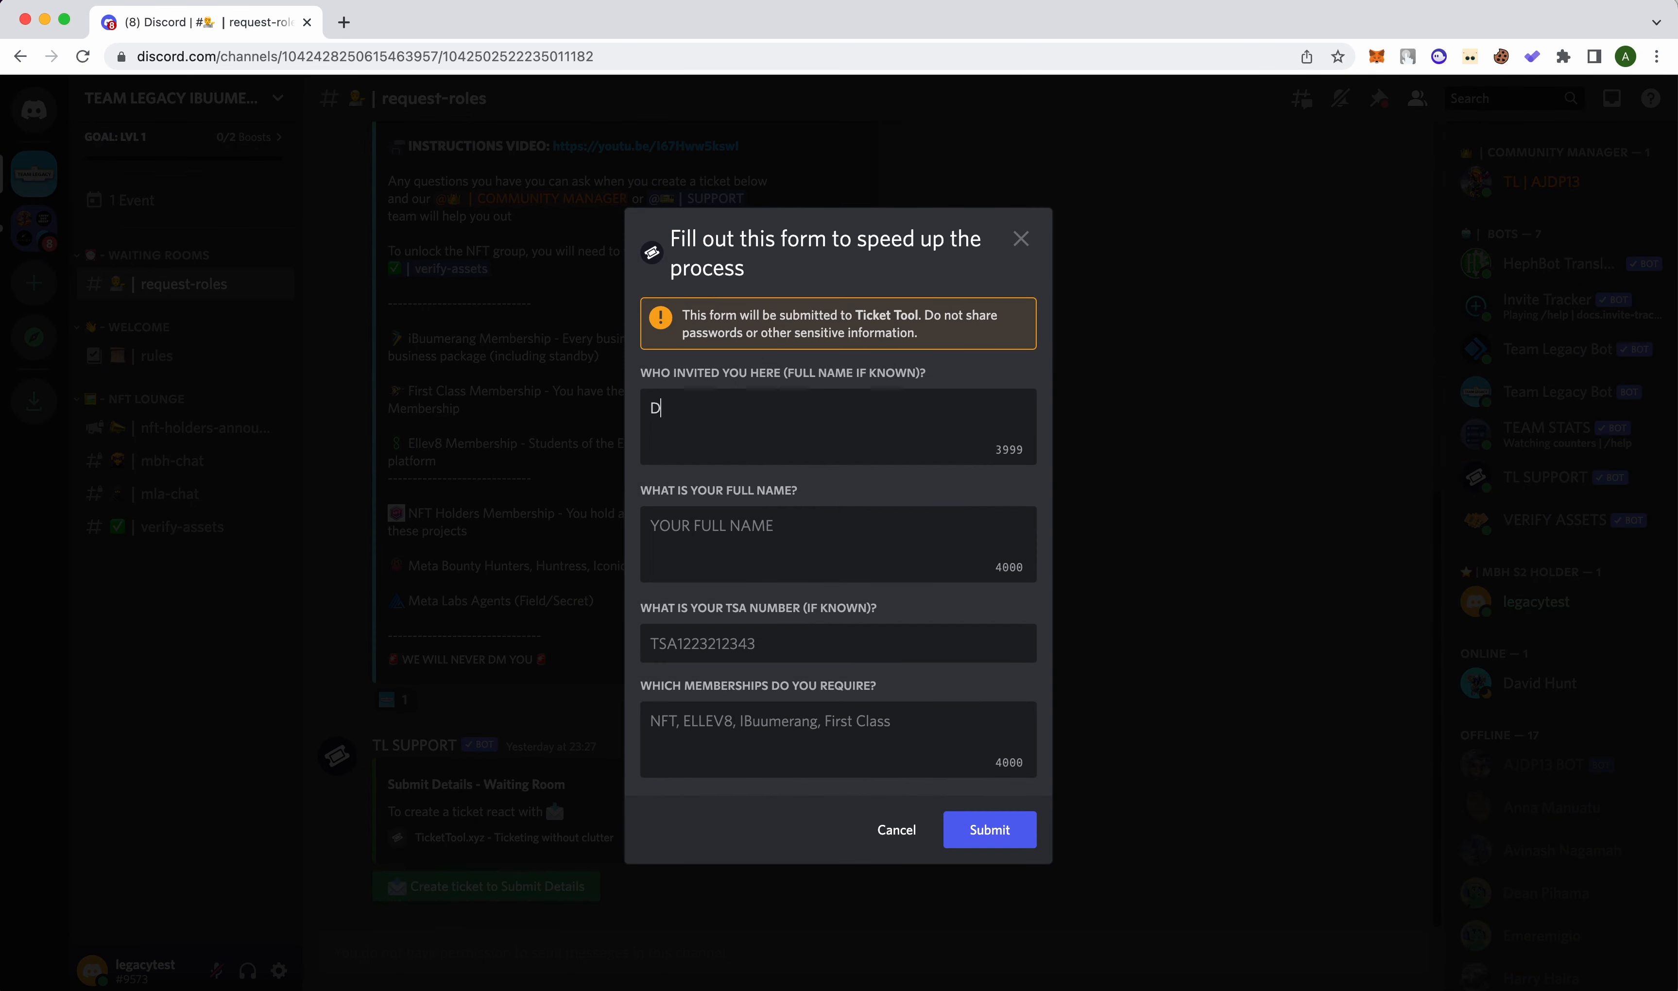
# - Fill the ticket form with the name and memberships '8, Ibuumerang, first class' and submit it
pyautogui.write('avid Hunt')
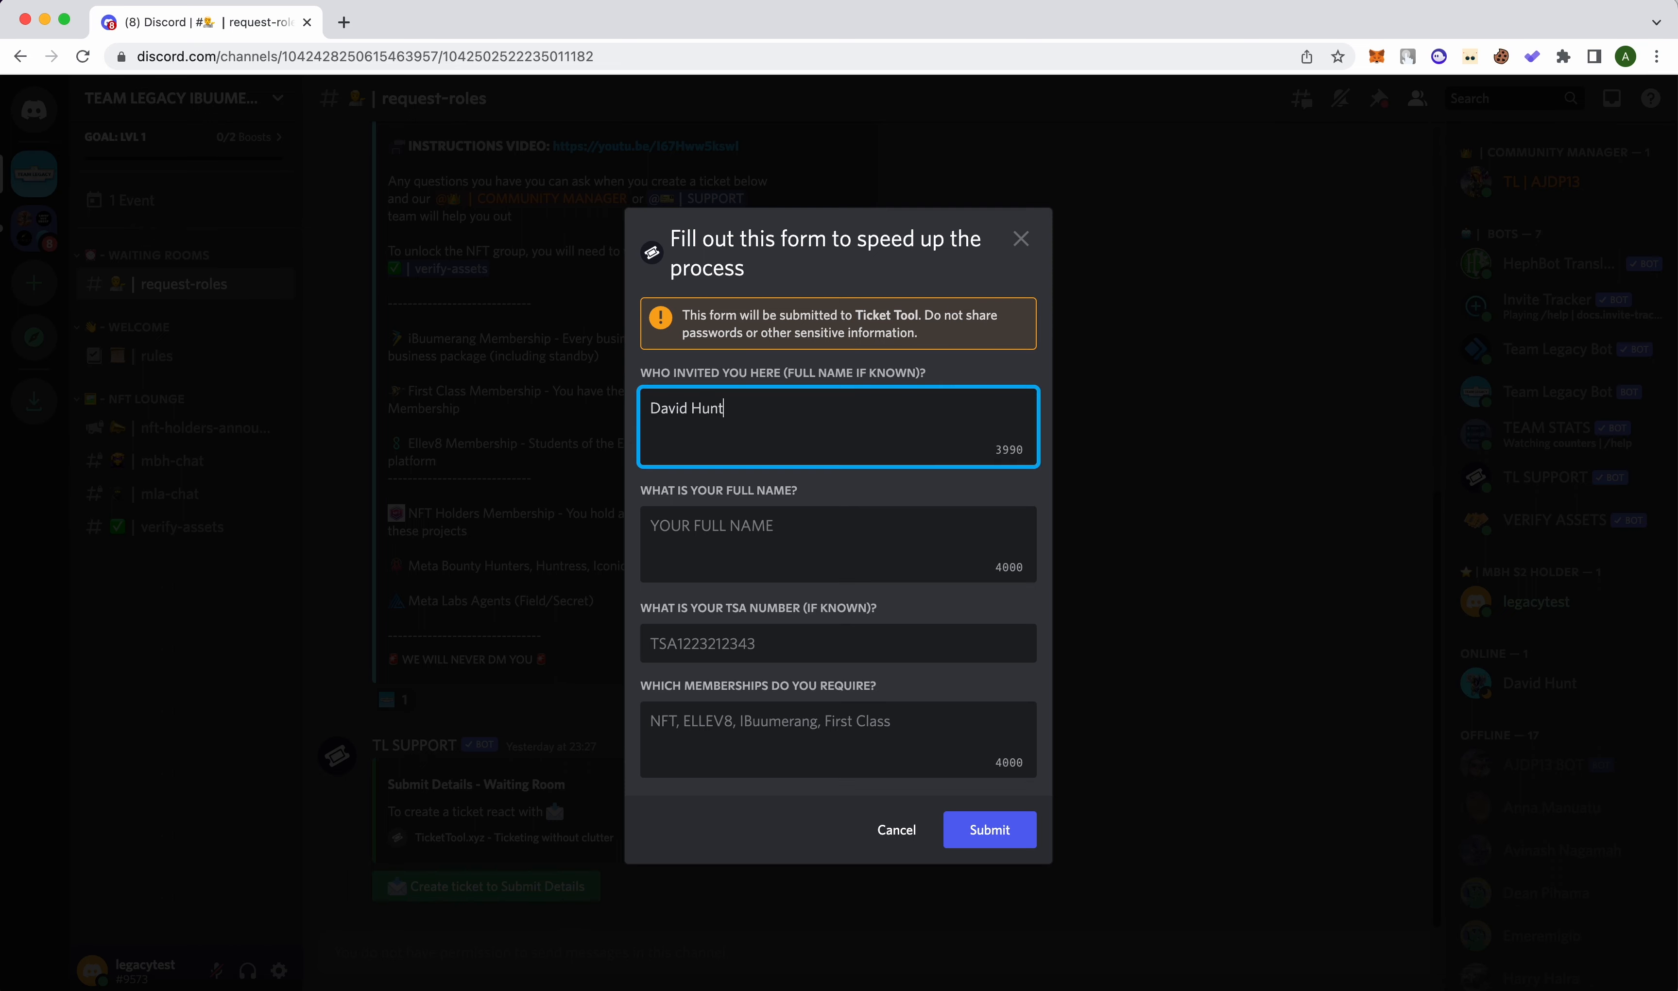
pyautogui.write('Arun Dutta-Plummer')
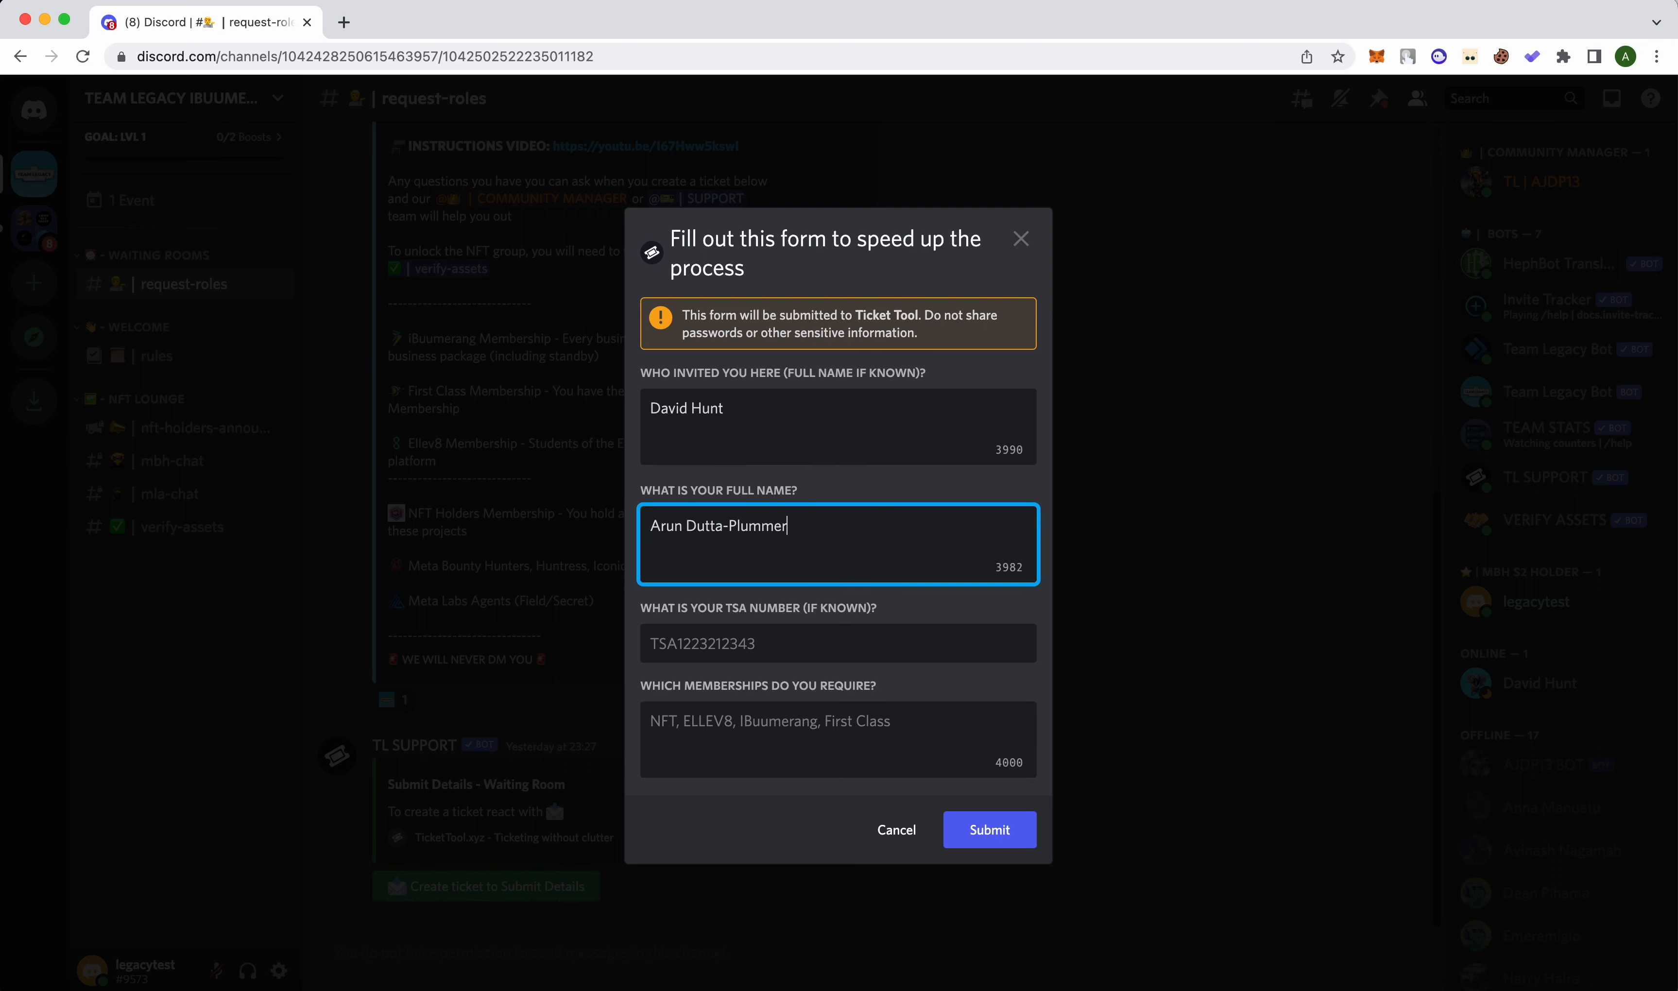
pyautogui.click(837, 642)
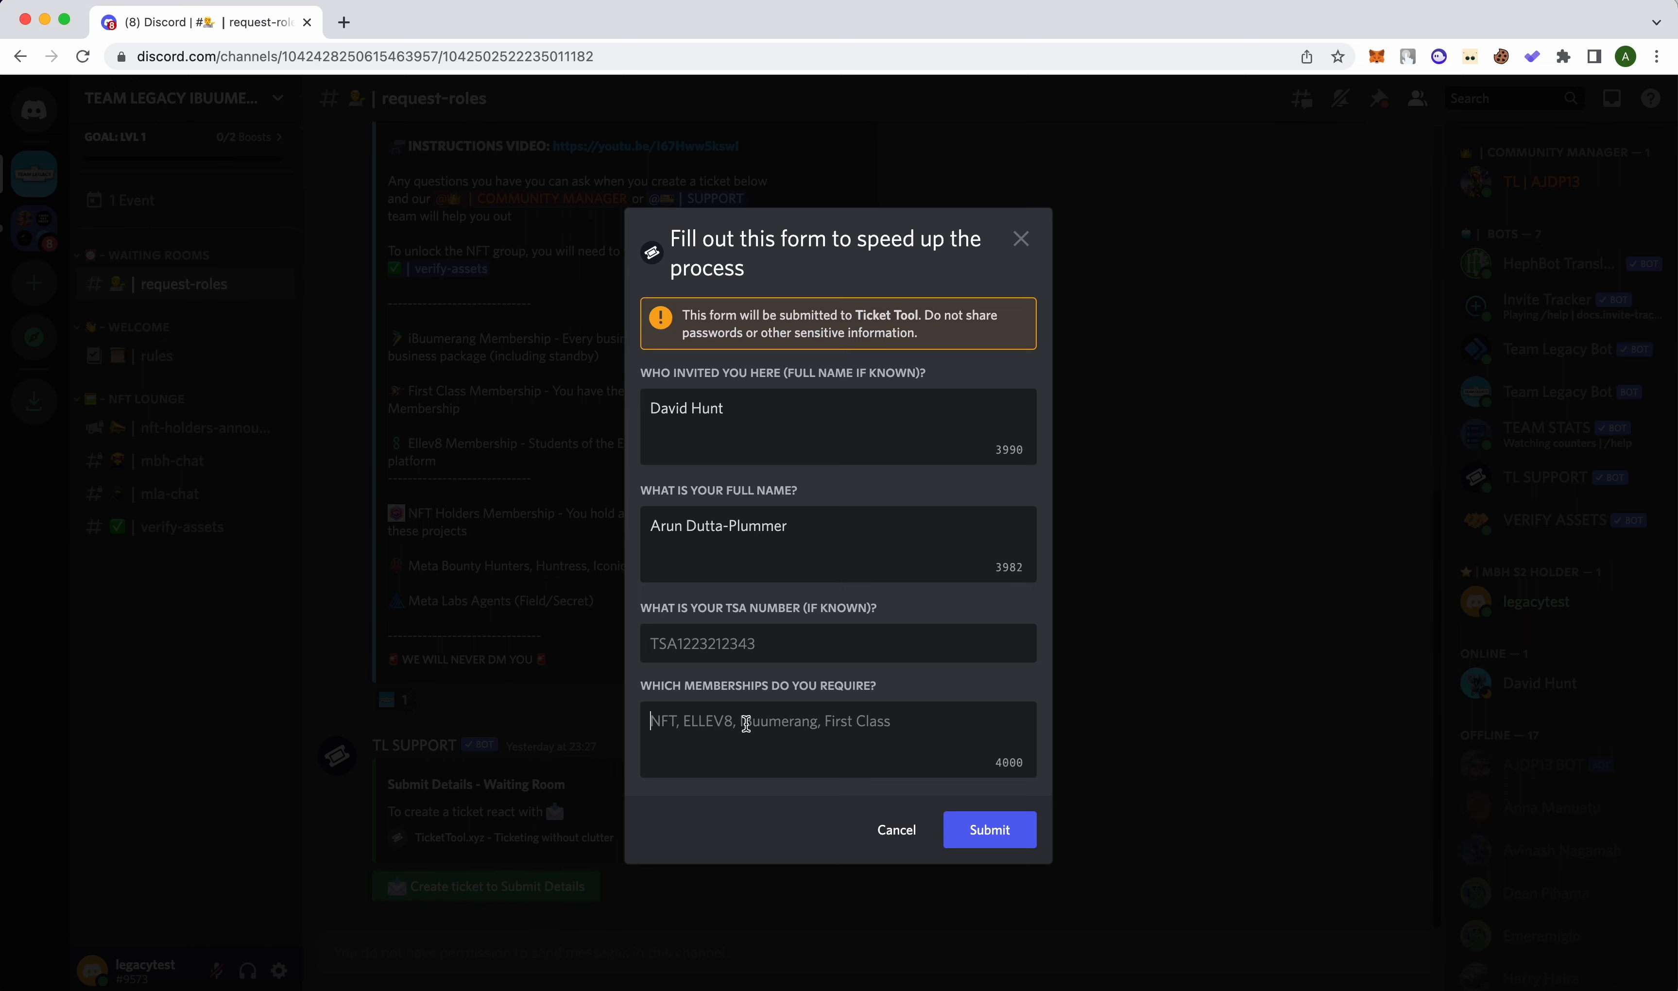
pyautogui.press('Backspace')
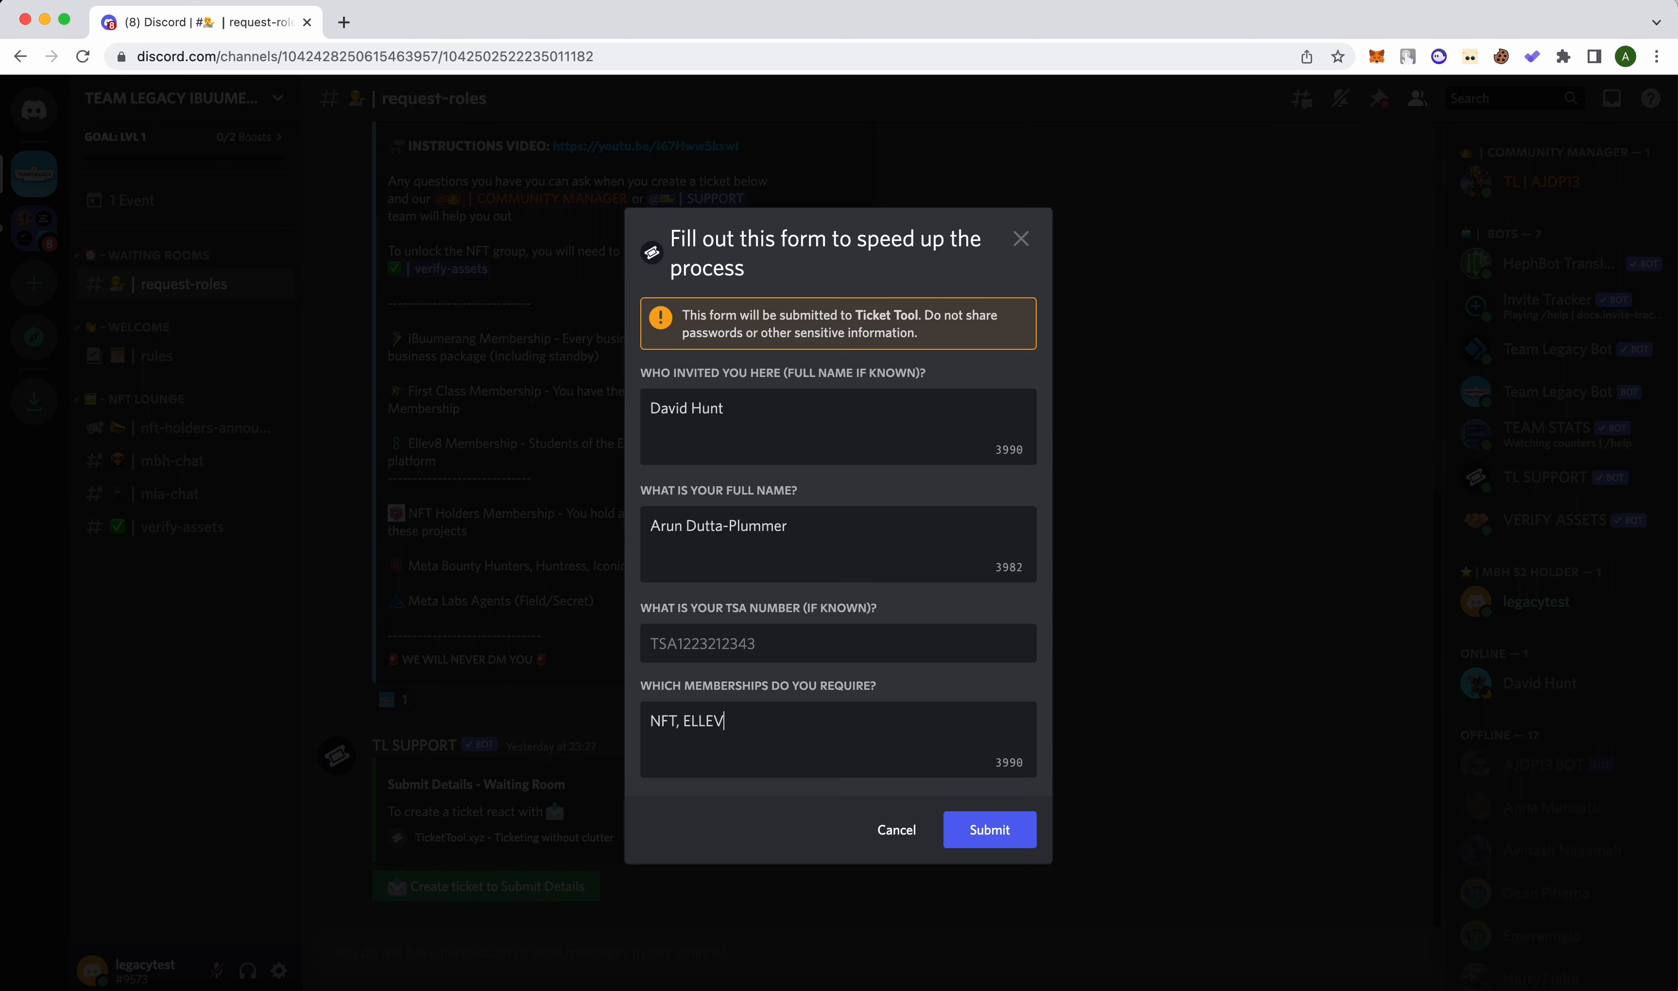
pyautogui.write('8, Ibuumerang,')
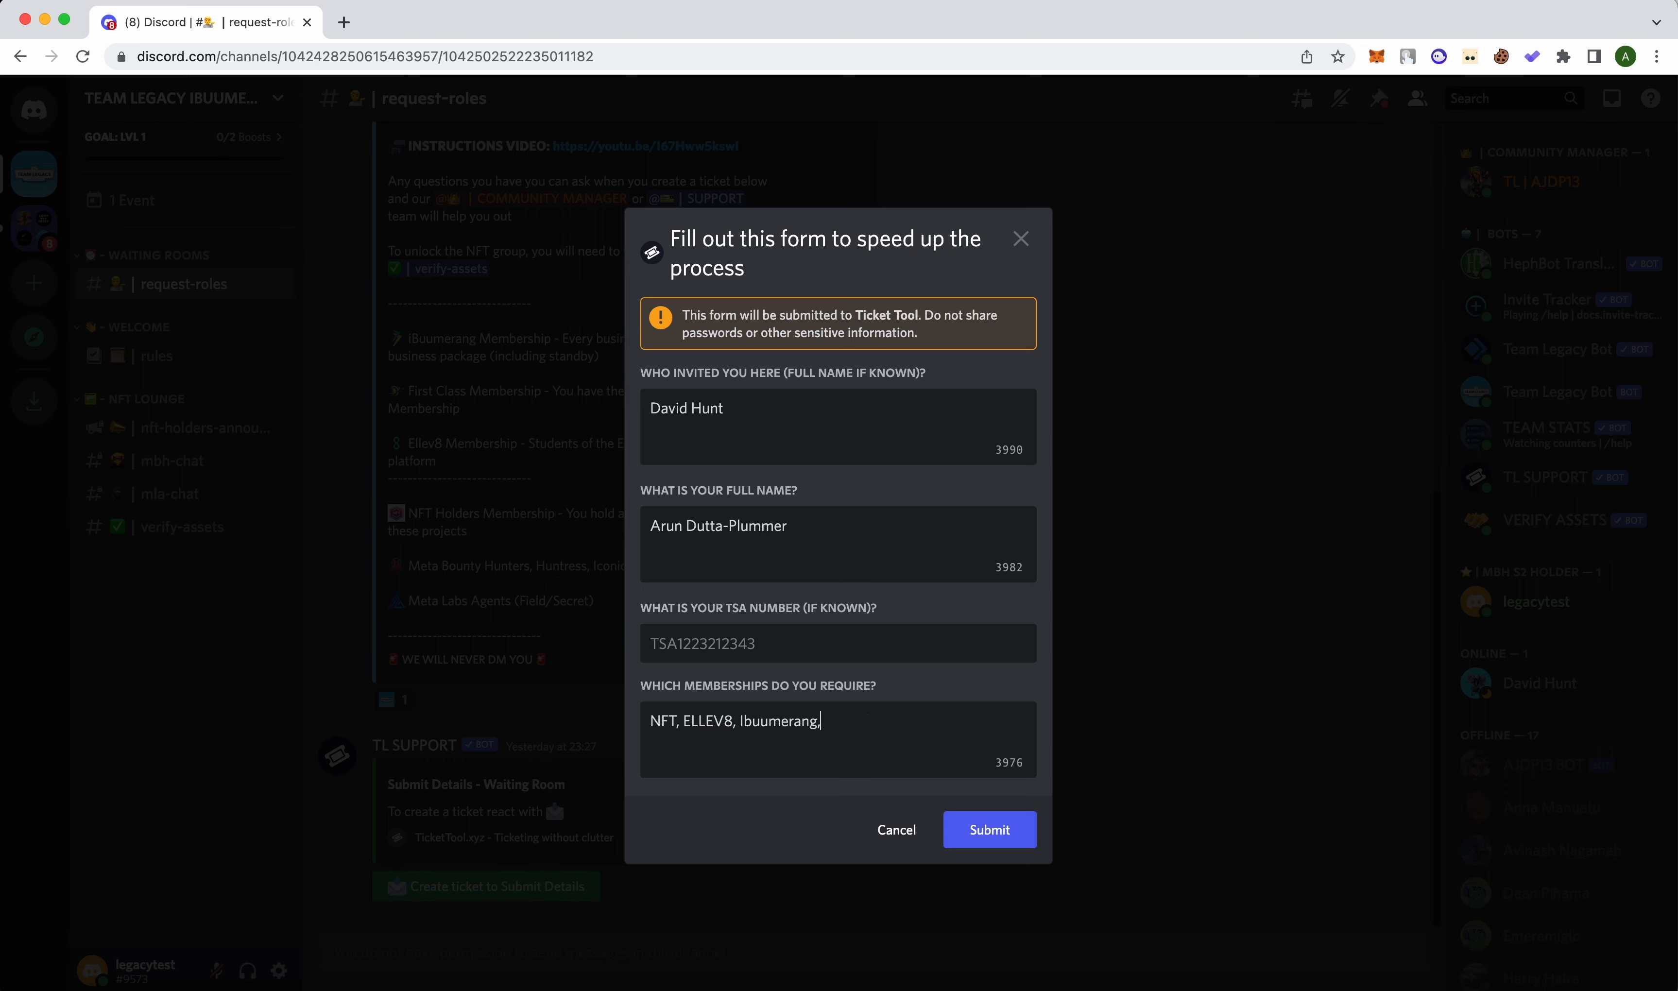
pyautogui.write('first class')
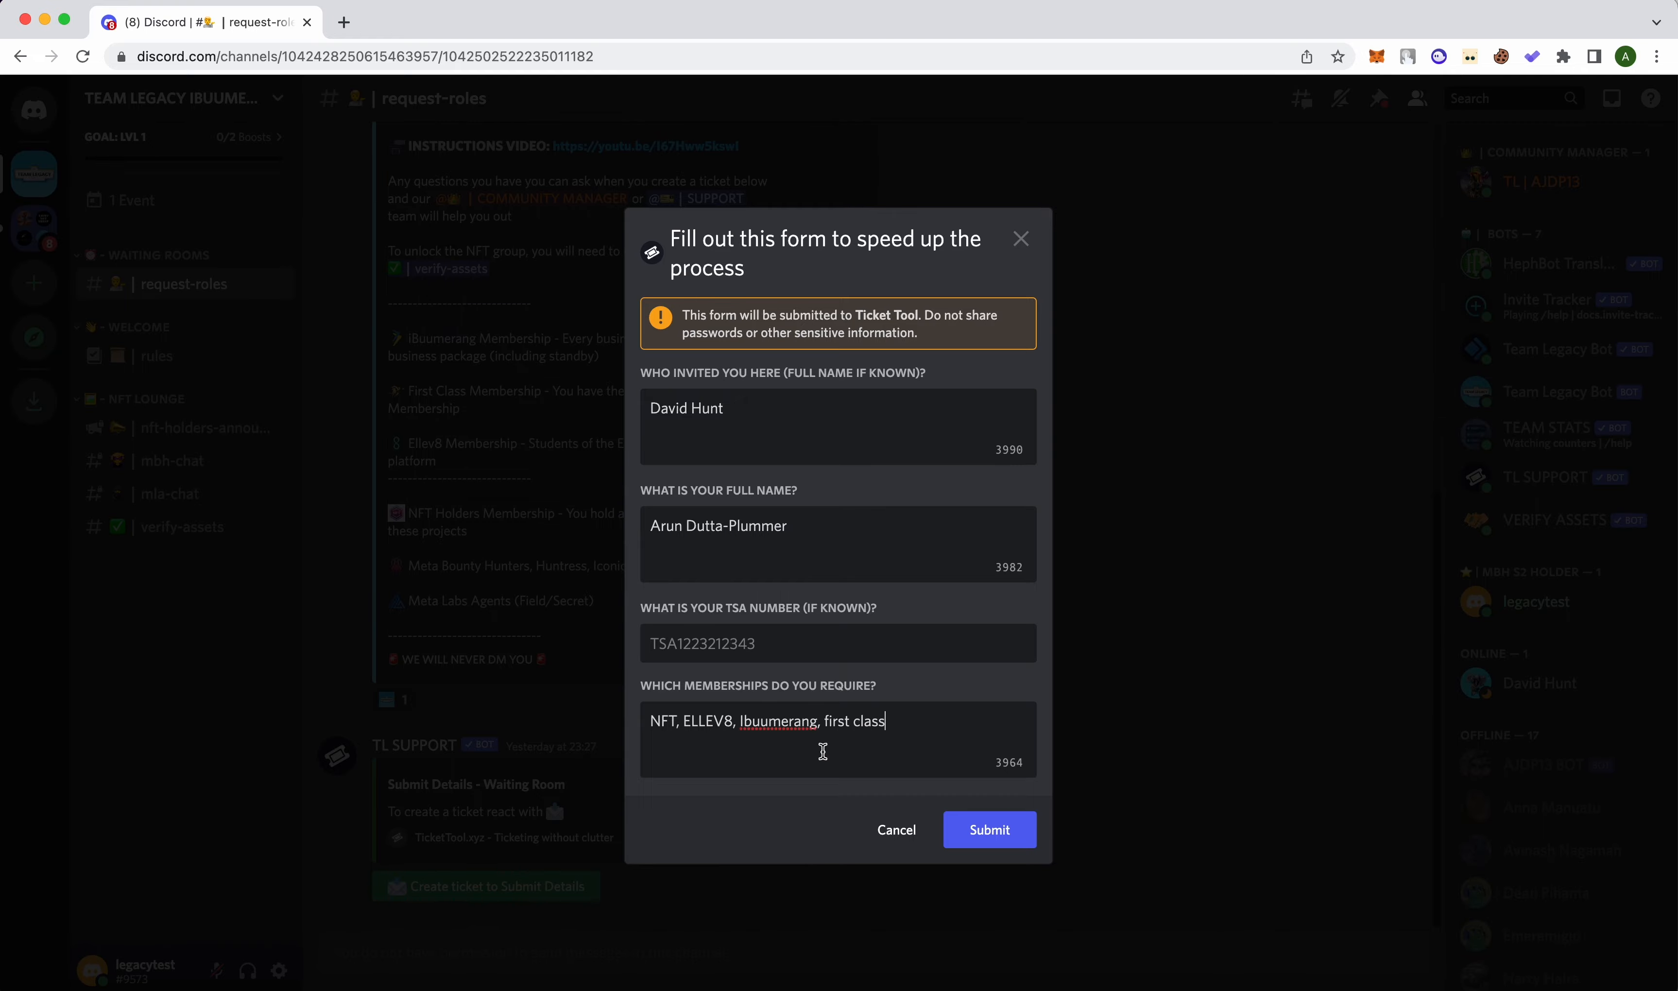
pyautogui.click(989, 830)
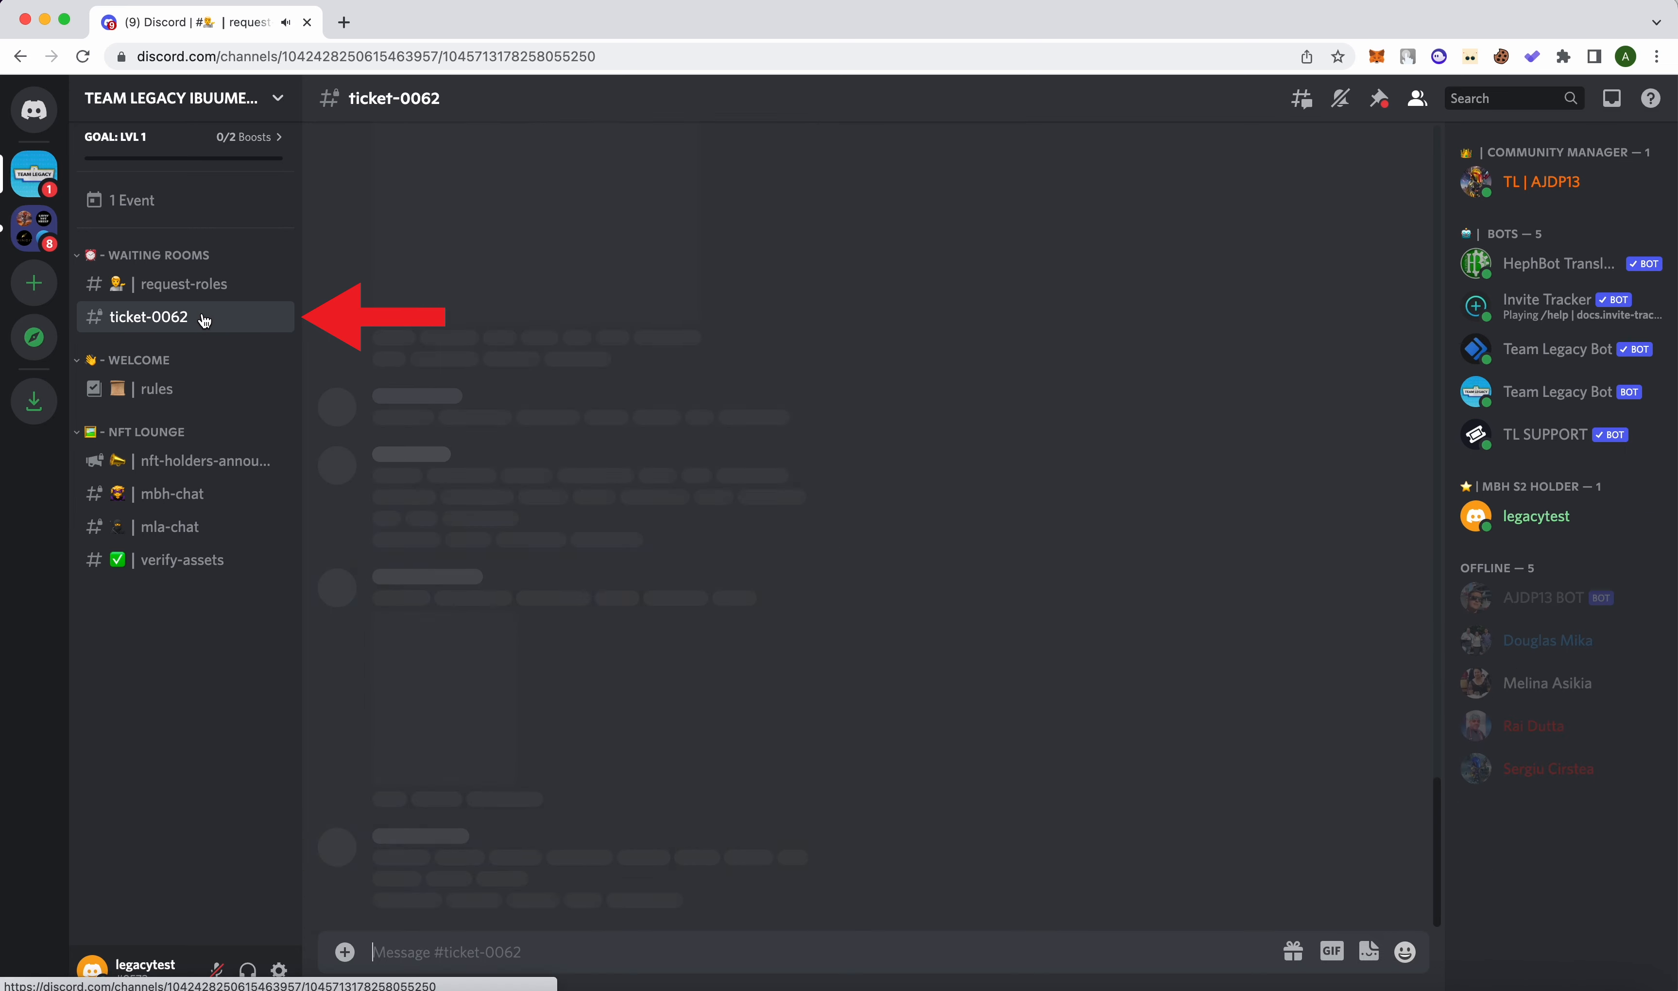
# - View the new ticket-0062 channel and its bot messages
pyautogui.click(184, 283)
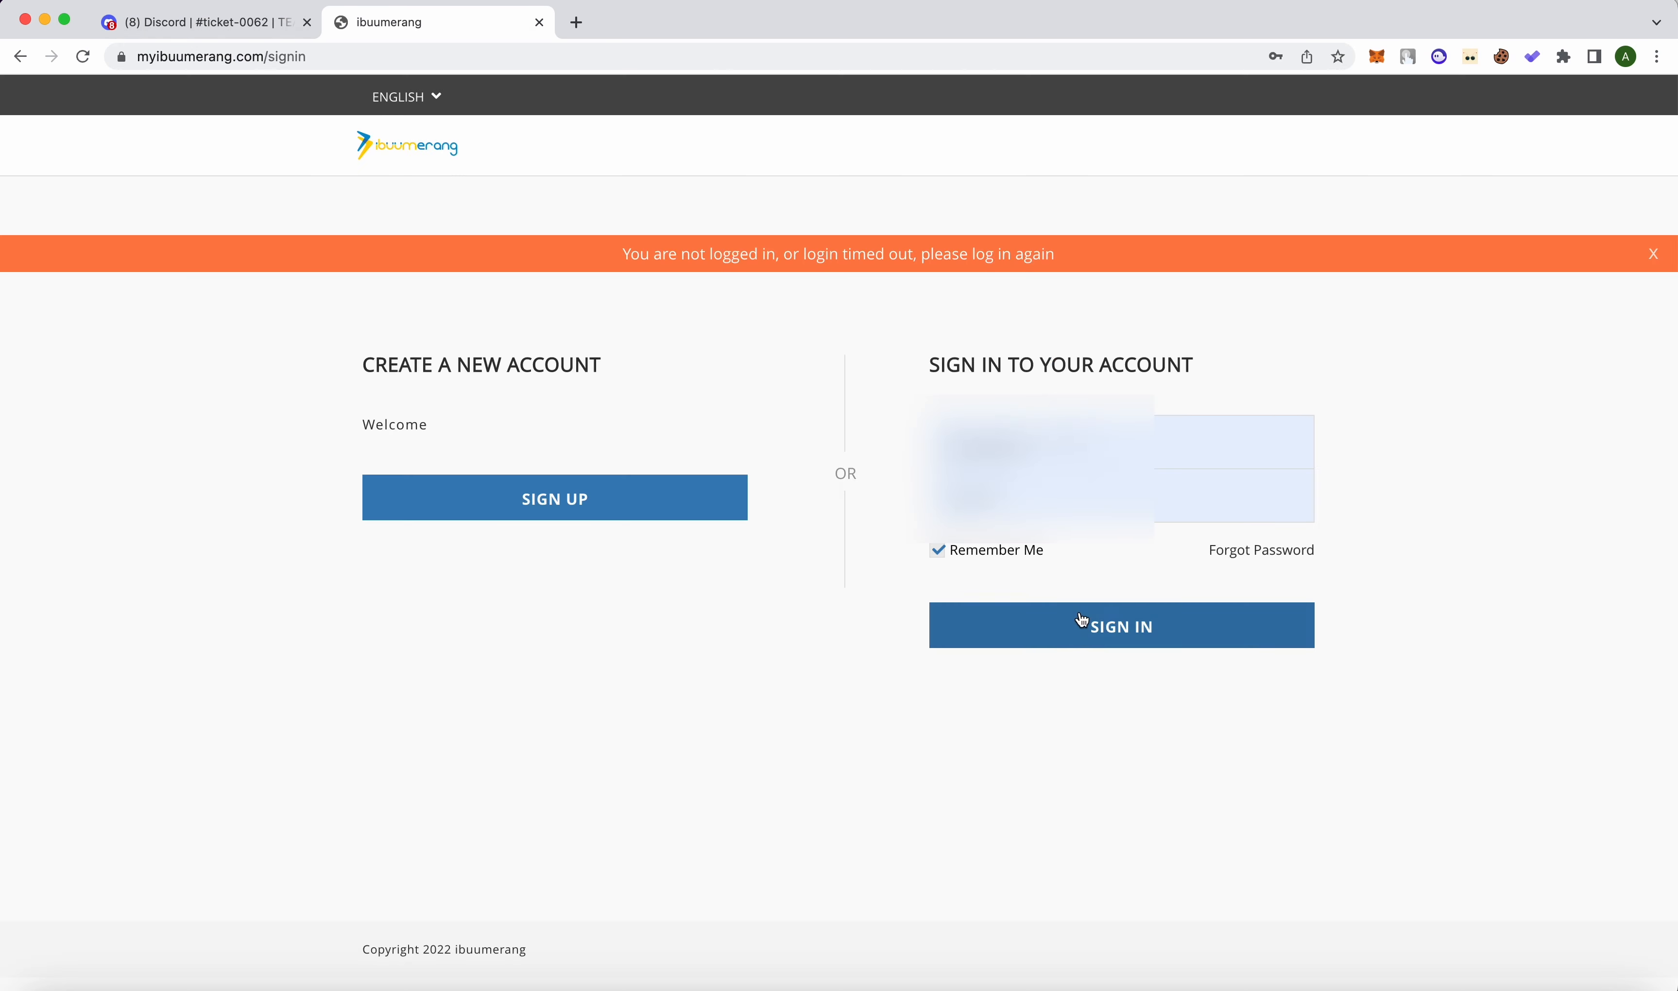
# - Sign in to the iBuumerang back office and go to the Subscription list
pyautogui.click(1120, 625)
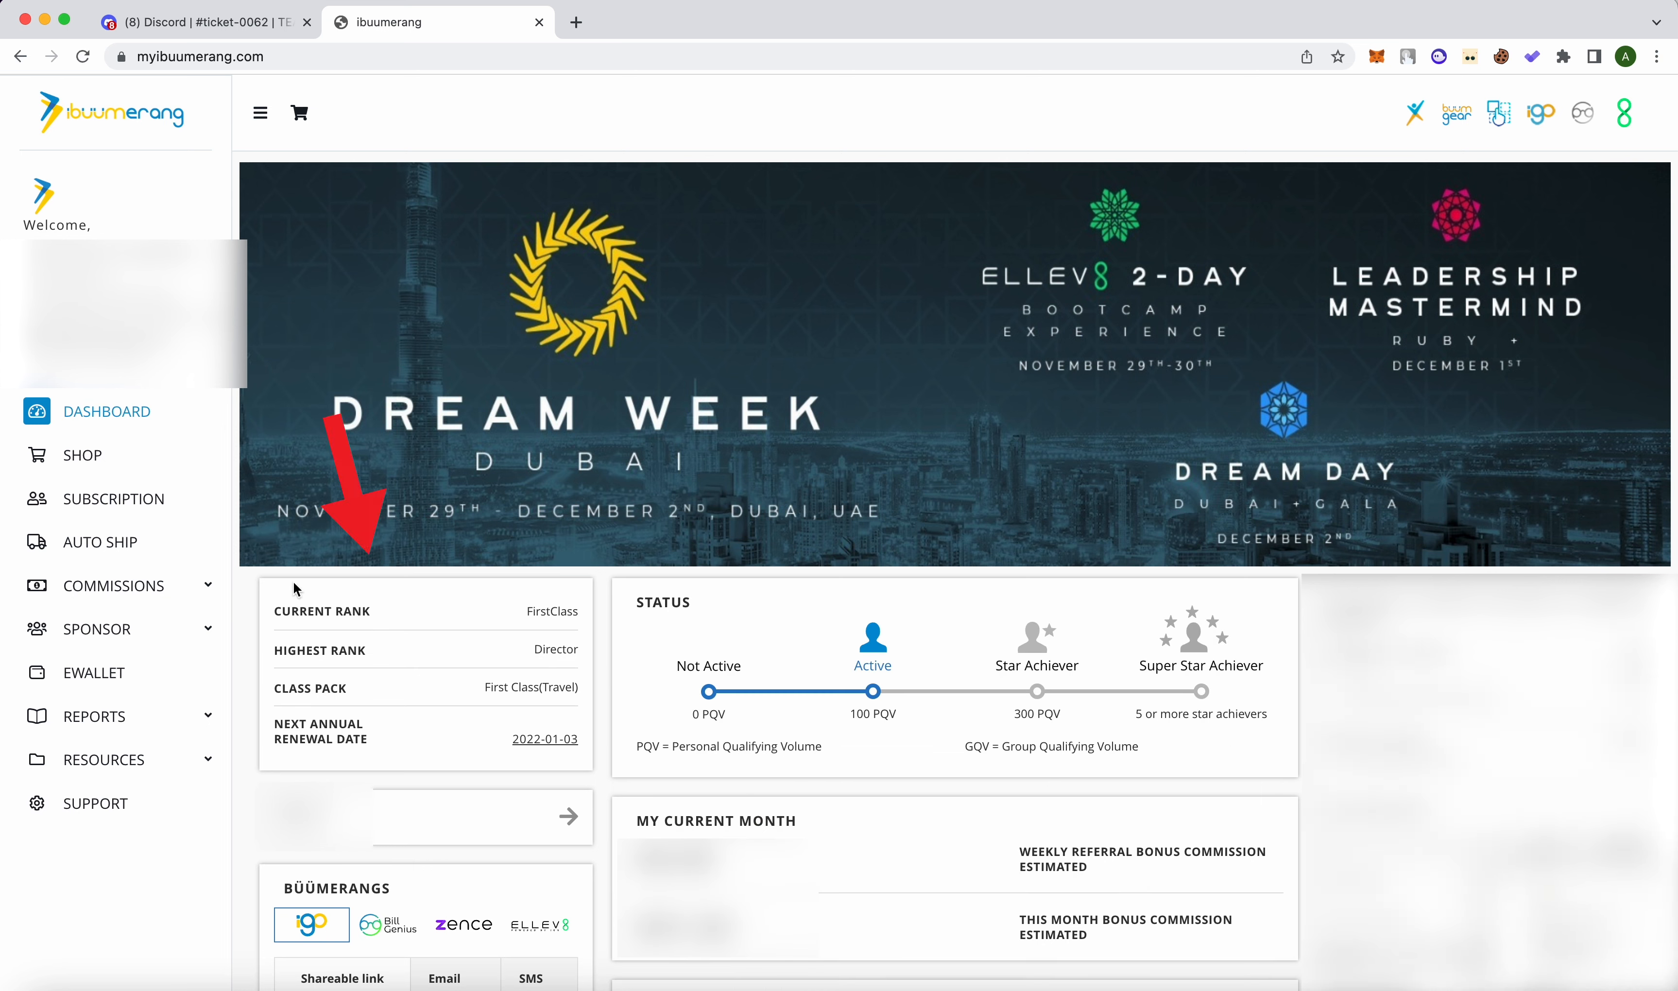
pyautogui.moveTo(601, 788)
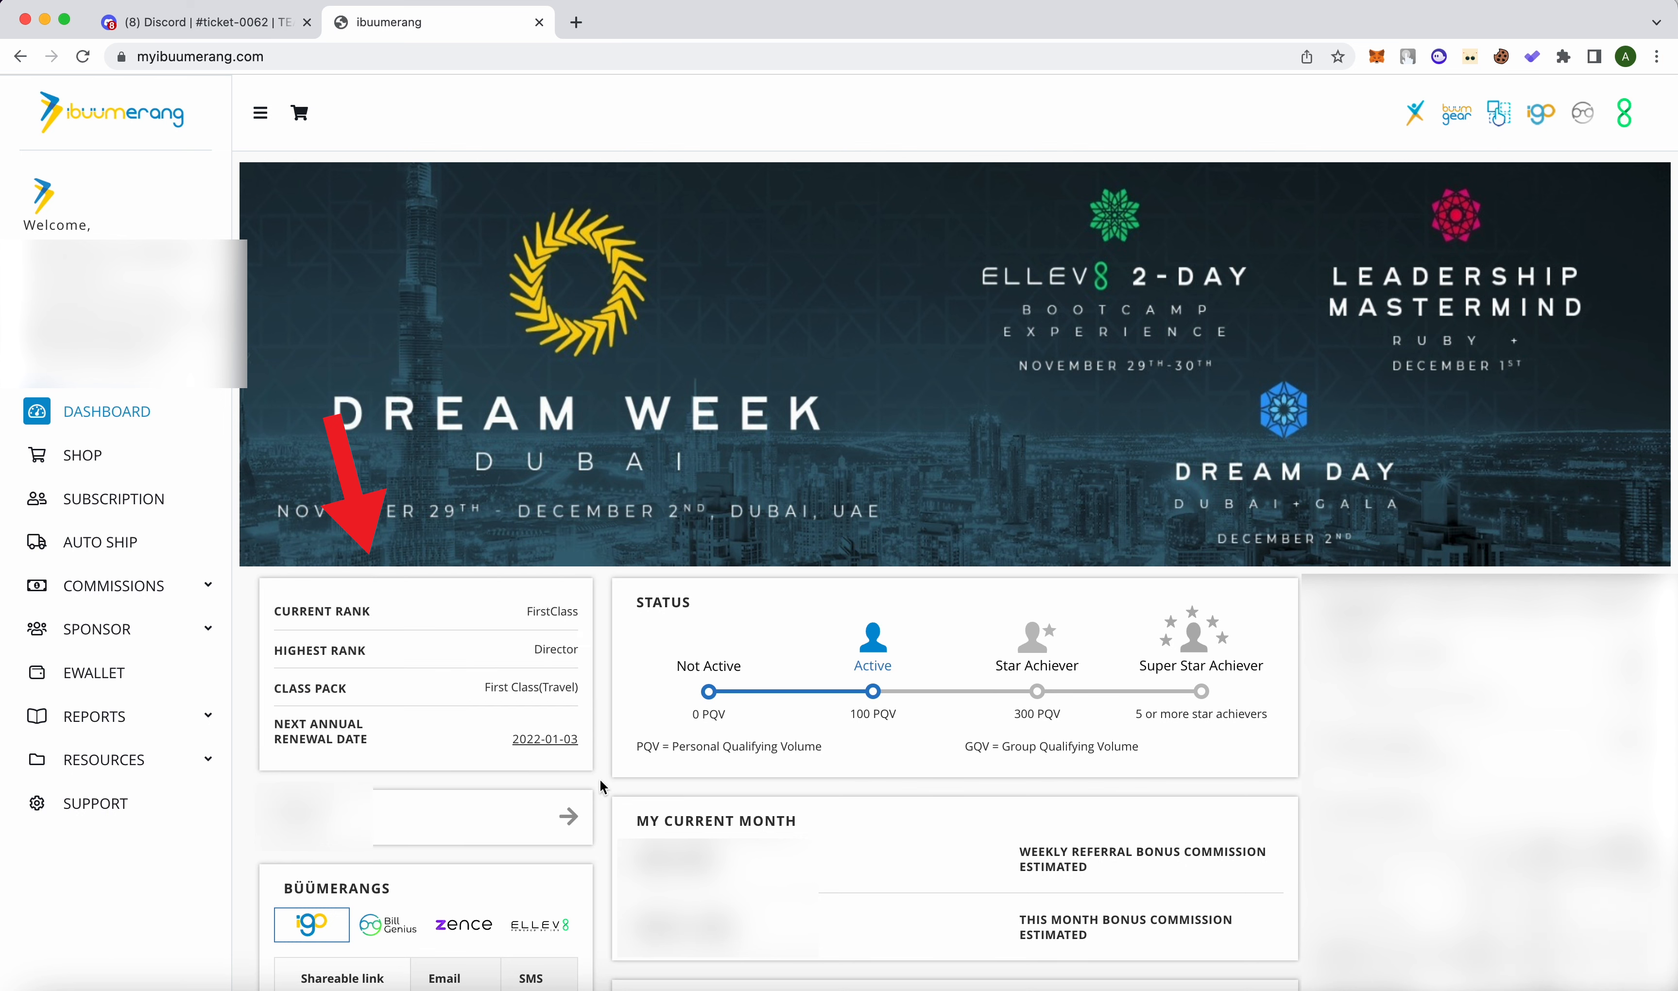
pyautogui.moveTo(113, 499)
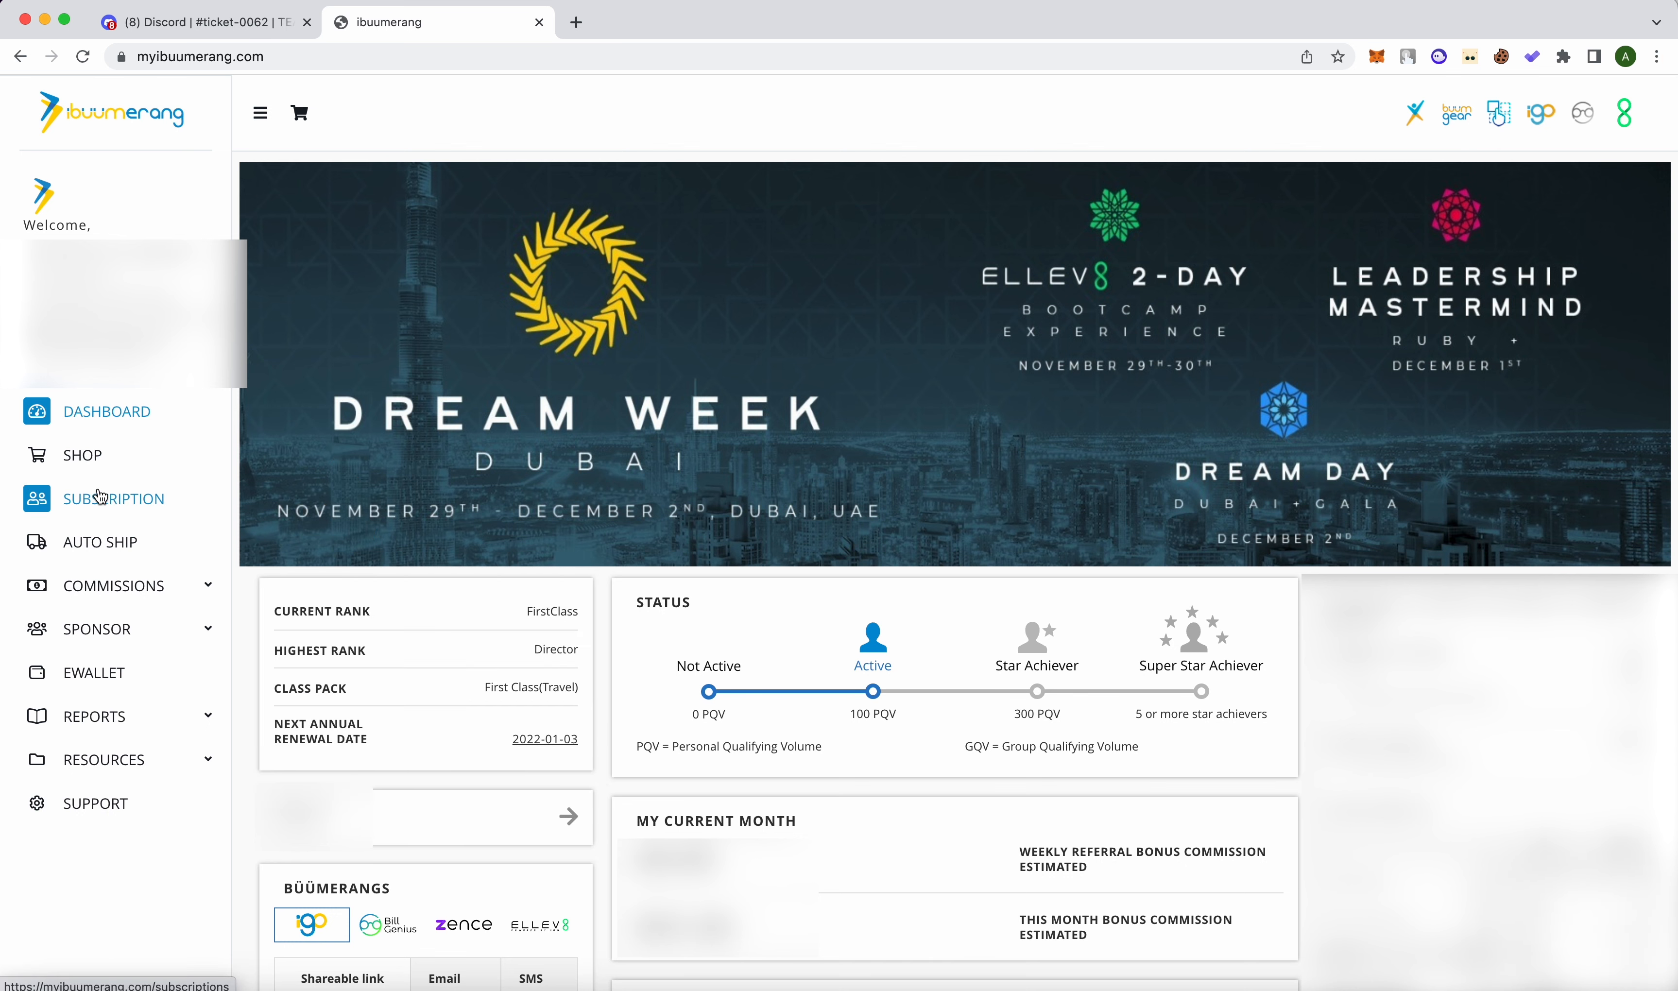
pyautogui.click(113, 497)
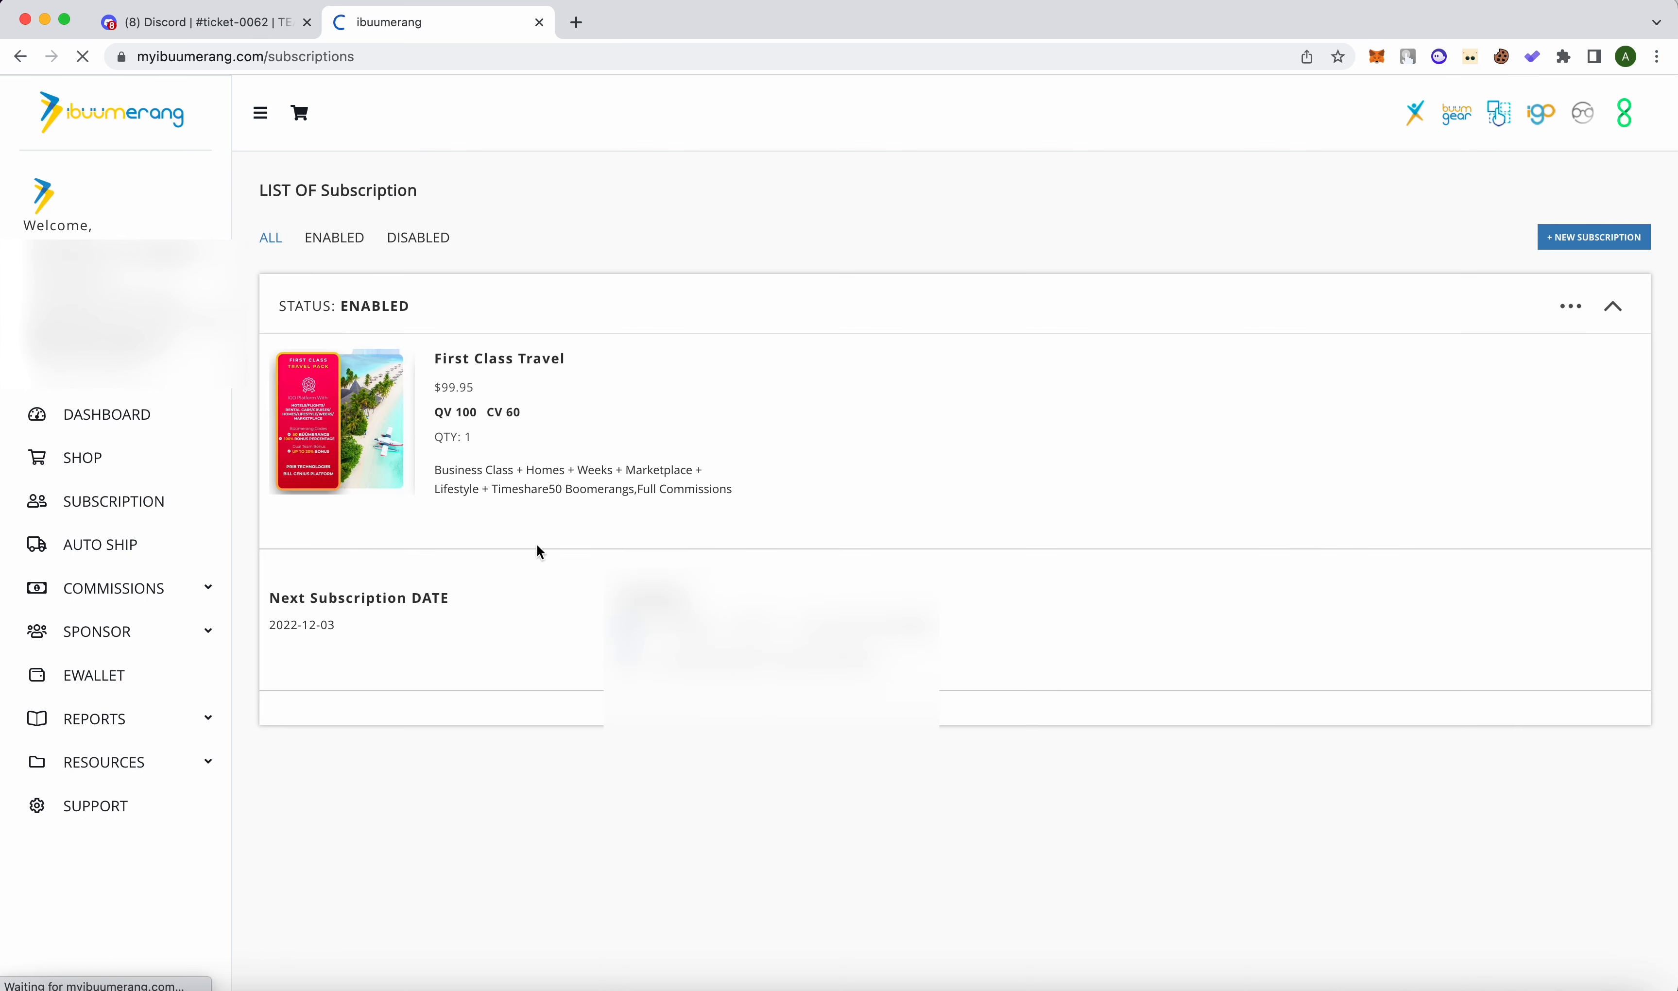
pyautogui.moveTo(728, 562)
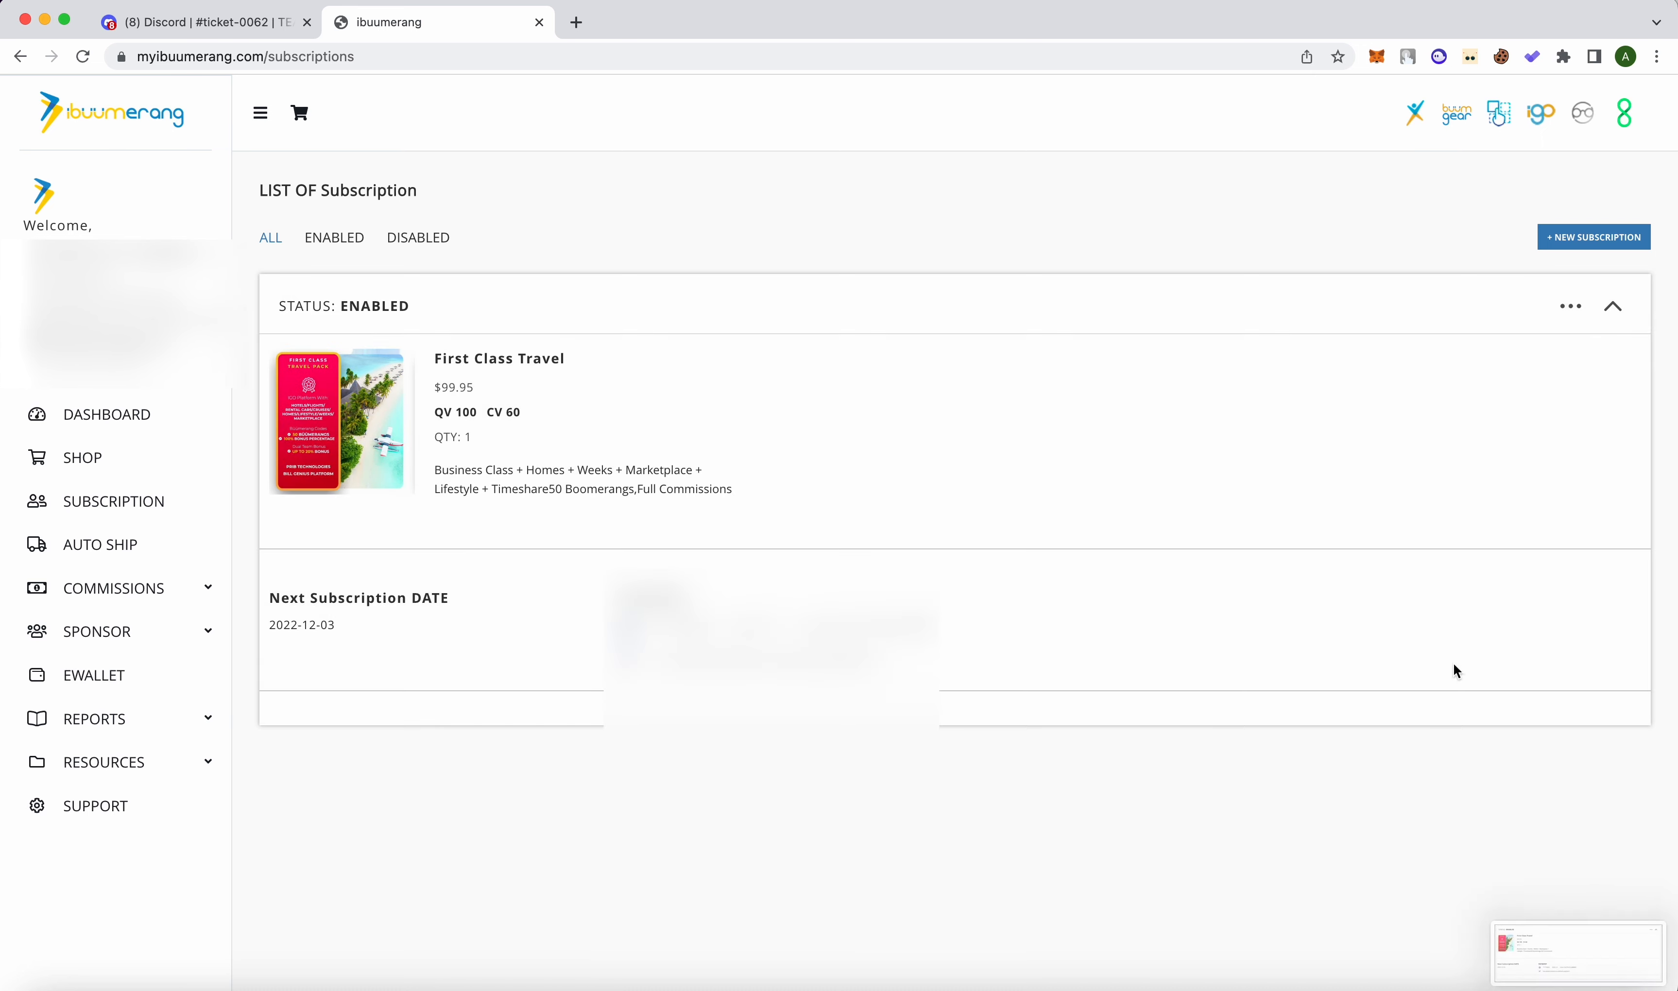
# - Return from the First Class Travel subscription page to the Discord ticket tab
pyautogui.click(203, 21)
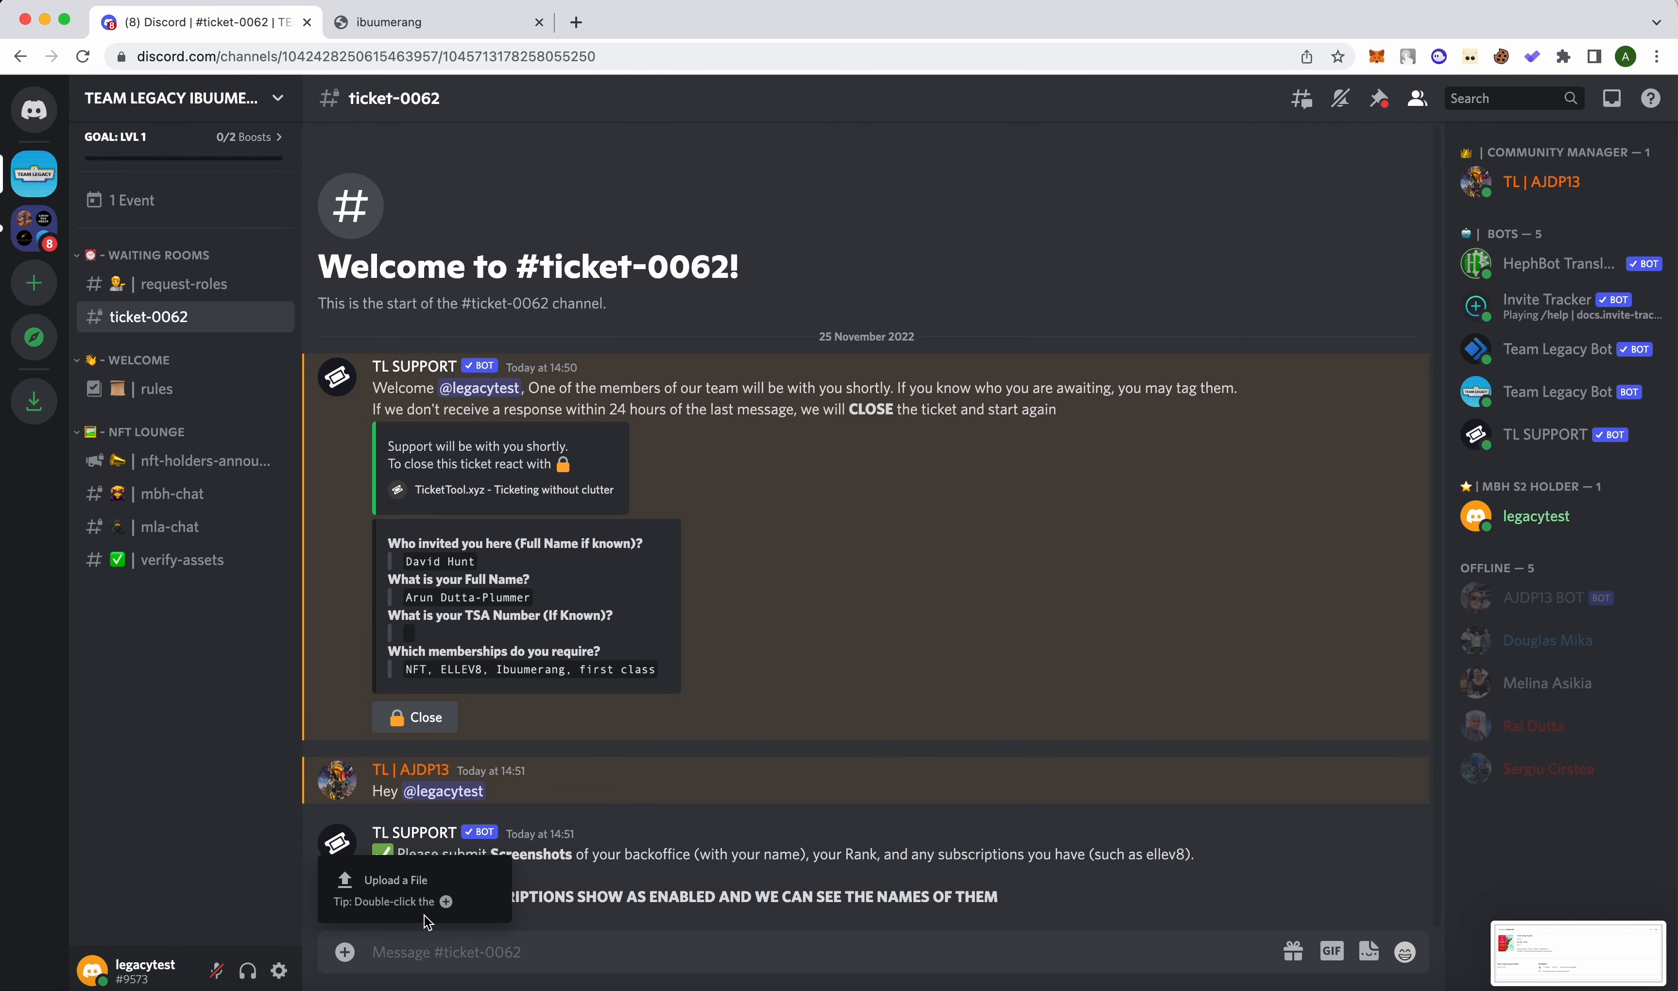
# - Attach the three back-office screenshots to the ticket with the caption 'Screenshots above'
pyautogui.click(395, 879)
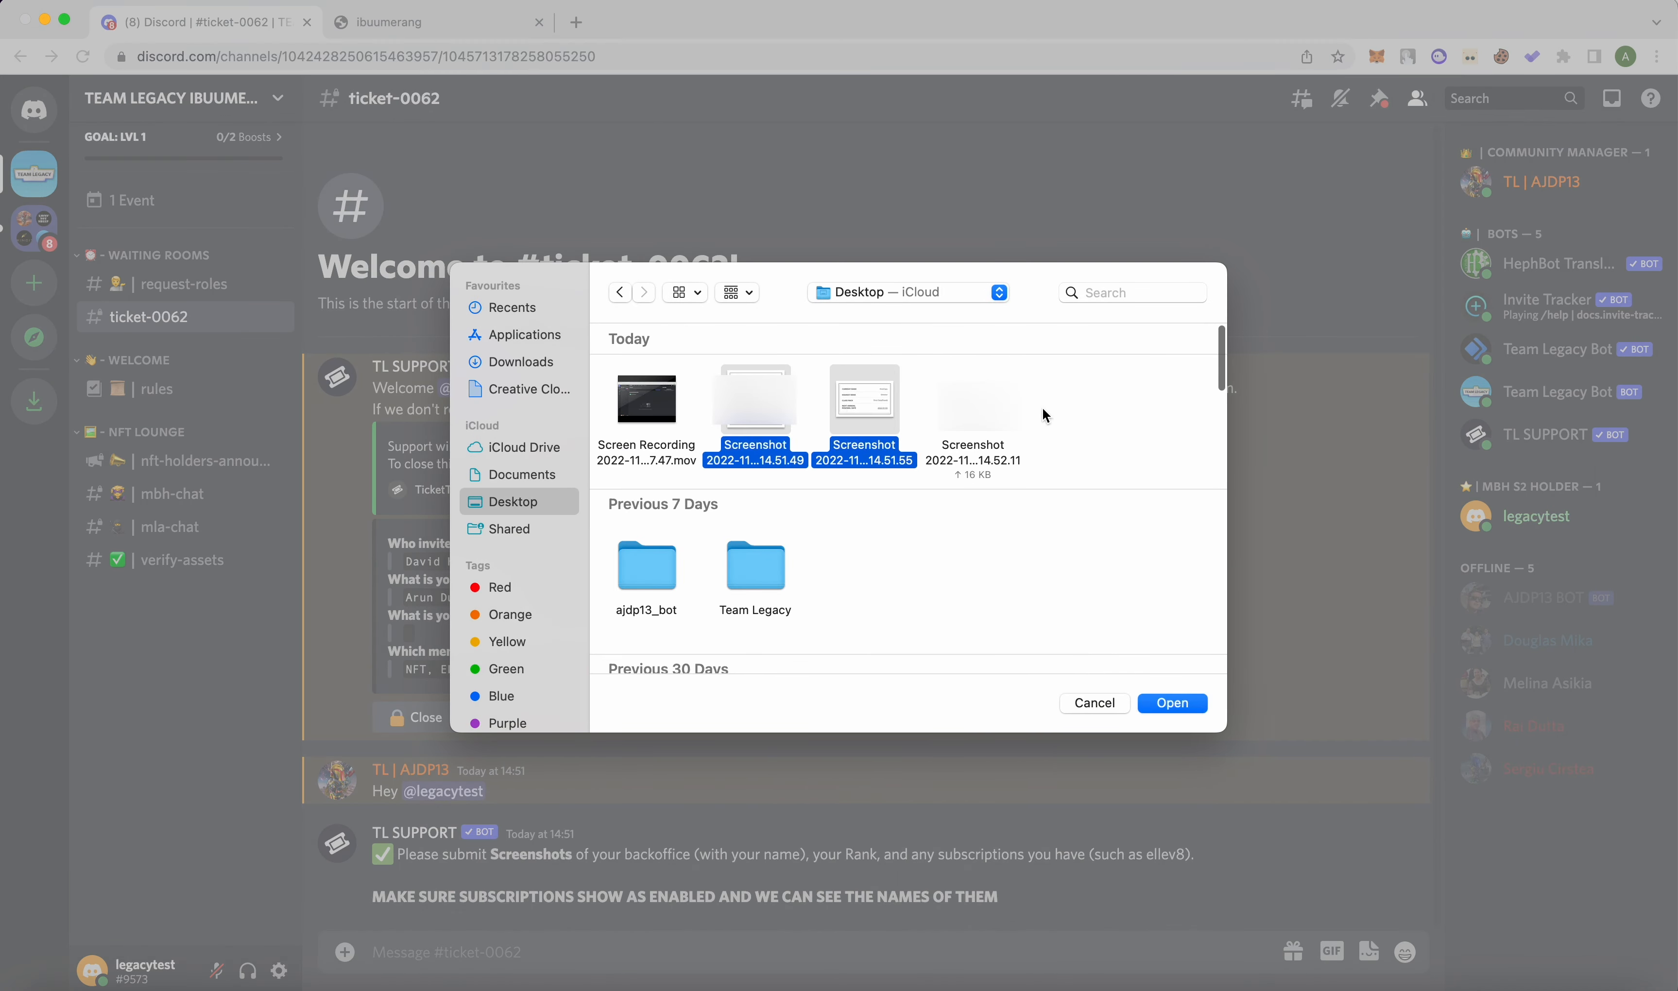
pyautogui.click(1171, 703)
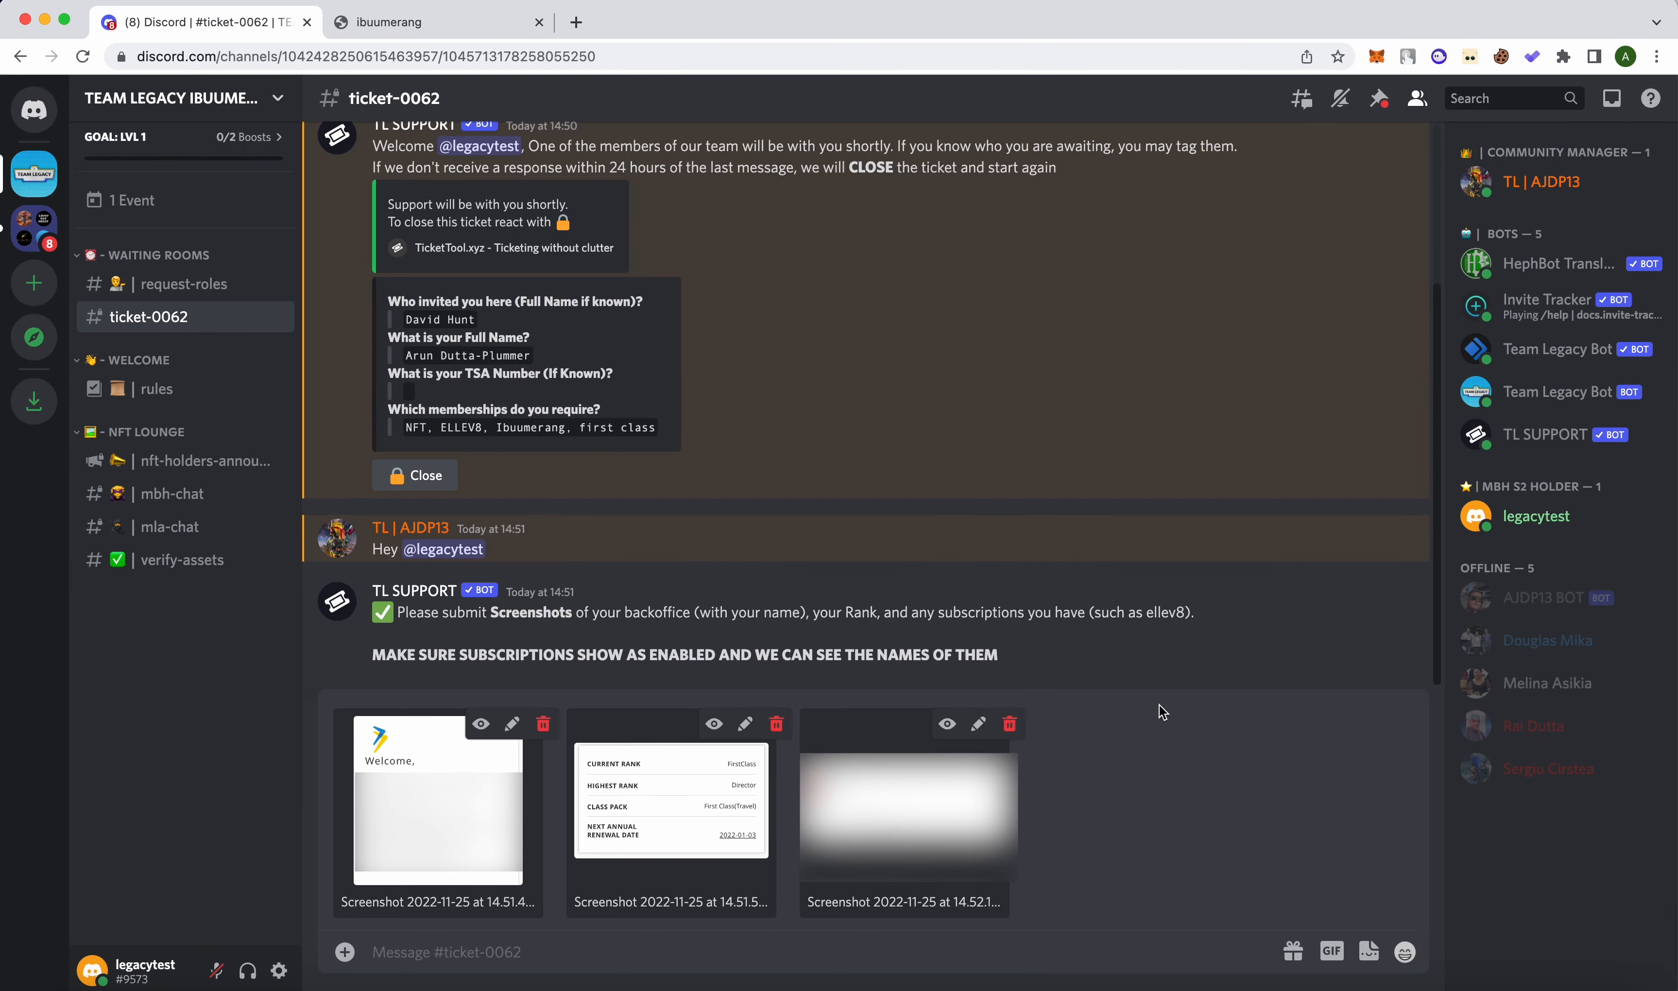
pyautogui.moveTo(660, 932)
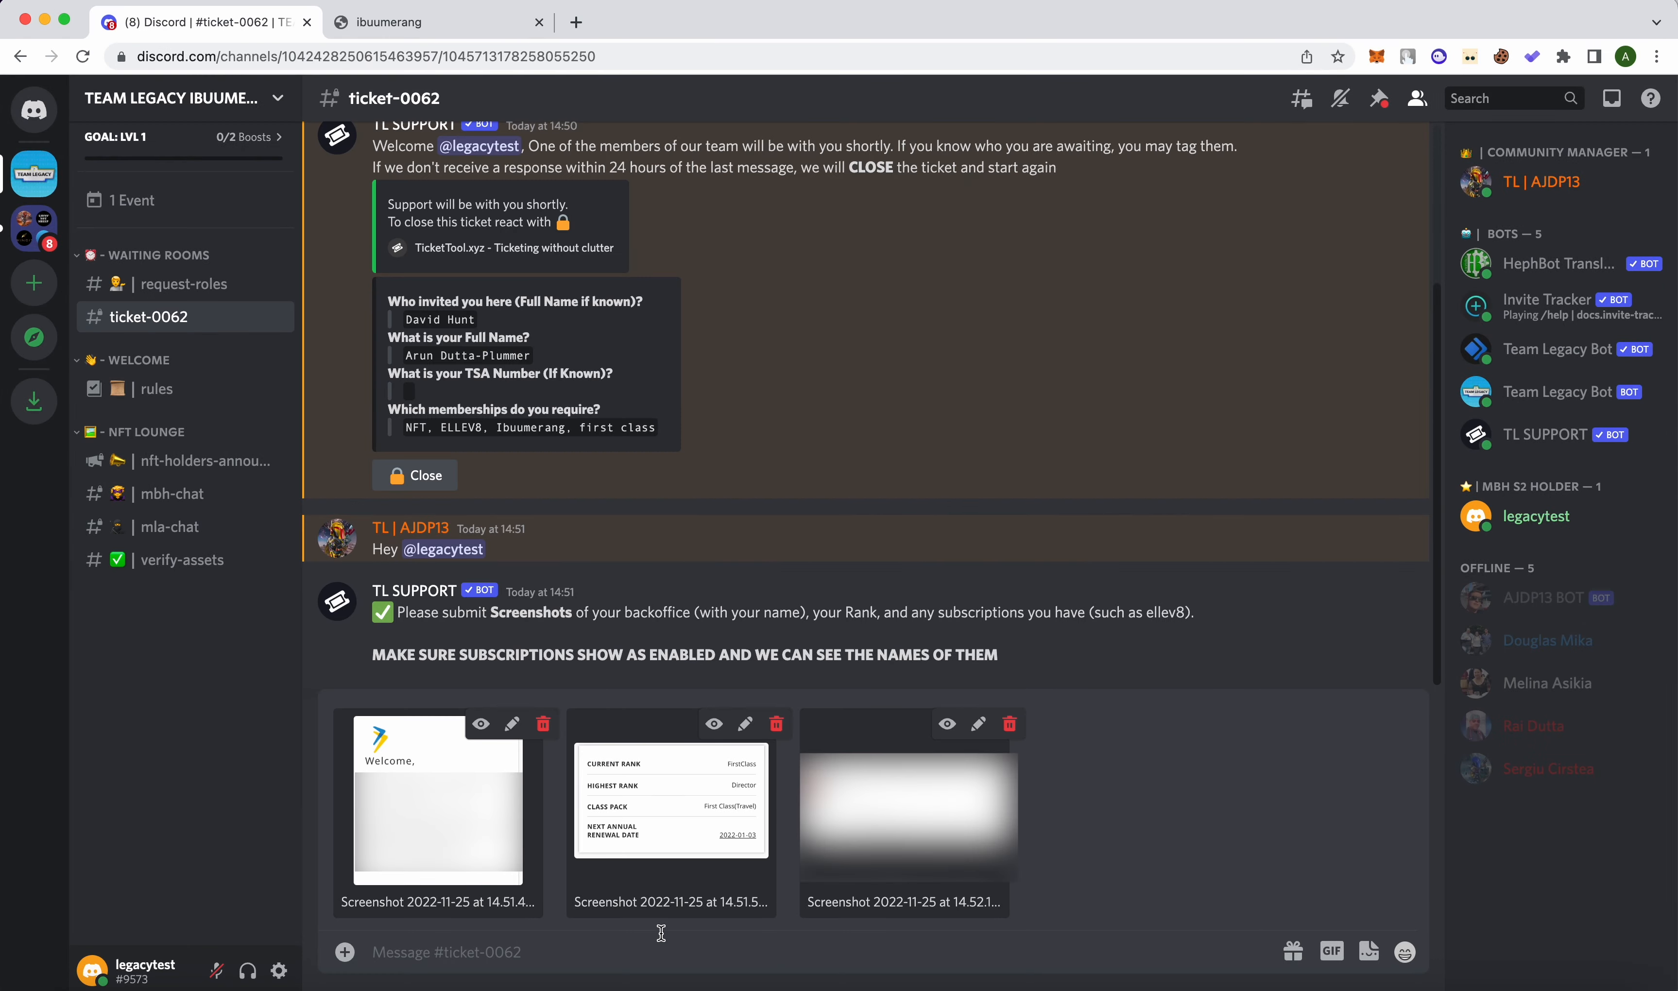
pyautogui.write('Screenshot')
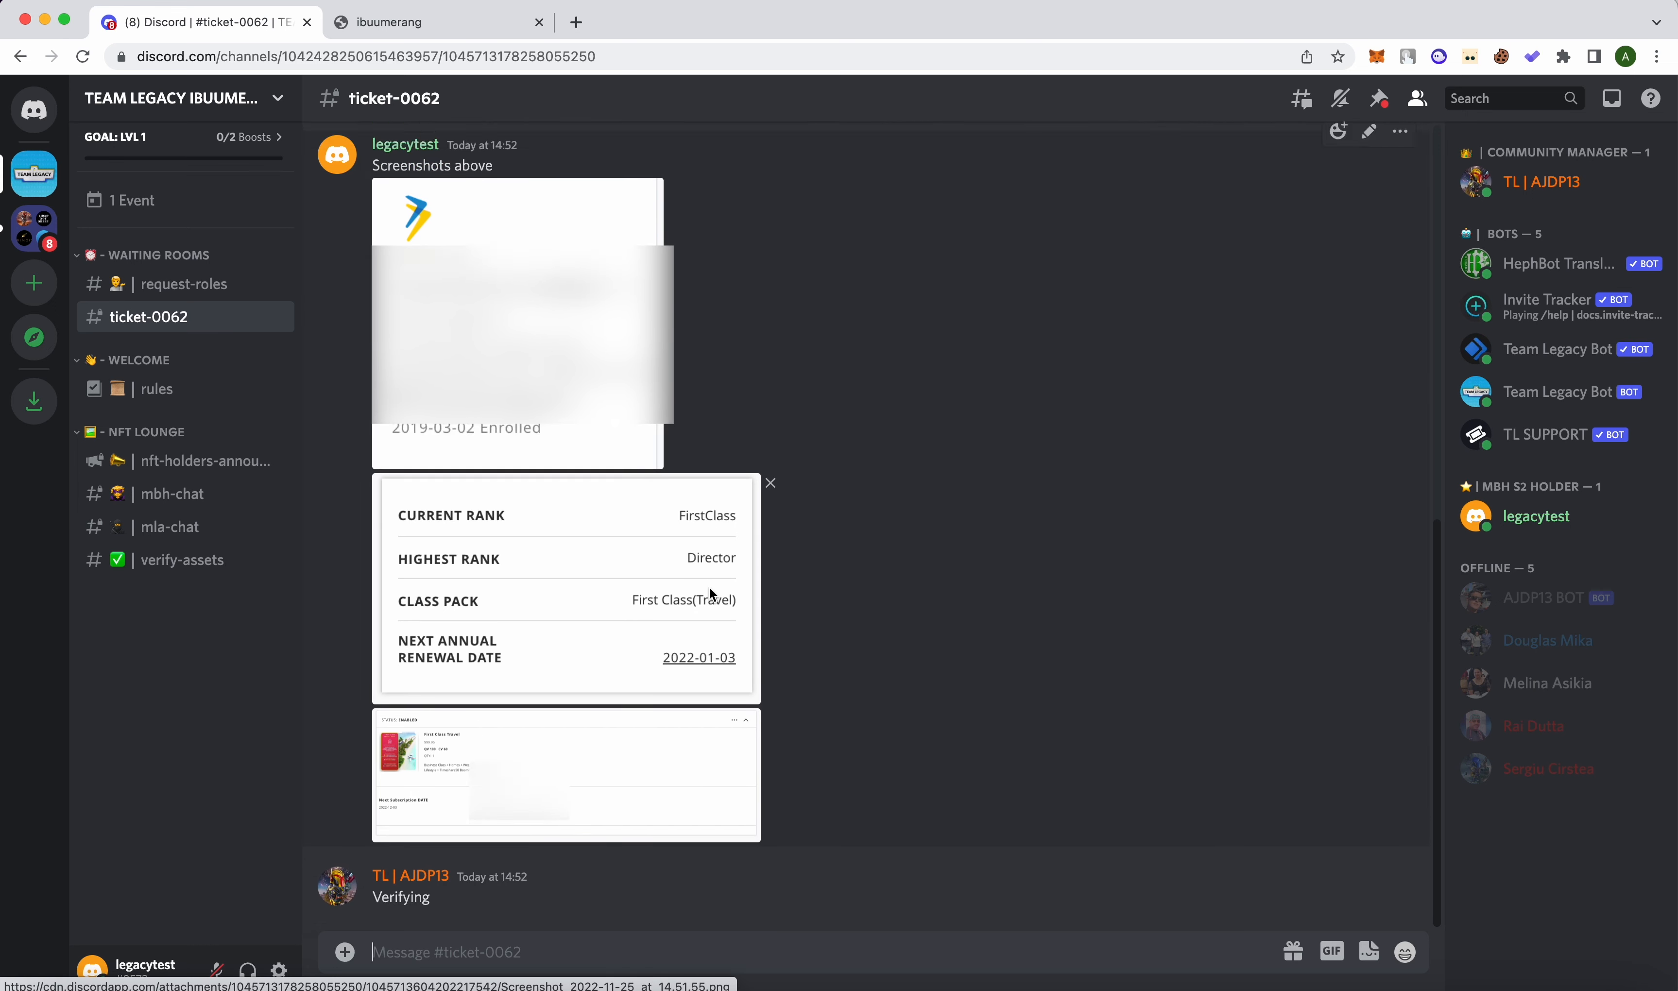
# - Scroll the ticket-0062 channel to follow the verifyuser response granting the roles
pyautogui.scroll(-3)
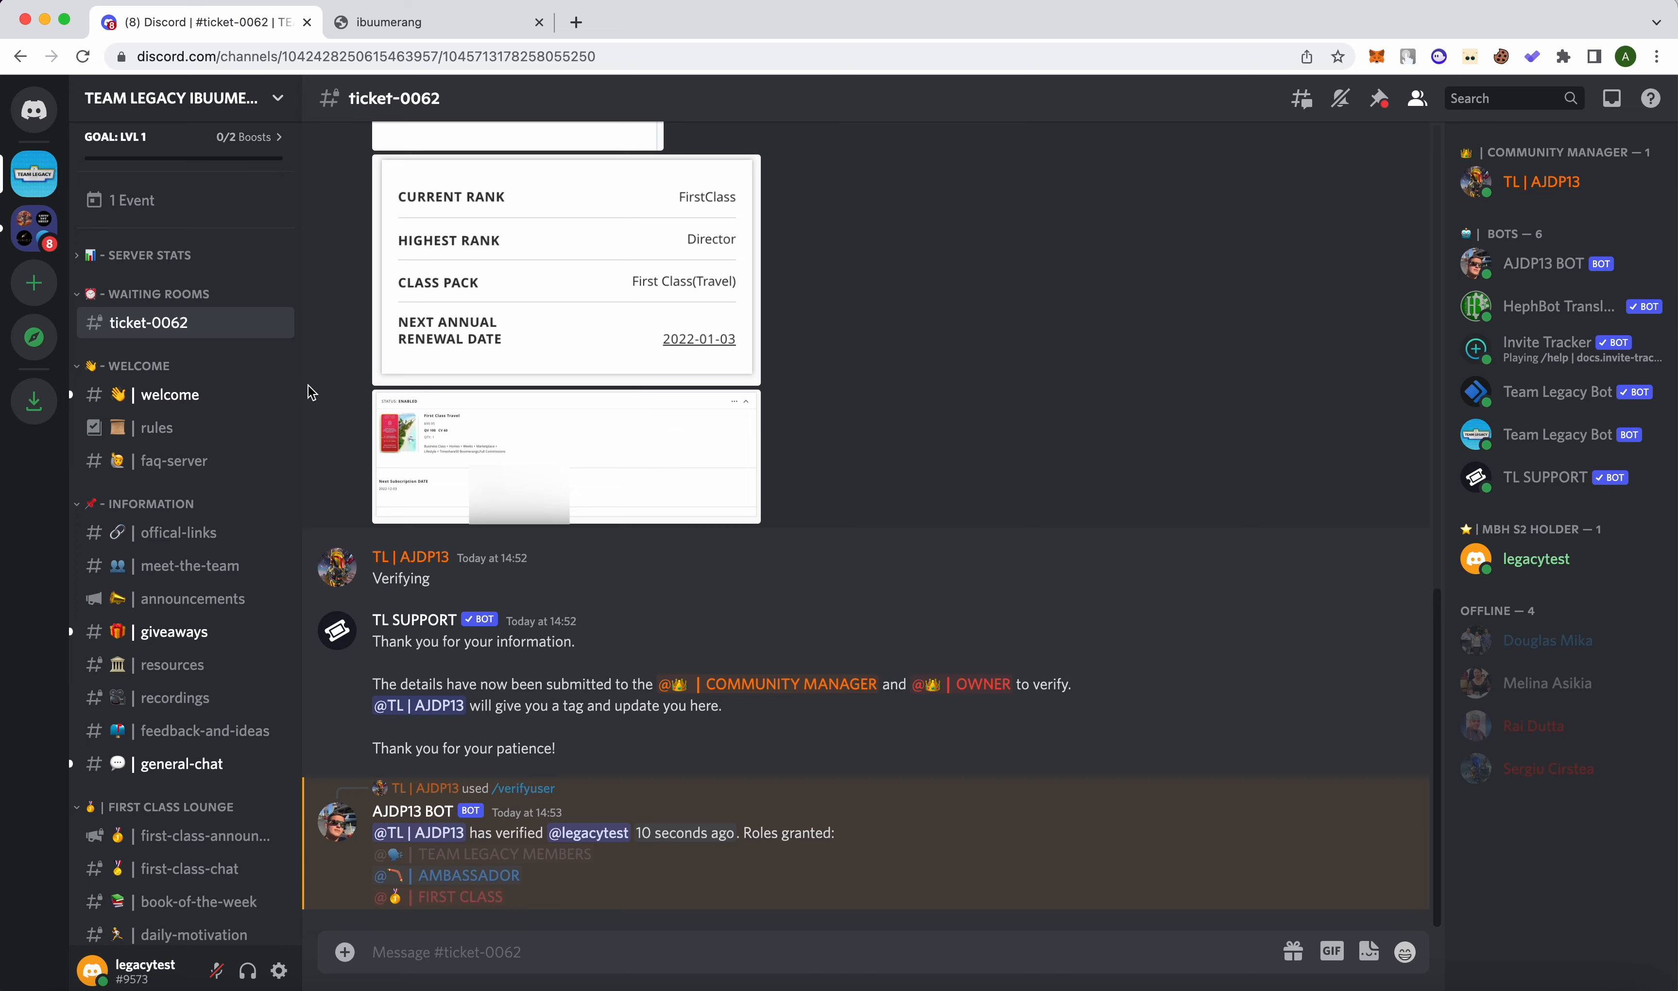
pyautogui.scroll(-3)
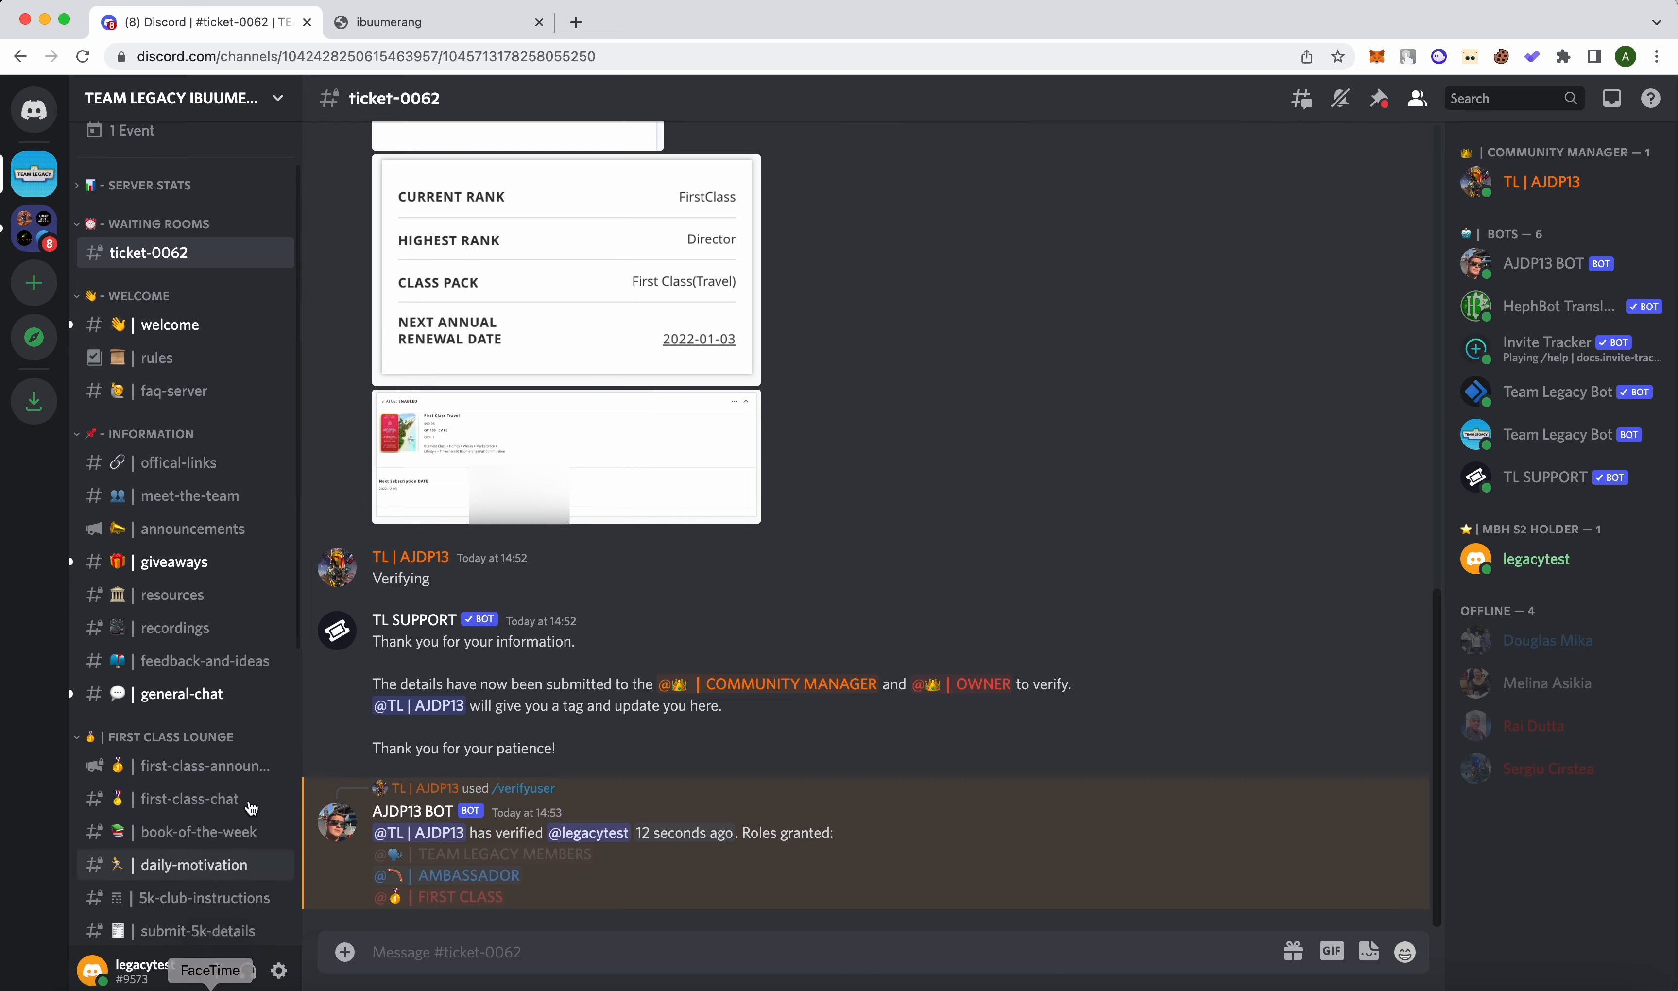
# - Browse the welcome, rules, faq-server and official-links channels, ending on meet-the-team introductions
pyautogui.click(169, 325)
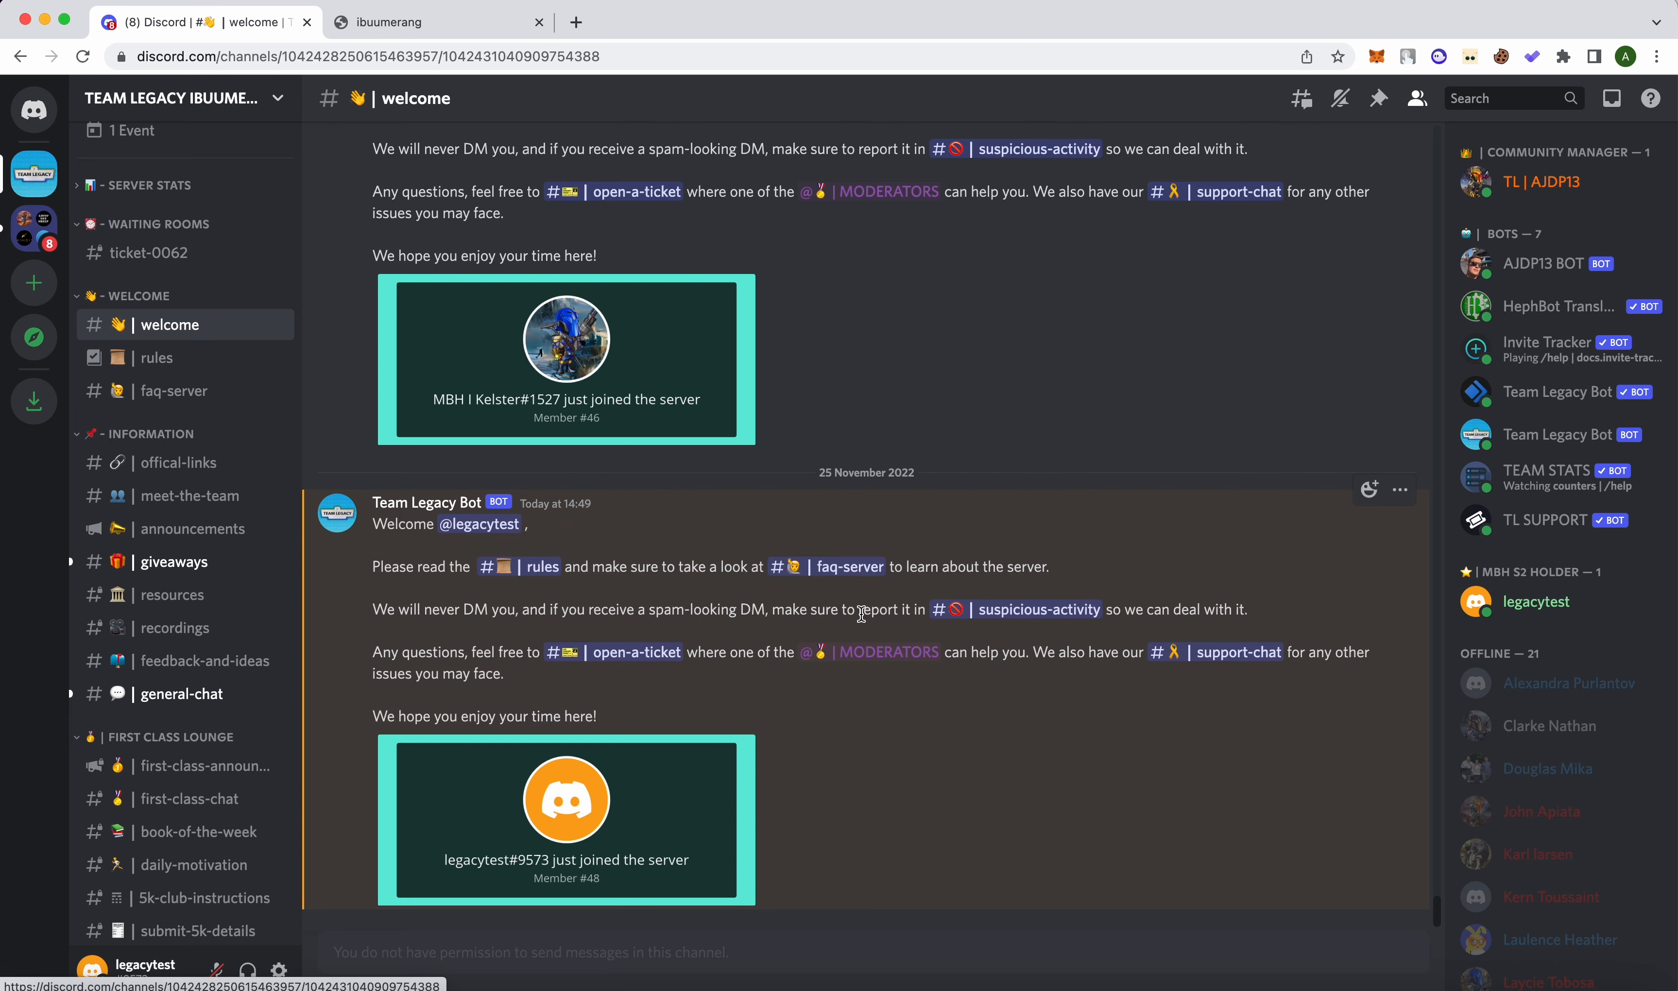
pyautogui.click(156, 358)
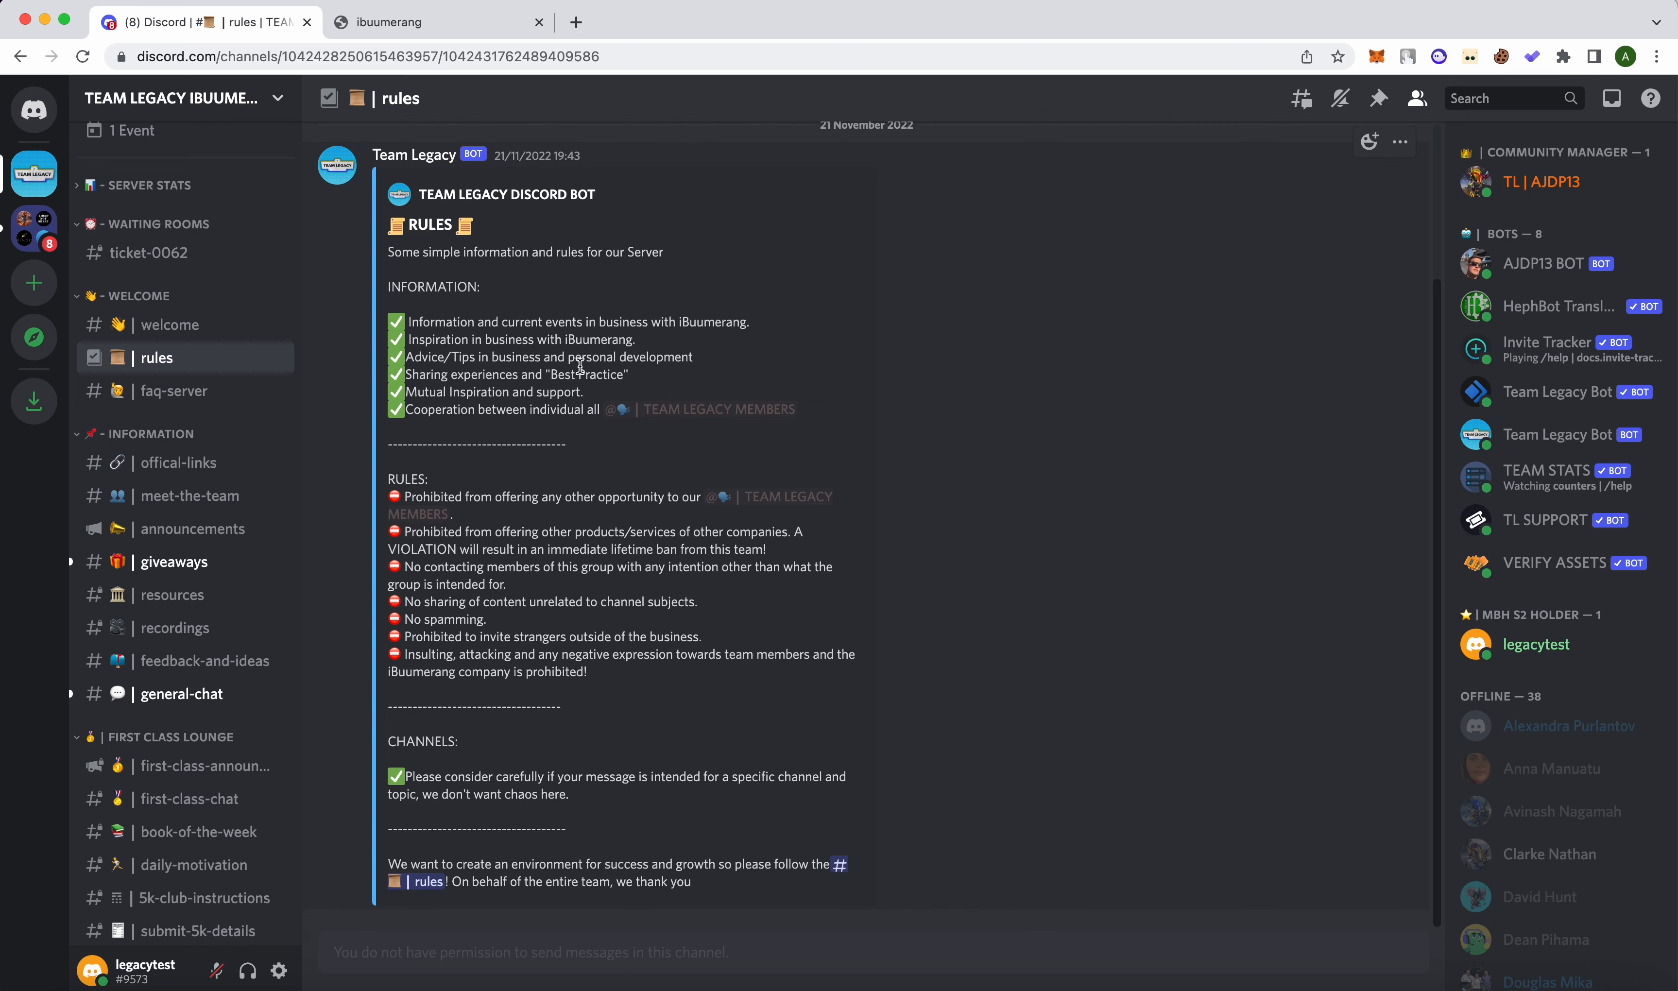
pyautogui.moveTo(186, 391)
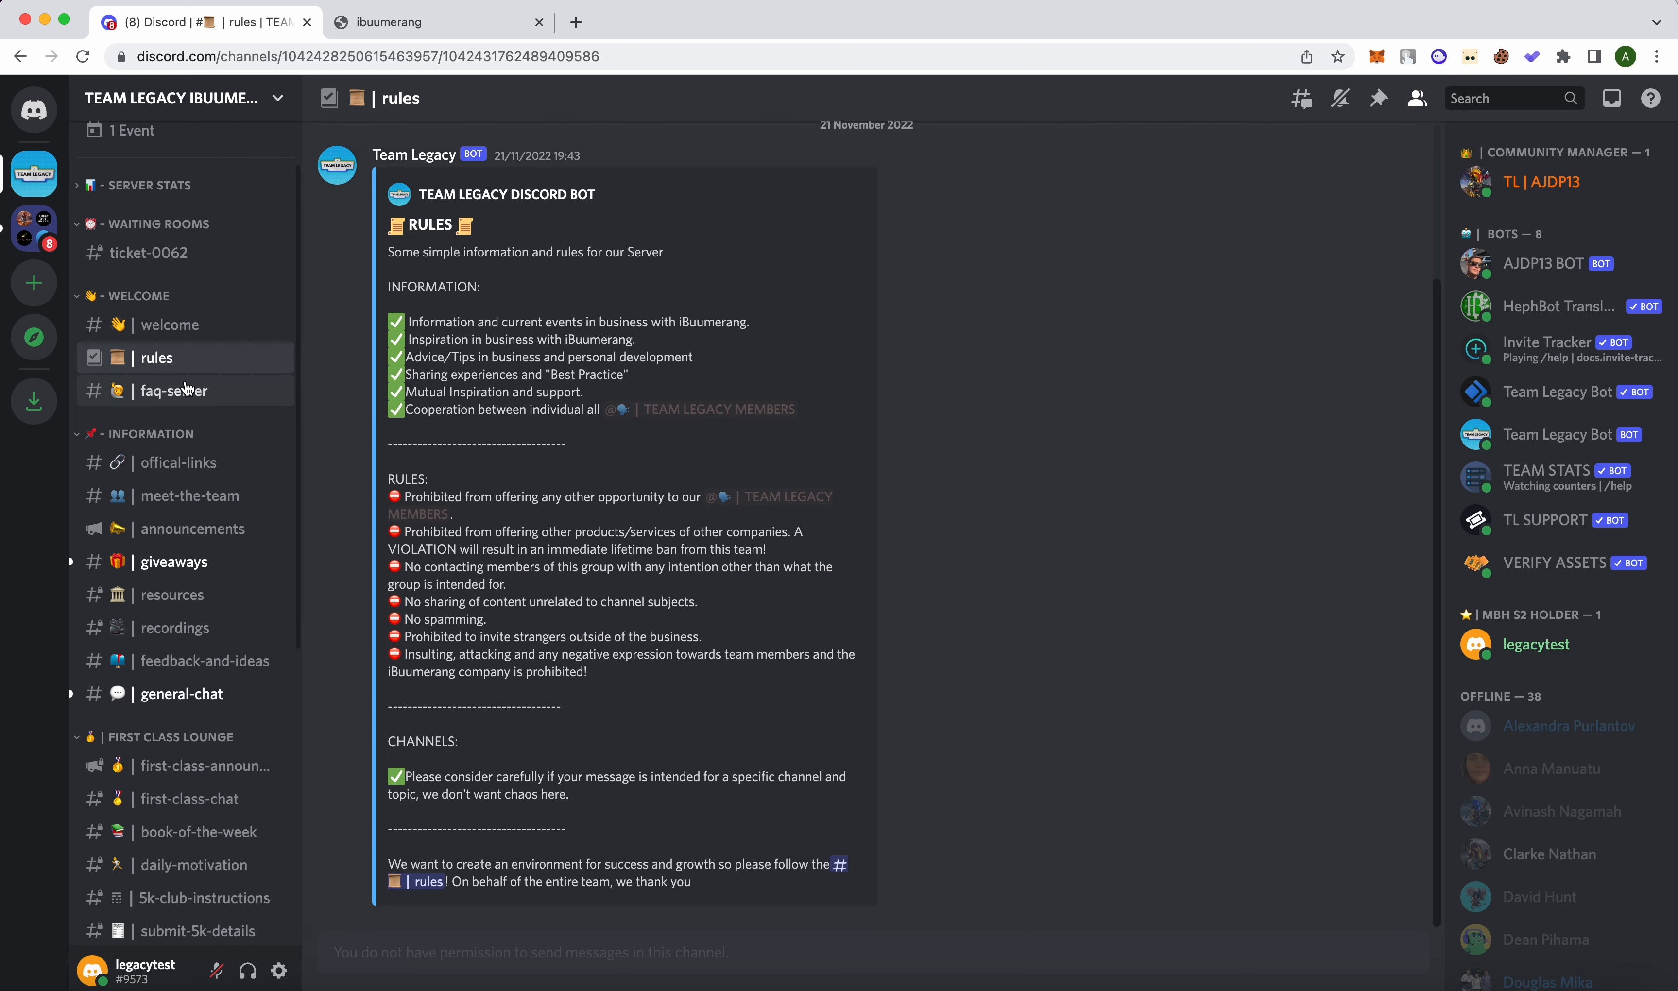
pyautogui.click(173, 390)
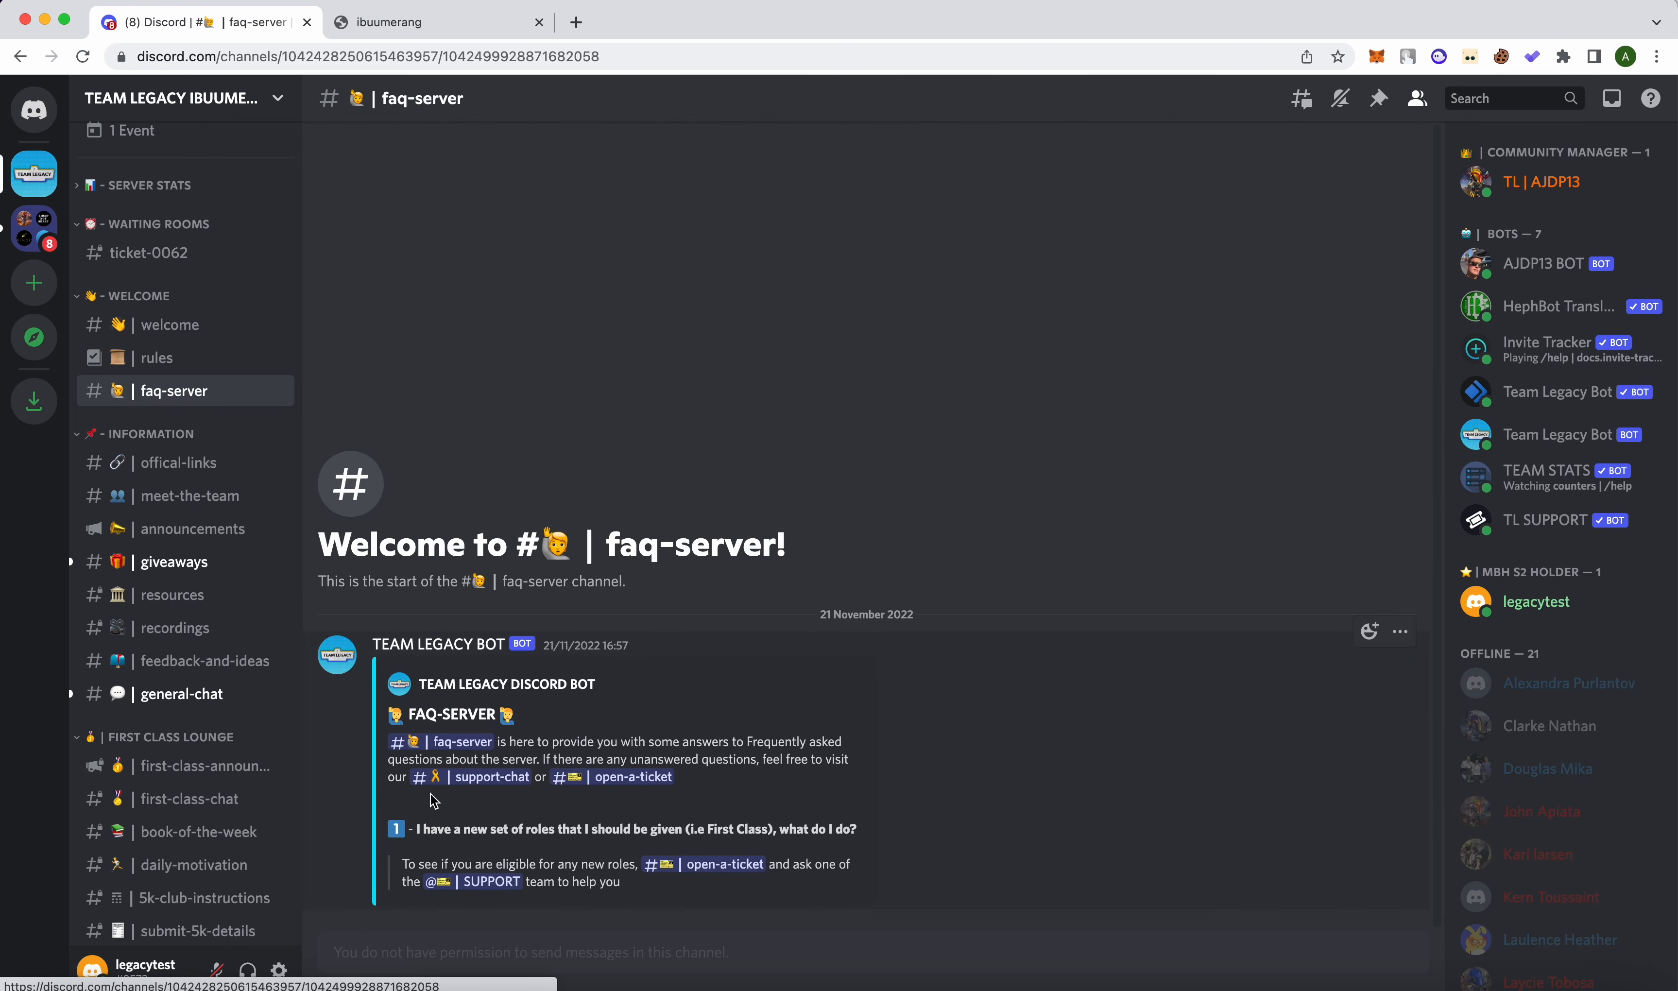
pyautogui.moveTo(685, 817)
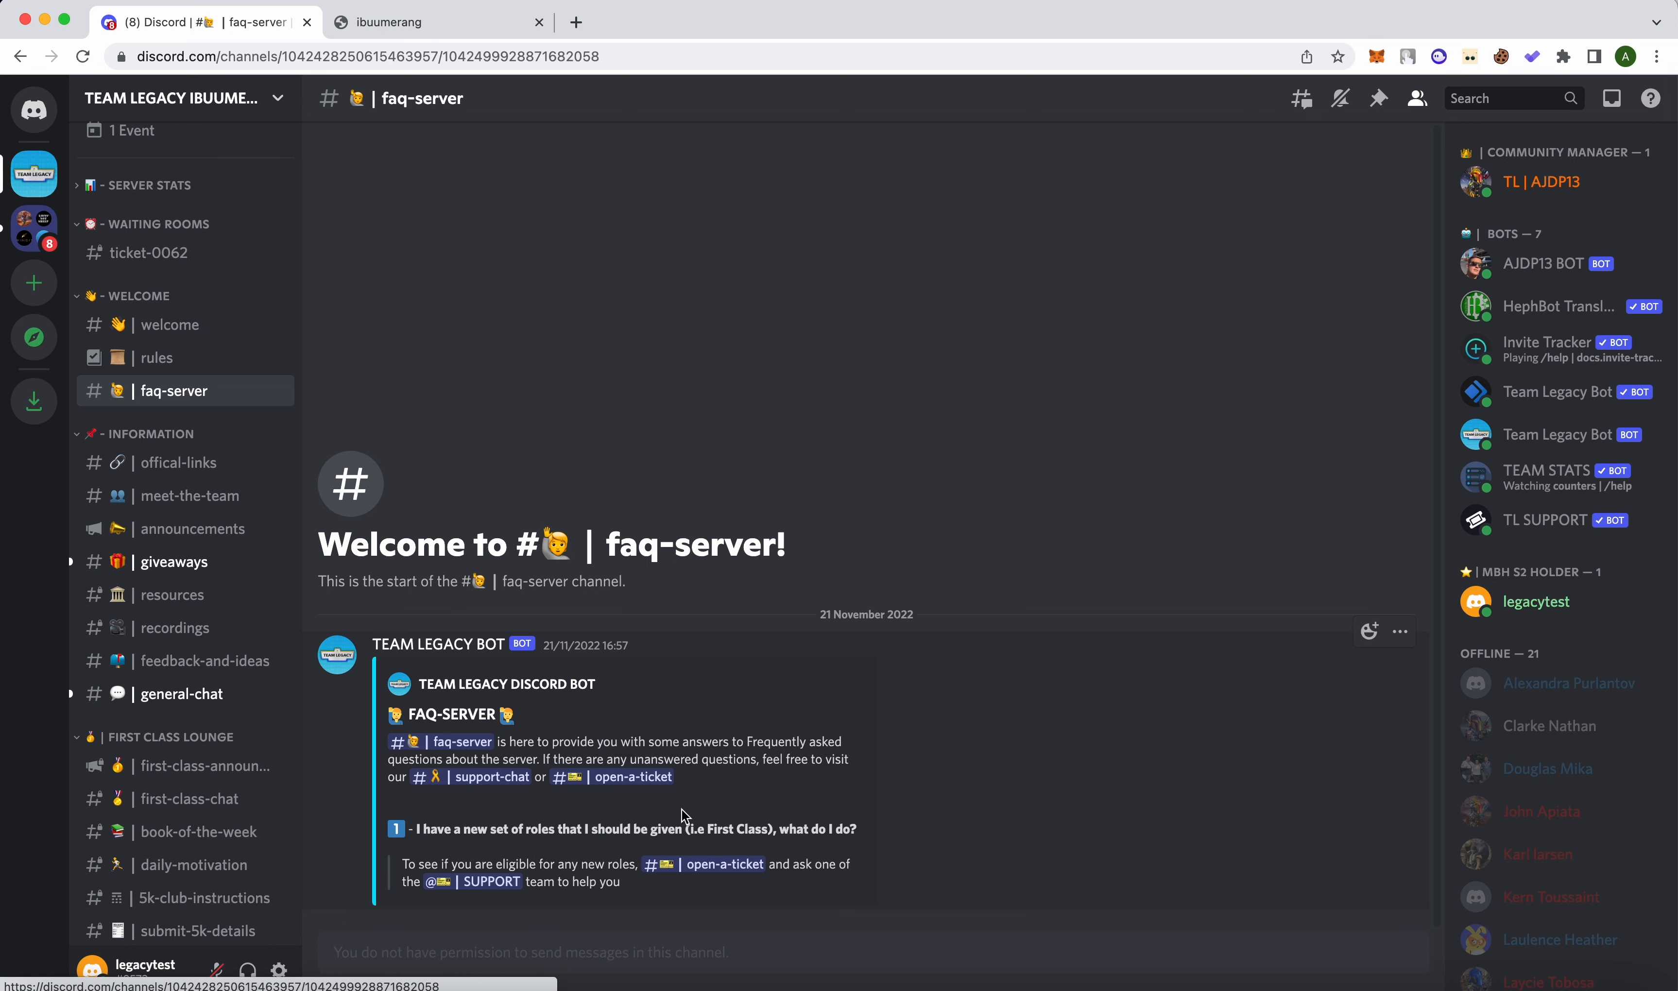
pyautogui.click(177, 462)
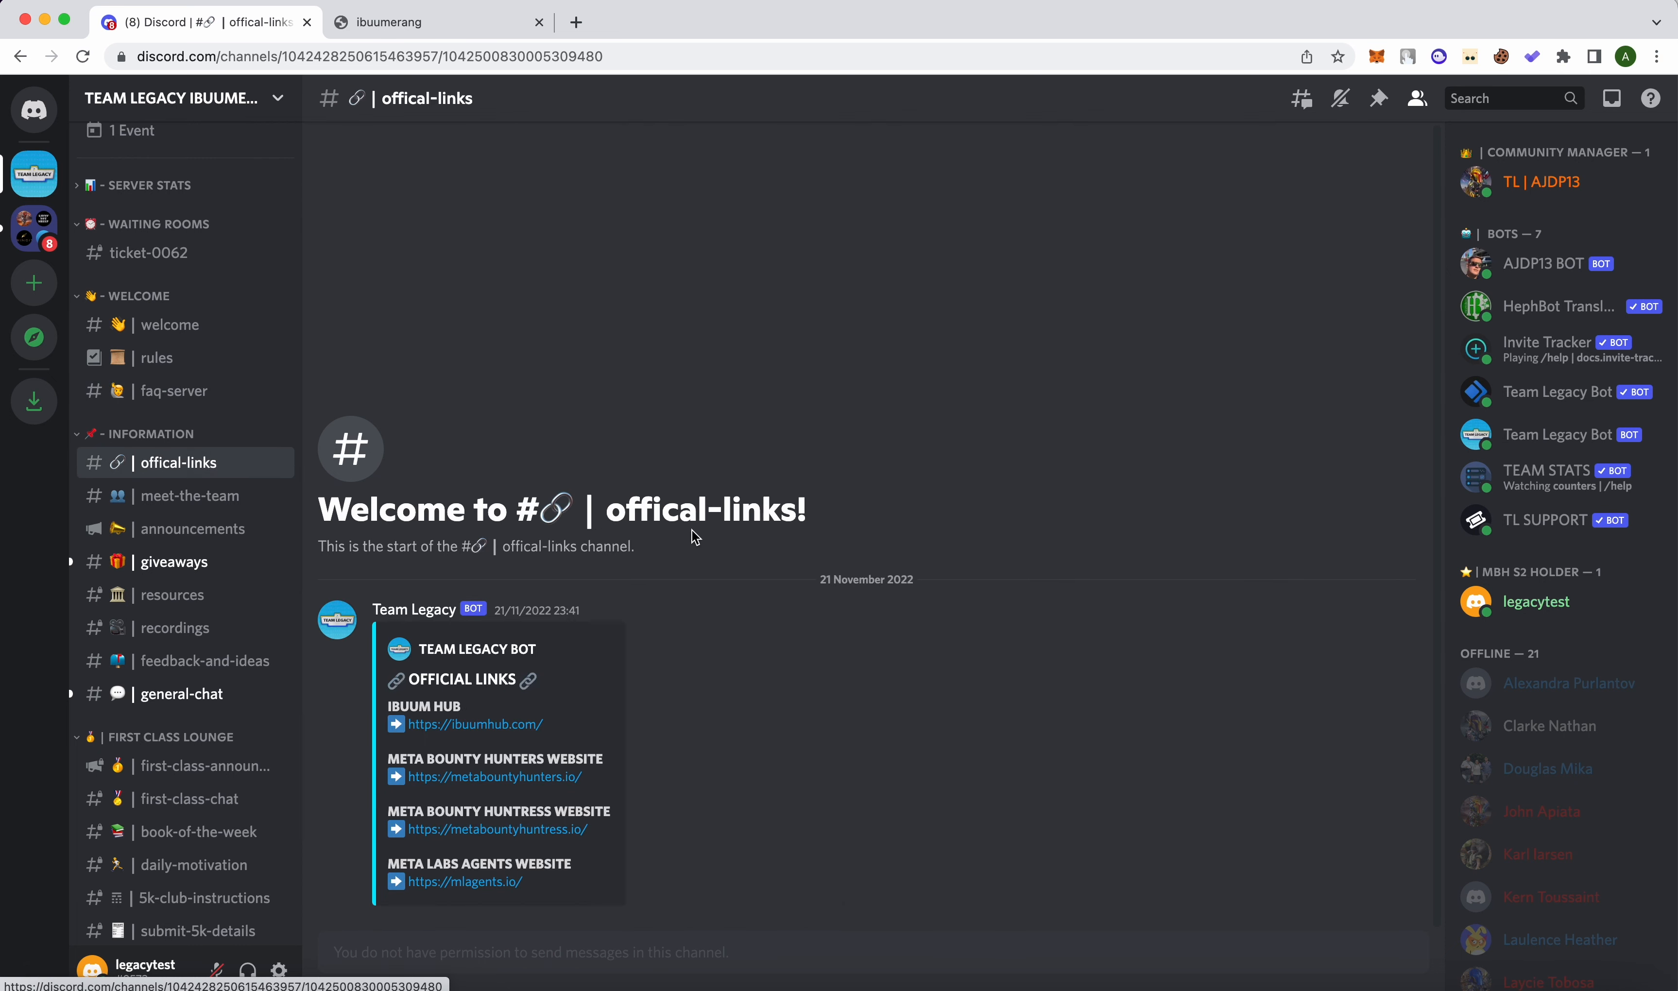
pyautogui.moveTo(637, 759)
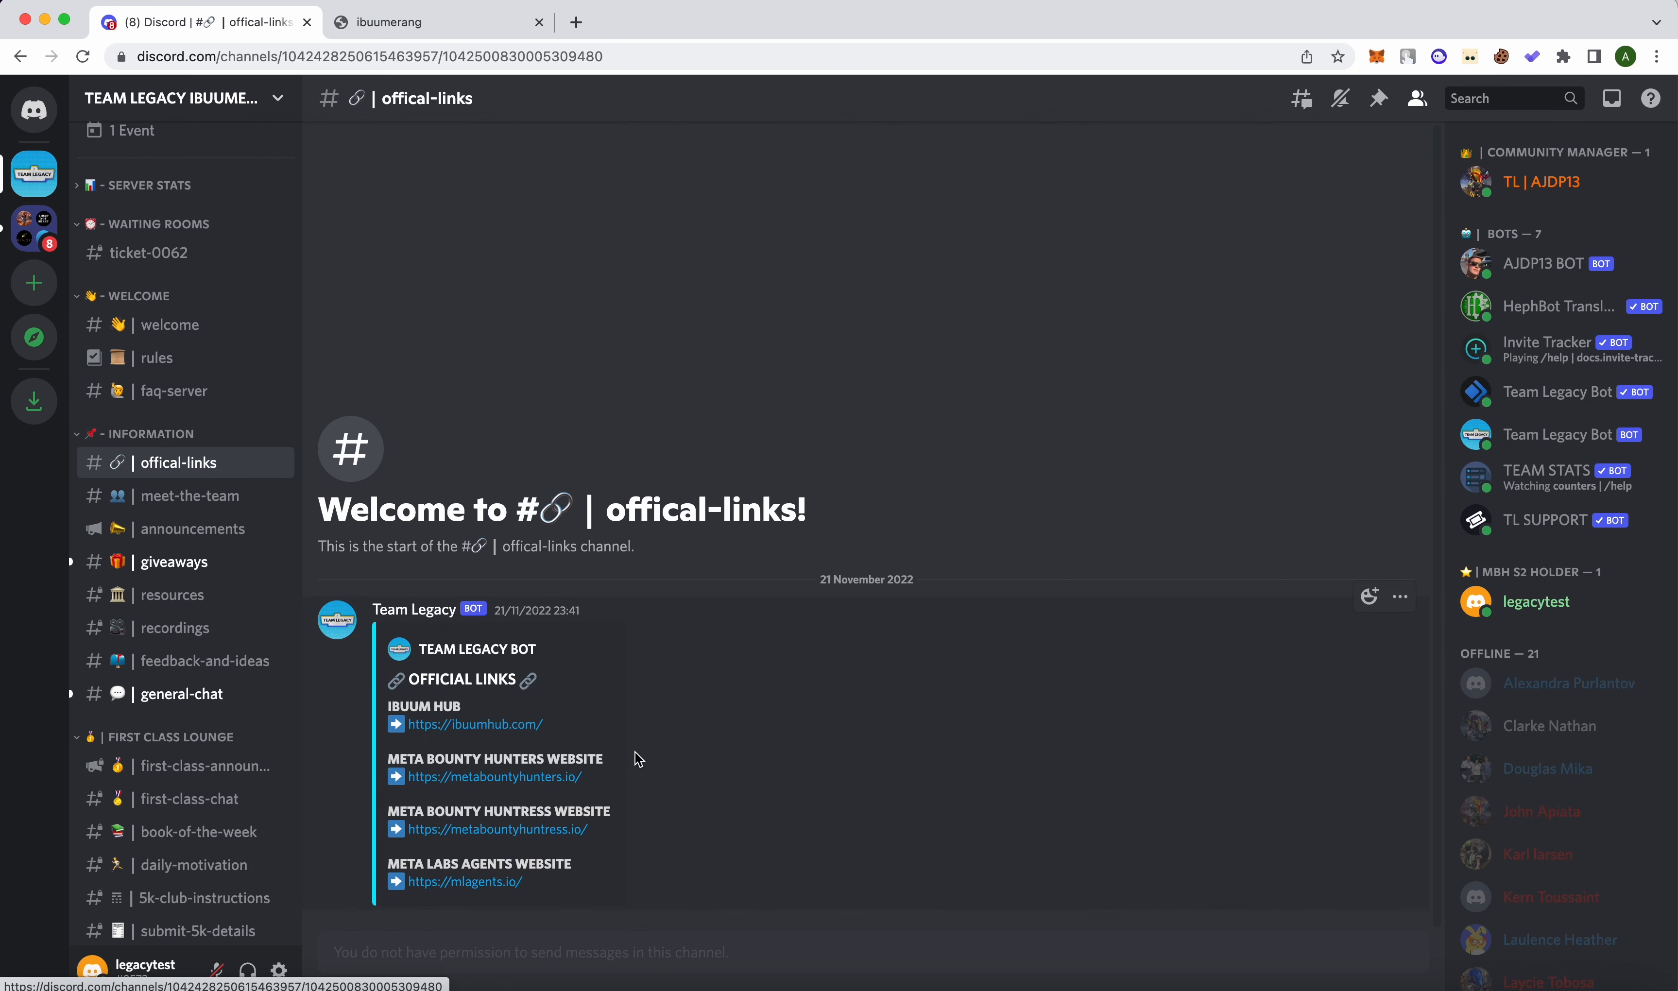
pyautogui.click(188, 495)
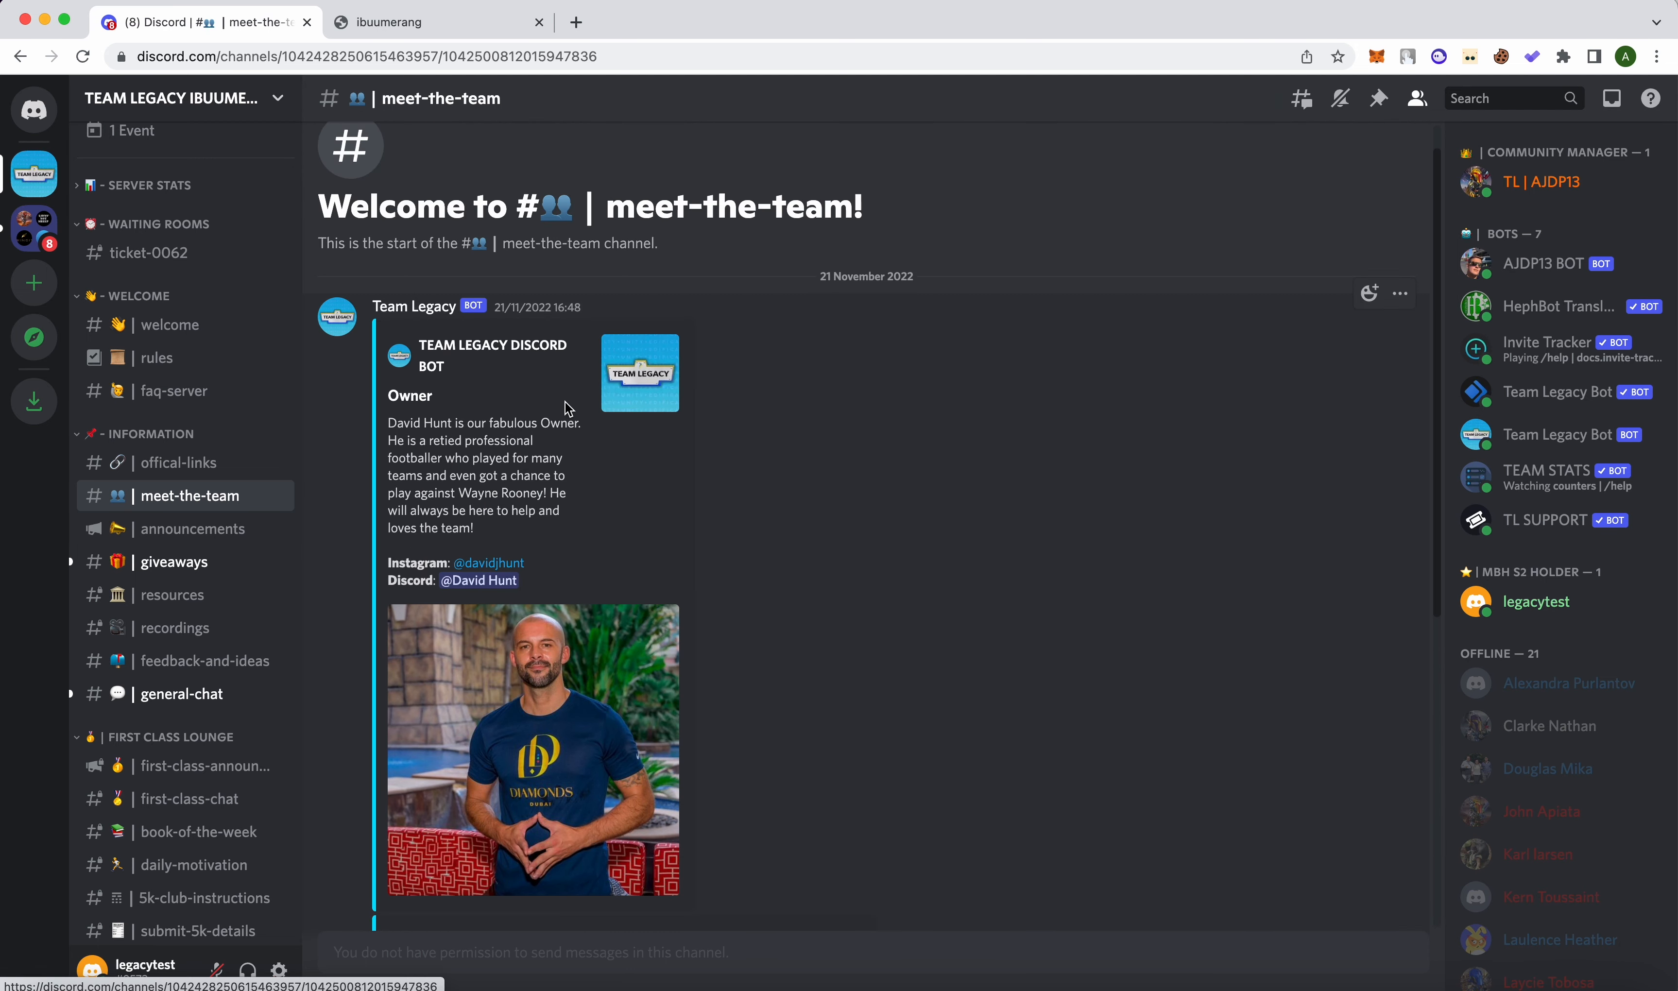
pyautogui.scroll(-3)
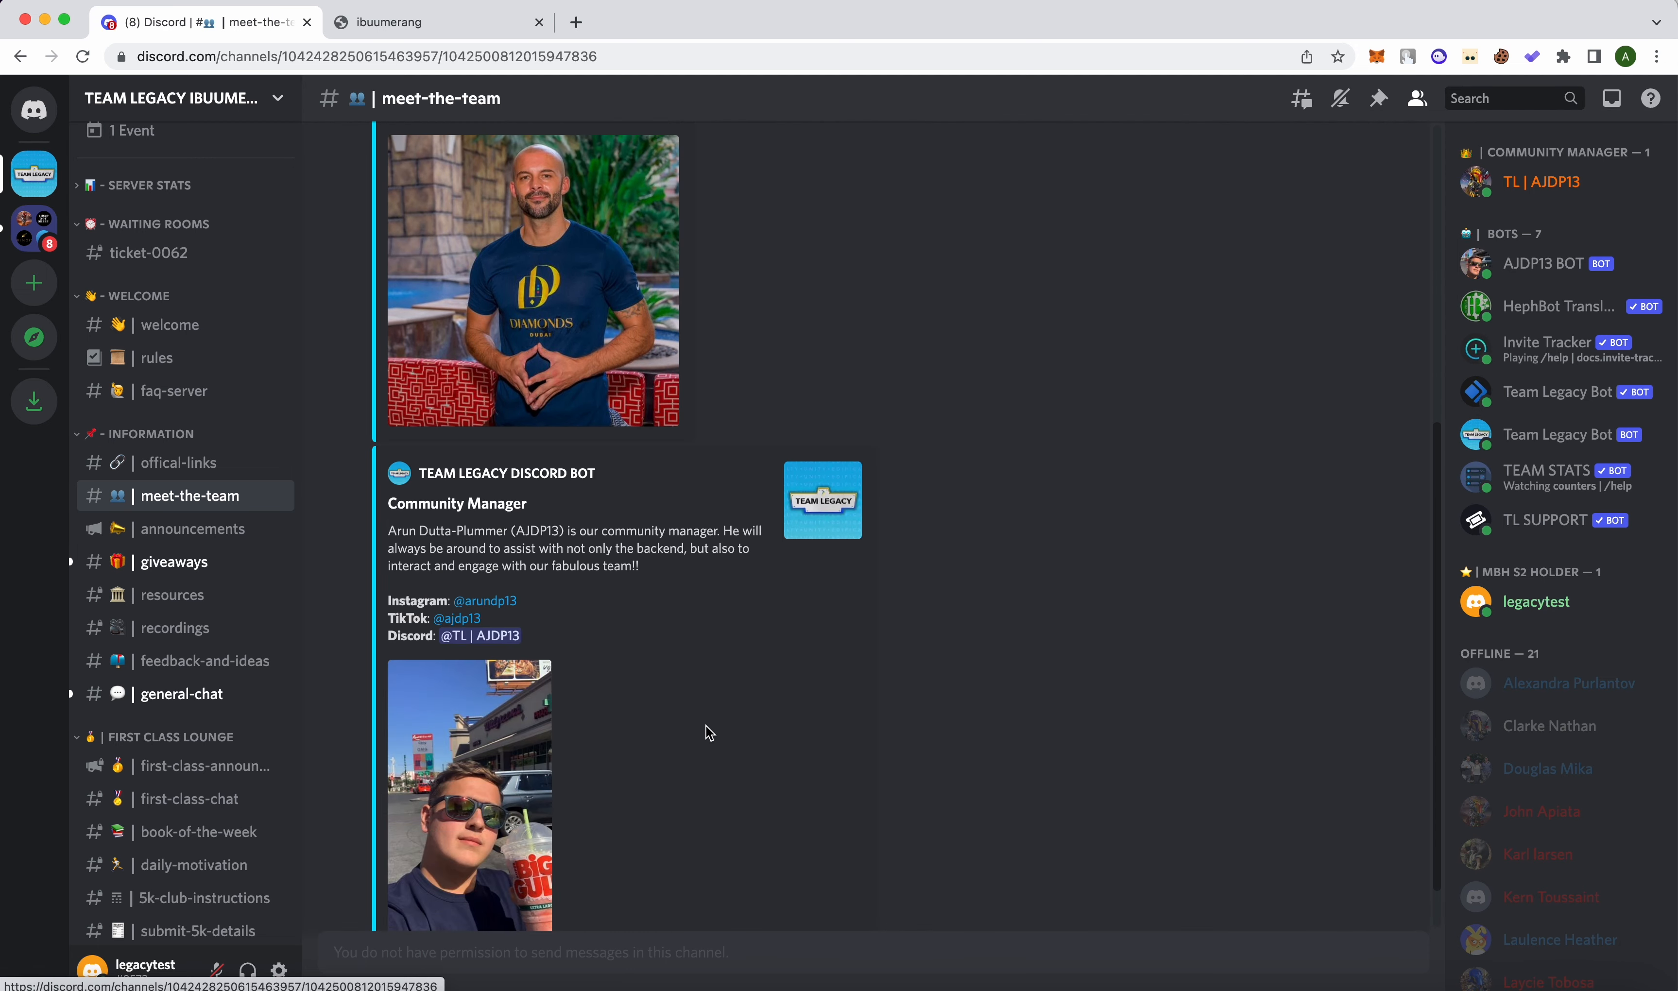
# - Visit announcements, then join the $100 ETH giveaway in #giveaways and dismiss the bot confirmation
pyautogui.click(193, 528)
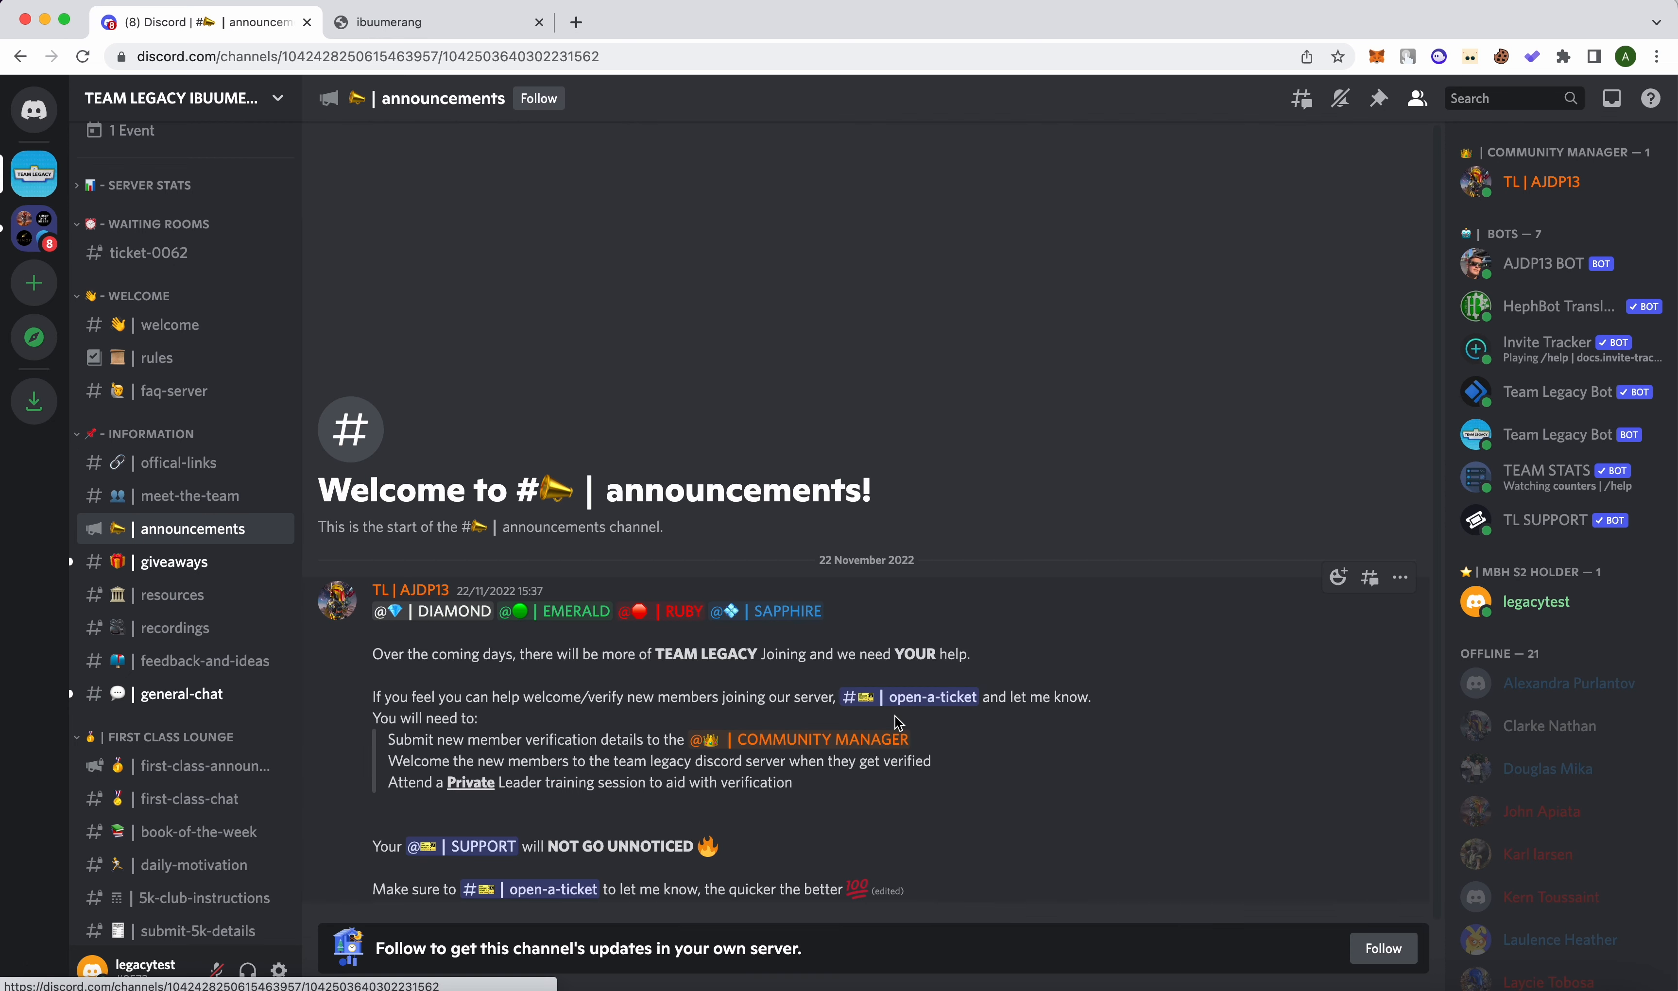
pyautogui.click(175, 561)
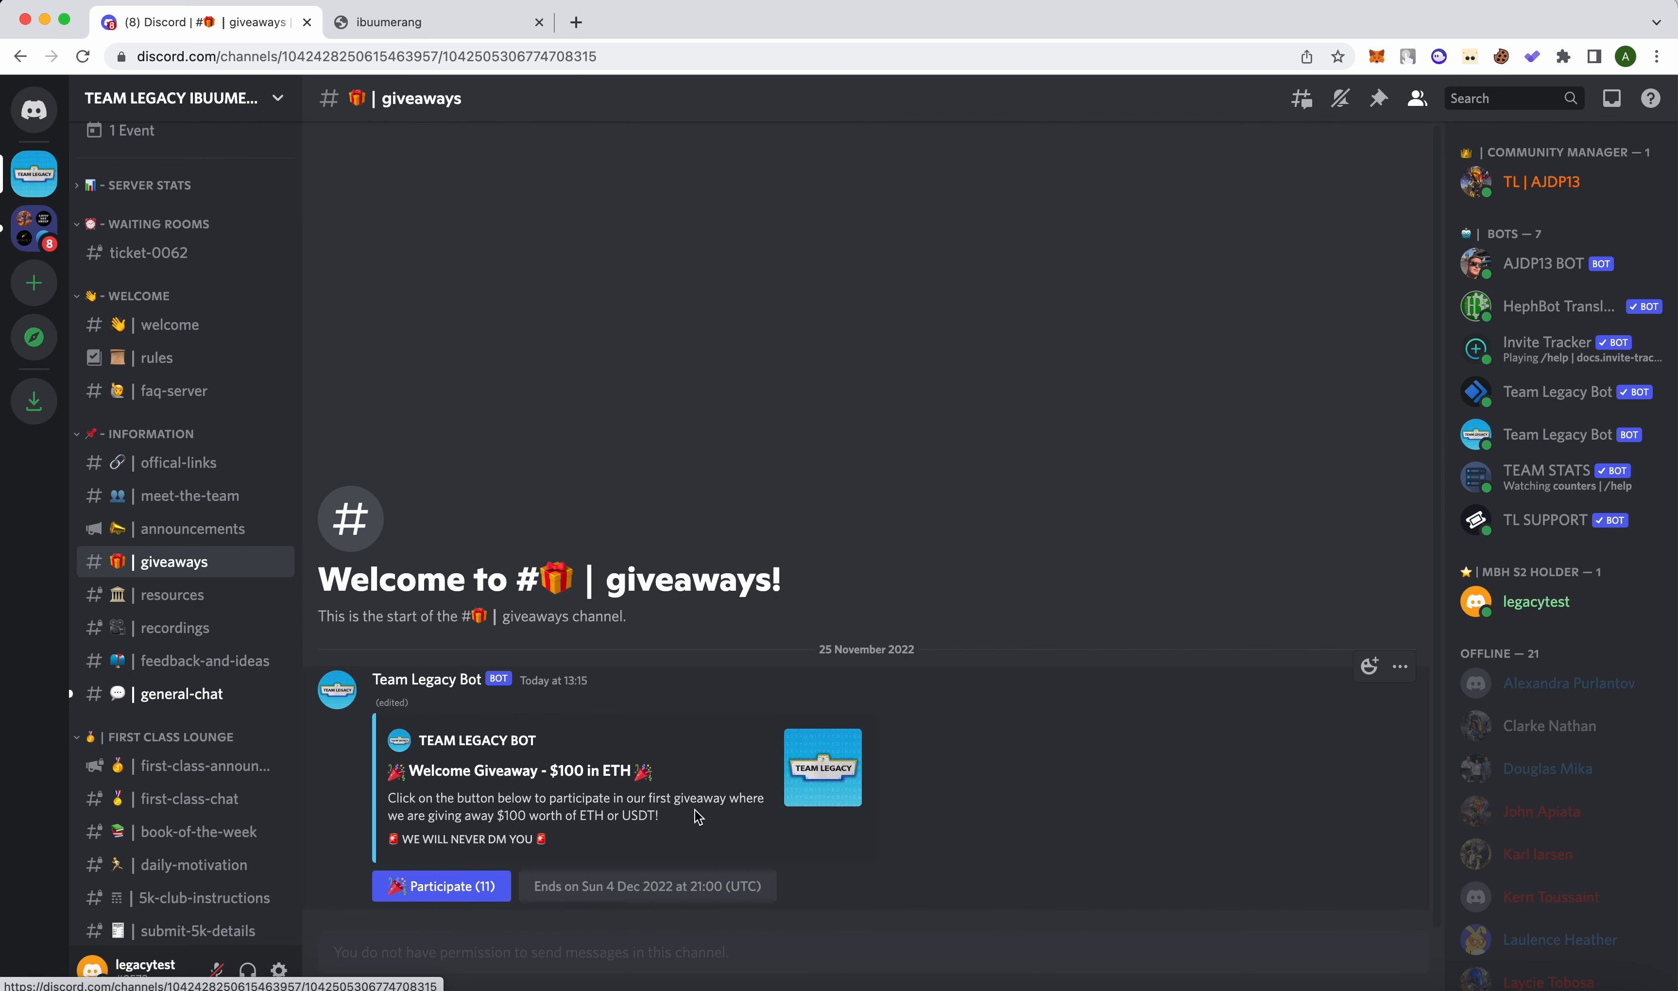
pyautogui.moveTo(619, 906)
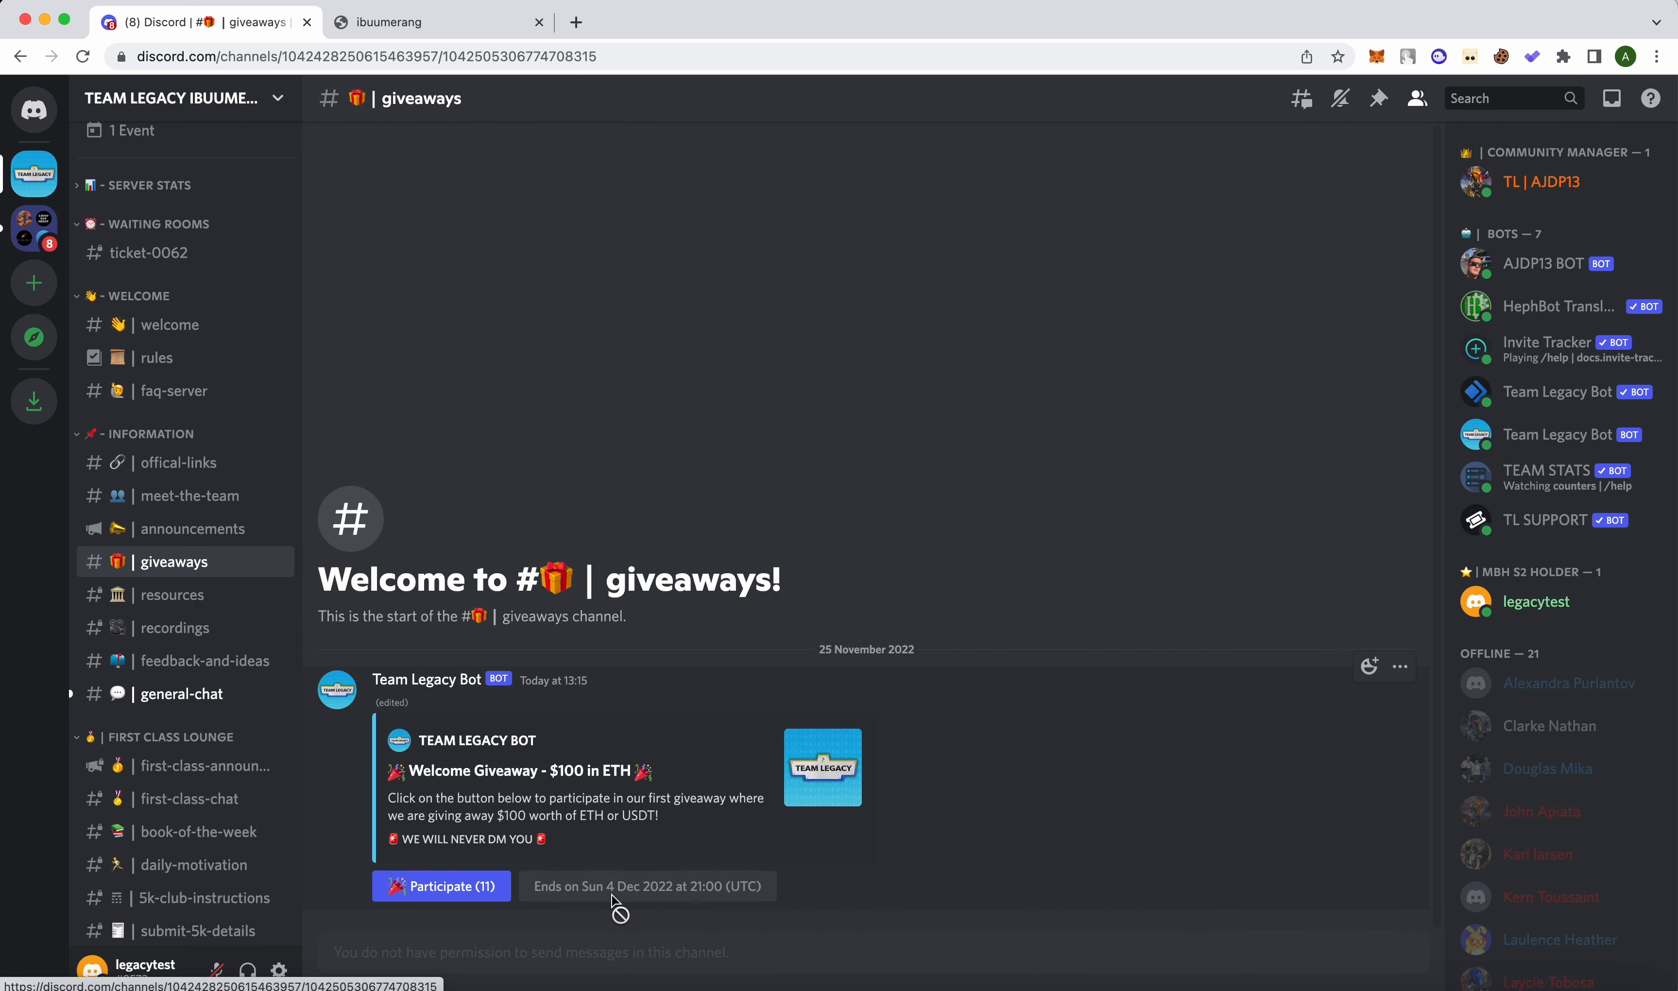
pyautogui.moveTo(508, 623)
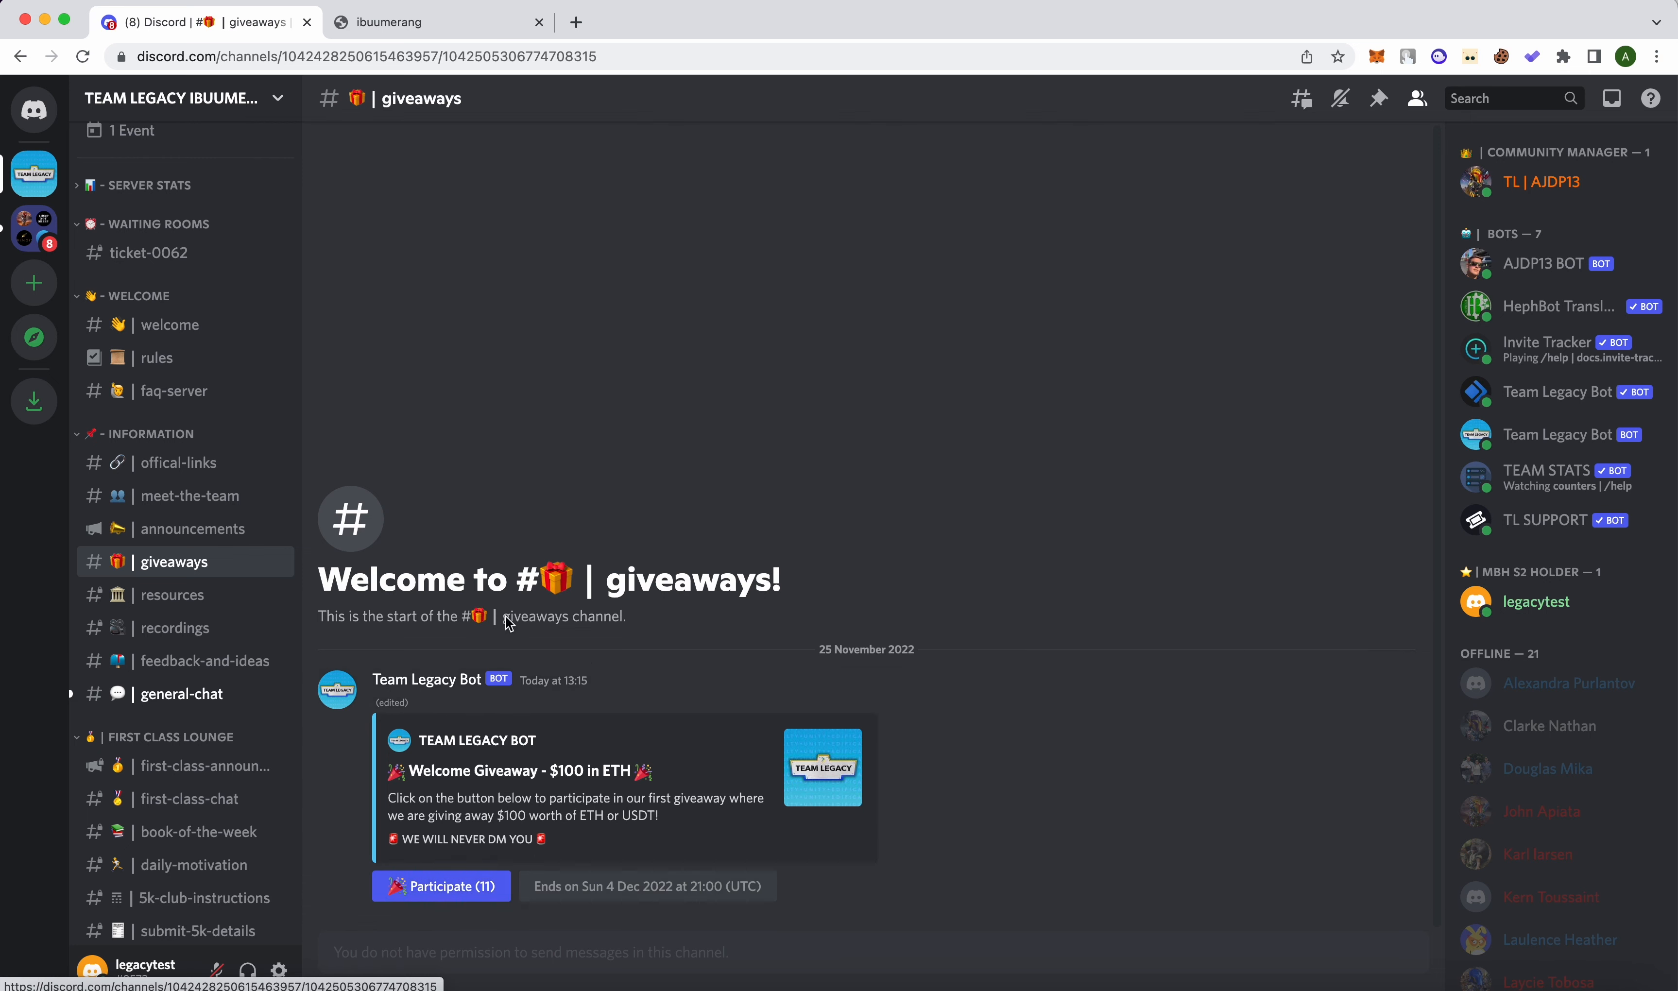
pyautogui.click(440, 886)
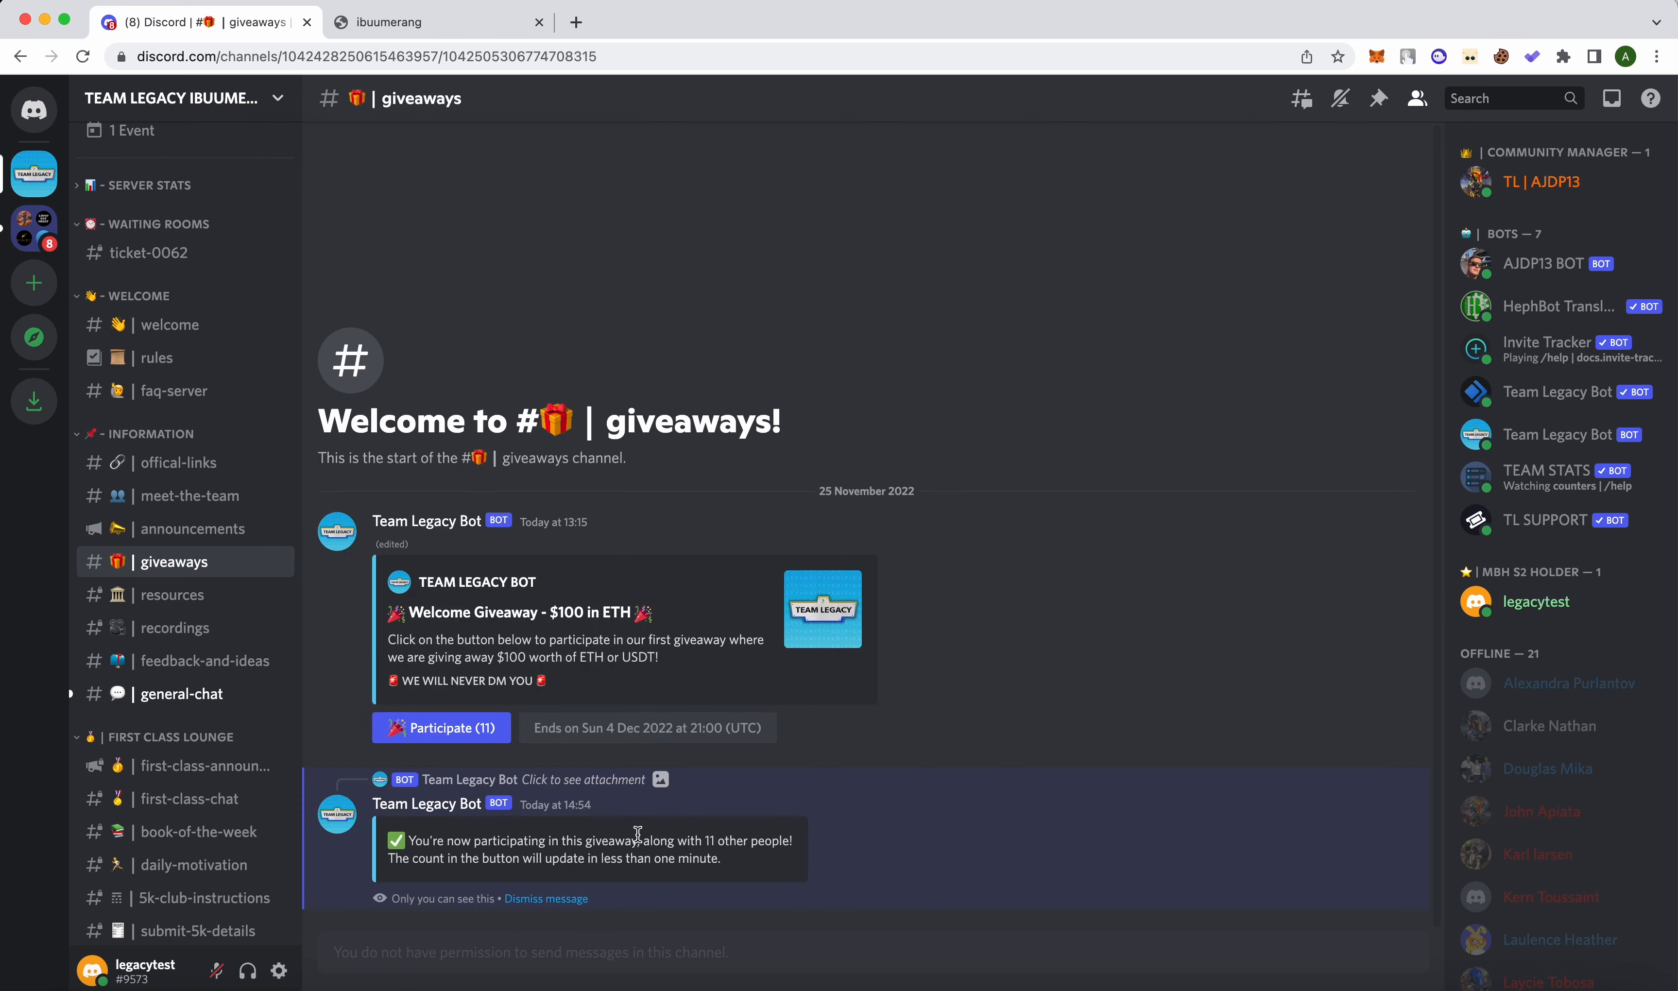
pyautogui.click(546, 899)
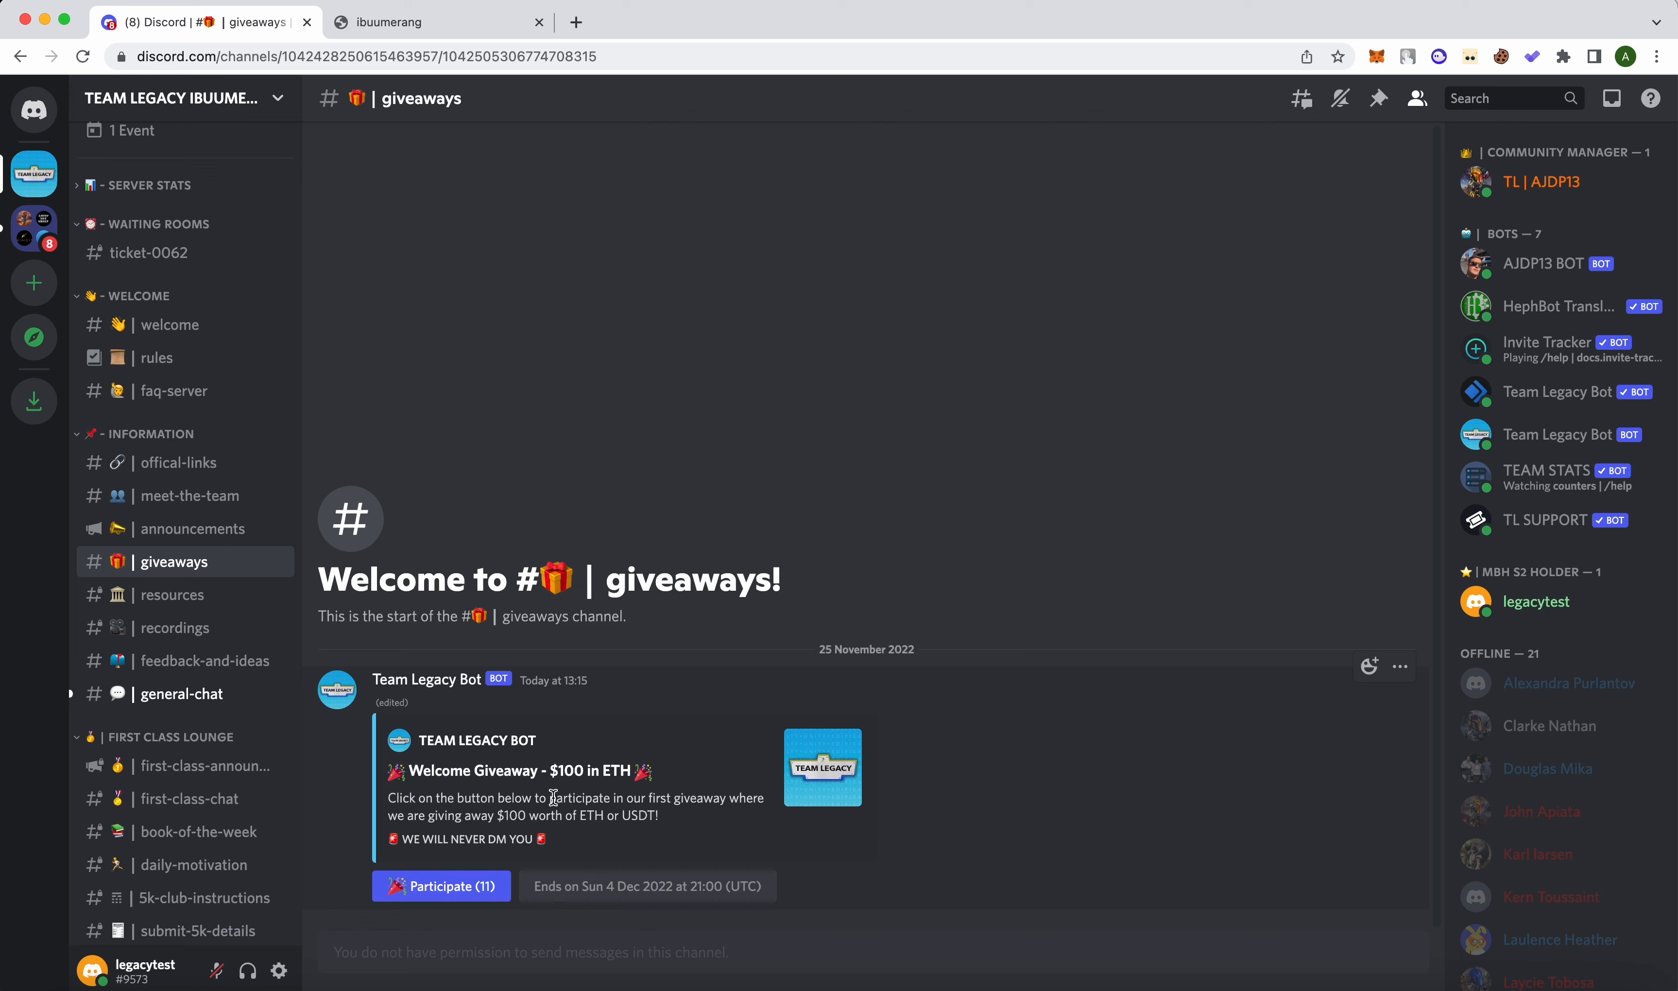
pyautogui.click(440, 887)
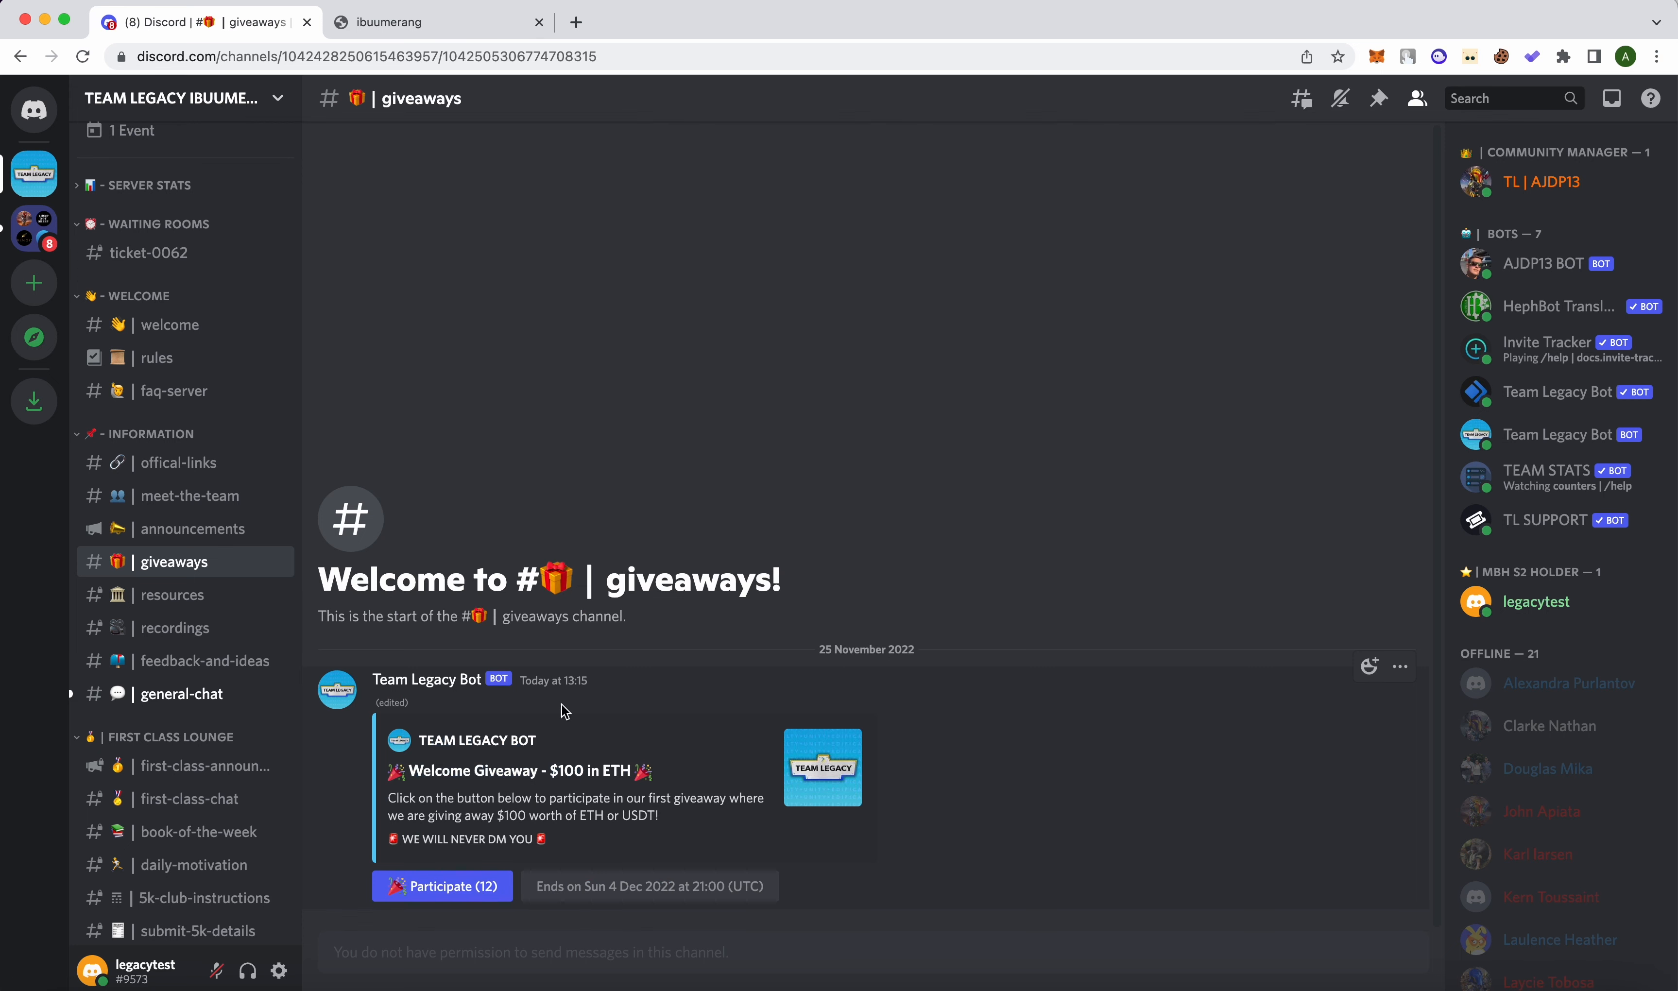
pyautogui.scroll(-3)
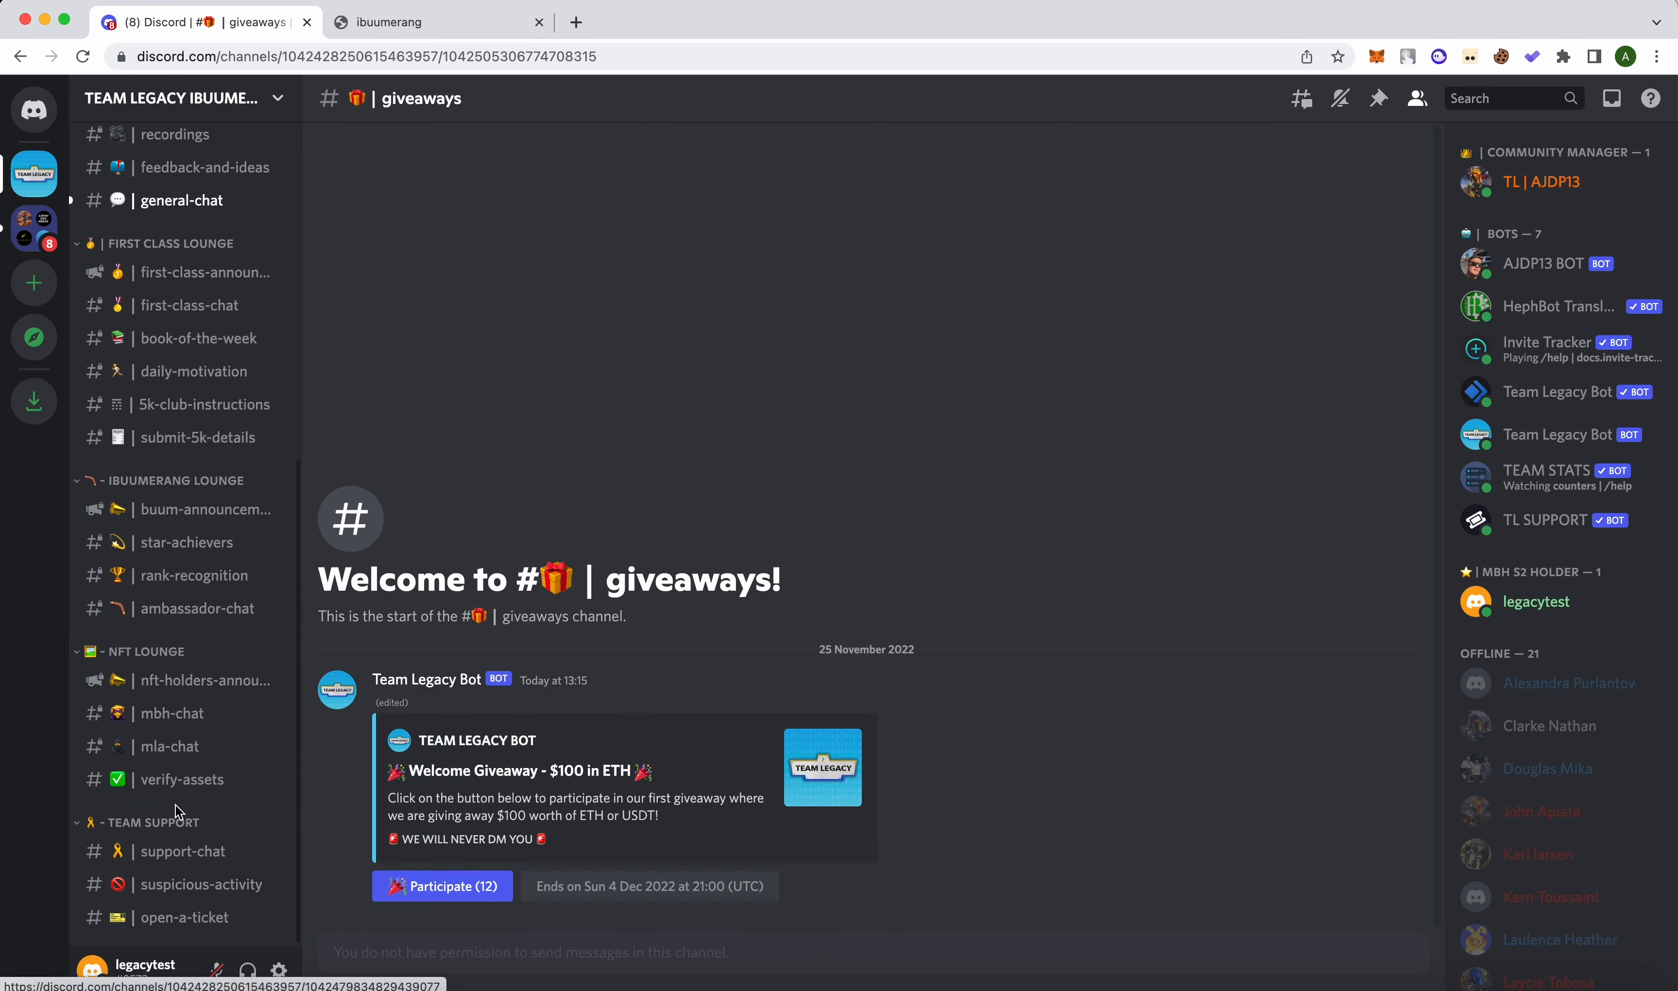
# - Create ticket-0013 in #open-a-ticket with reason 'I purchased ellev8', view it, then move to mbh-chat
pyautogui.click(183, 917)
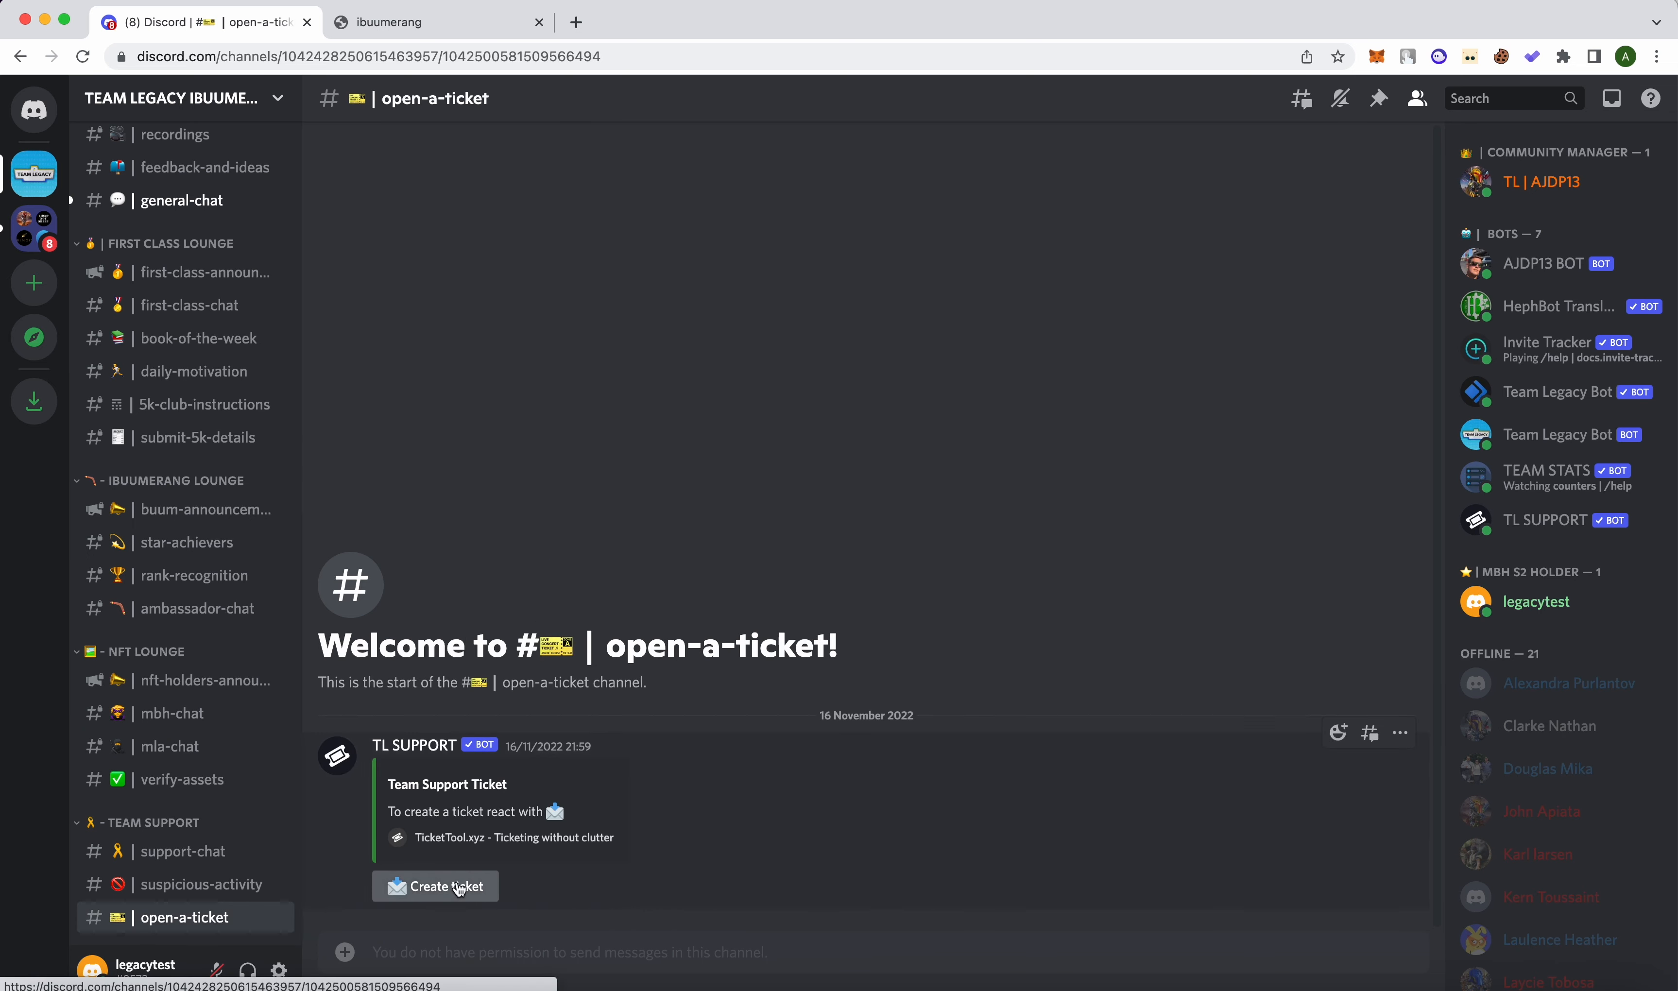
pyautogui.click(434, 886)
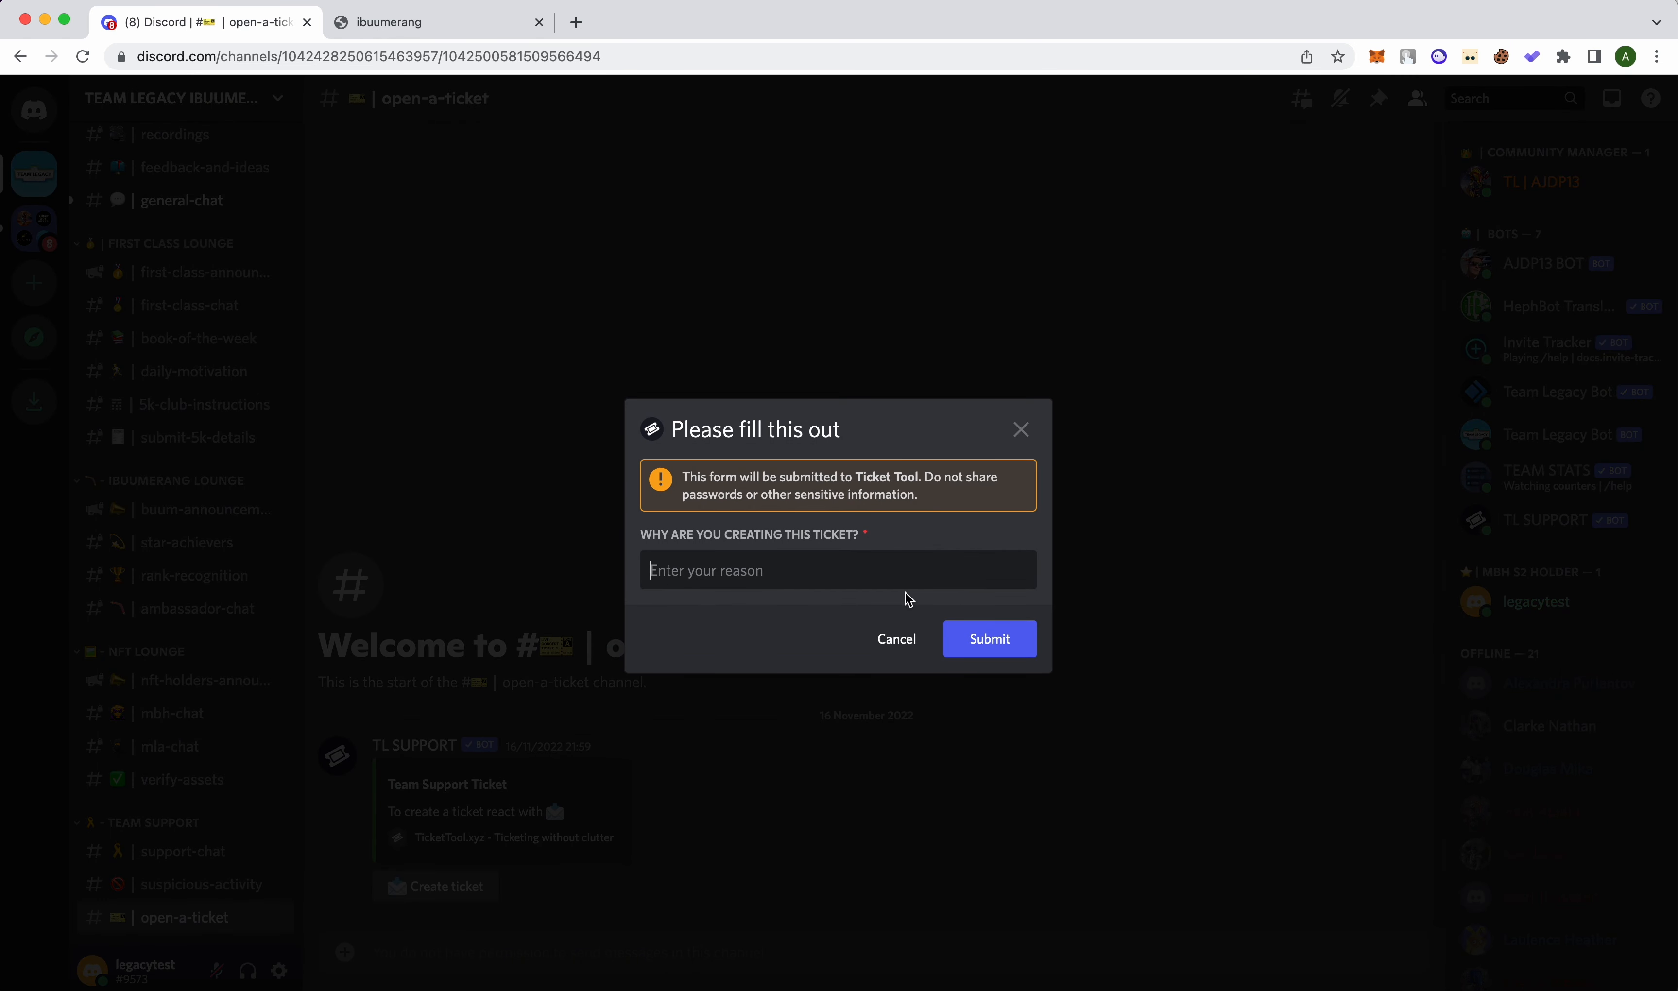
pyautogui.write('I purchased ellev8')
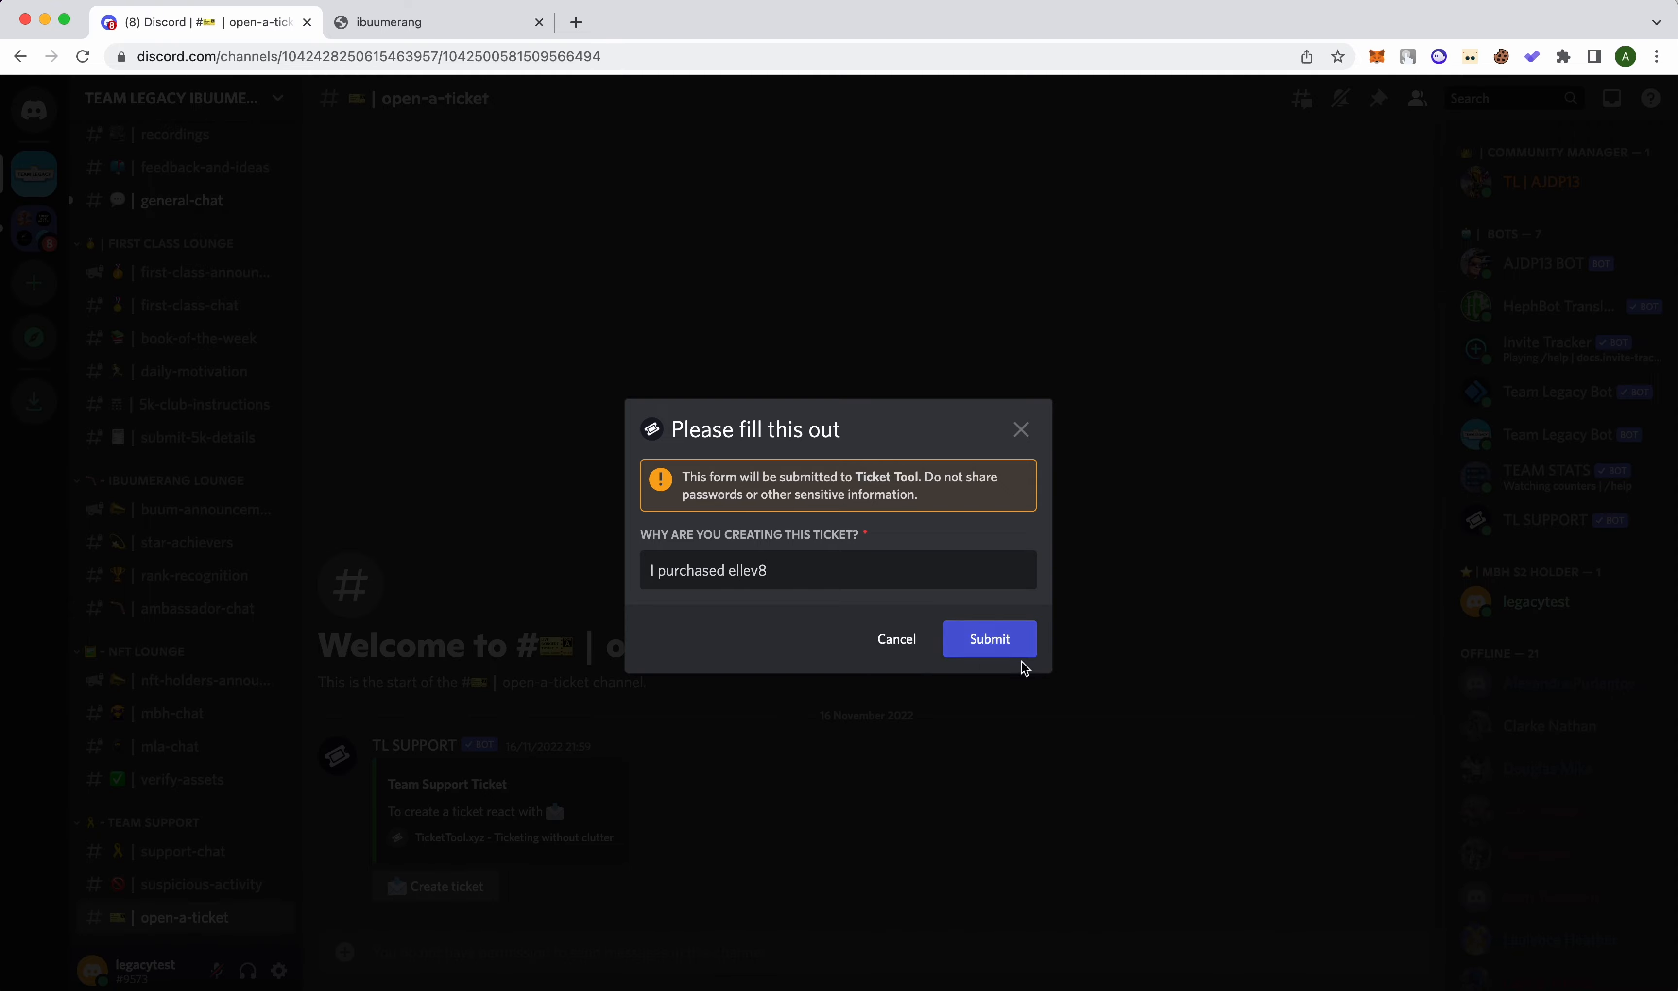
pyautogui.click(988, 640)
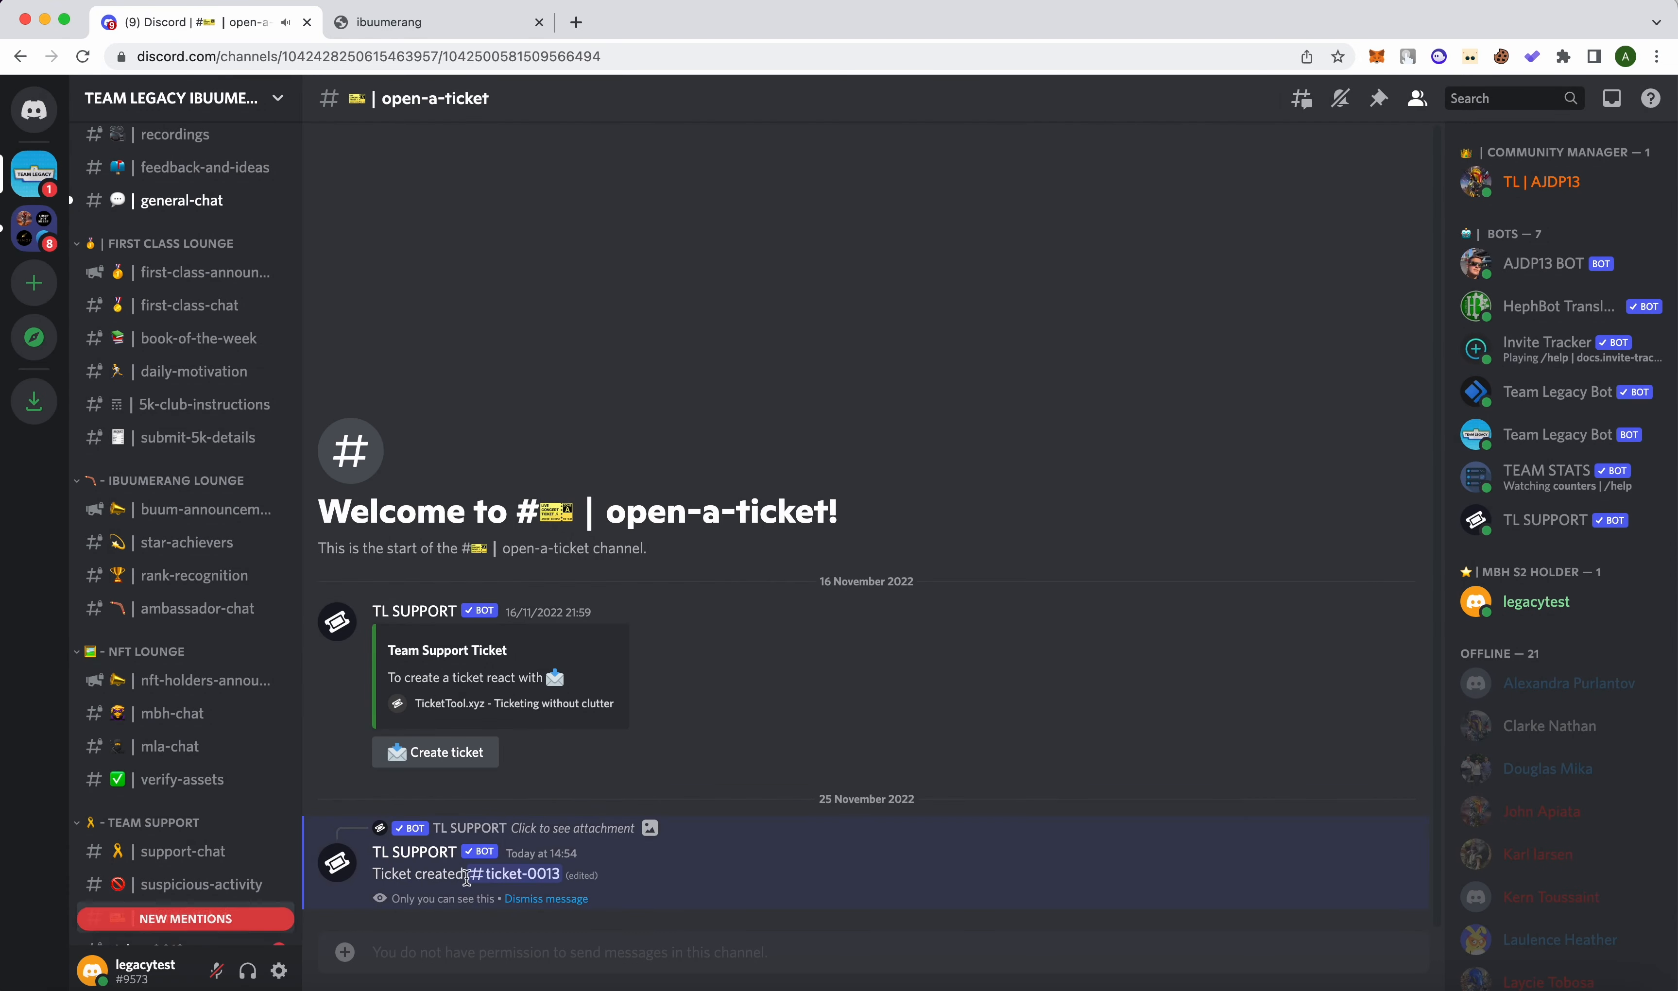
pyautogui.click(516, 874)
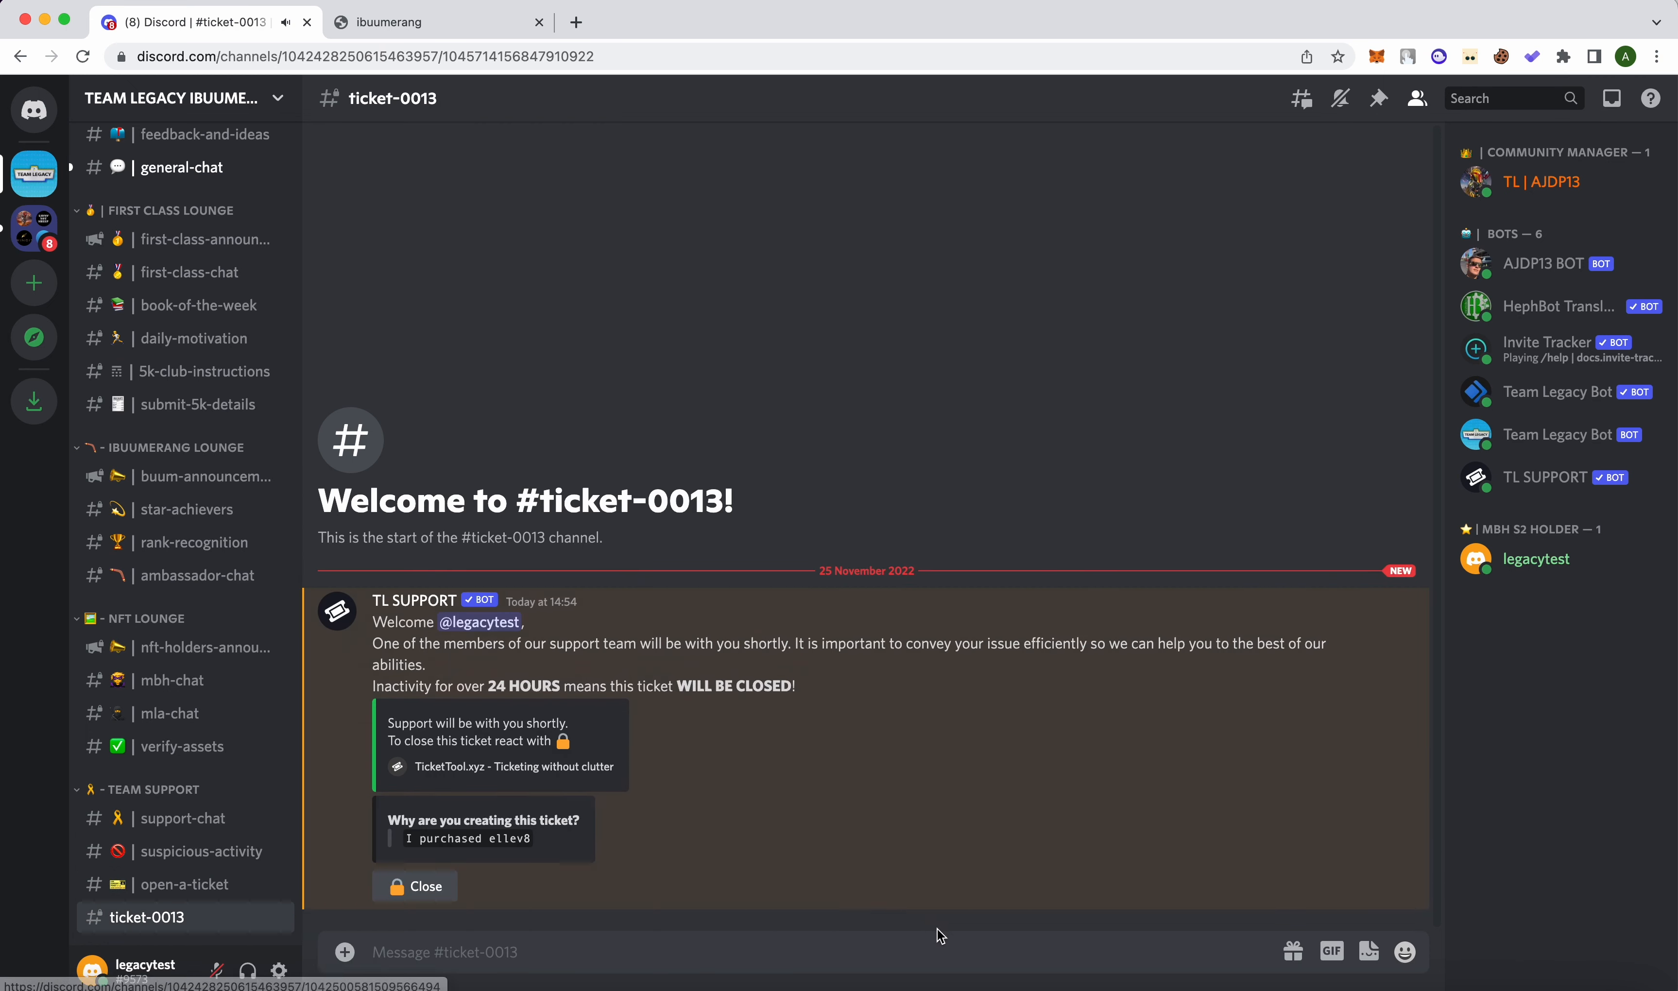
pyautogui.click(172, 679)
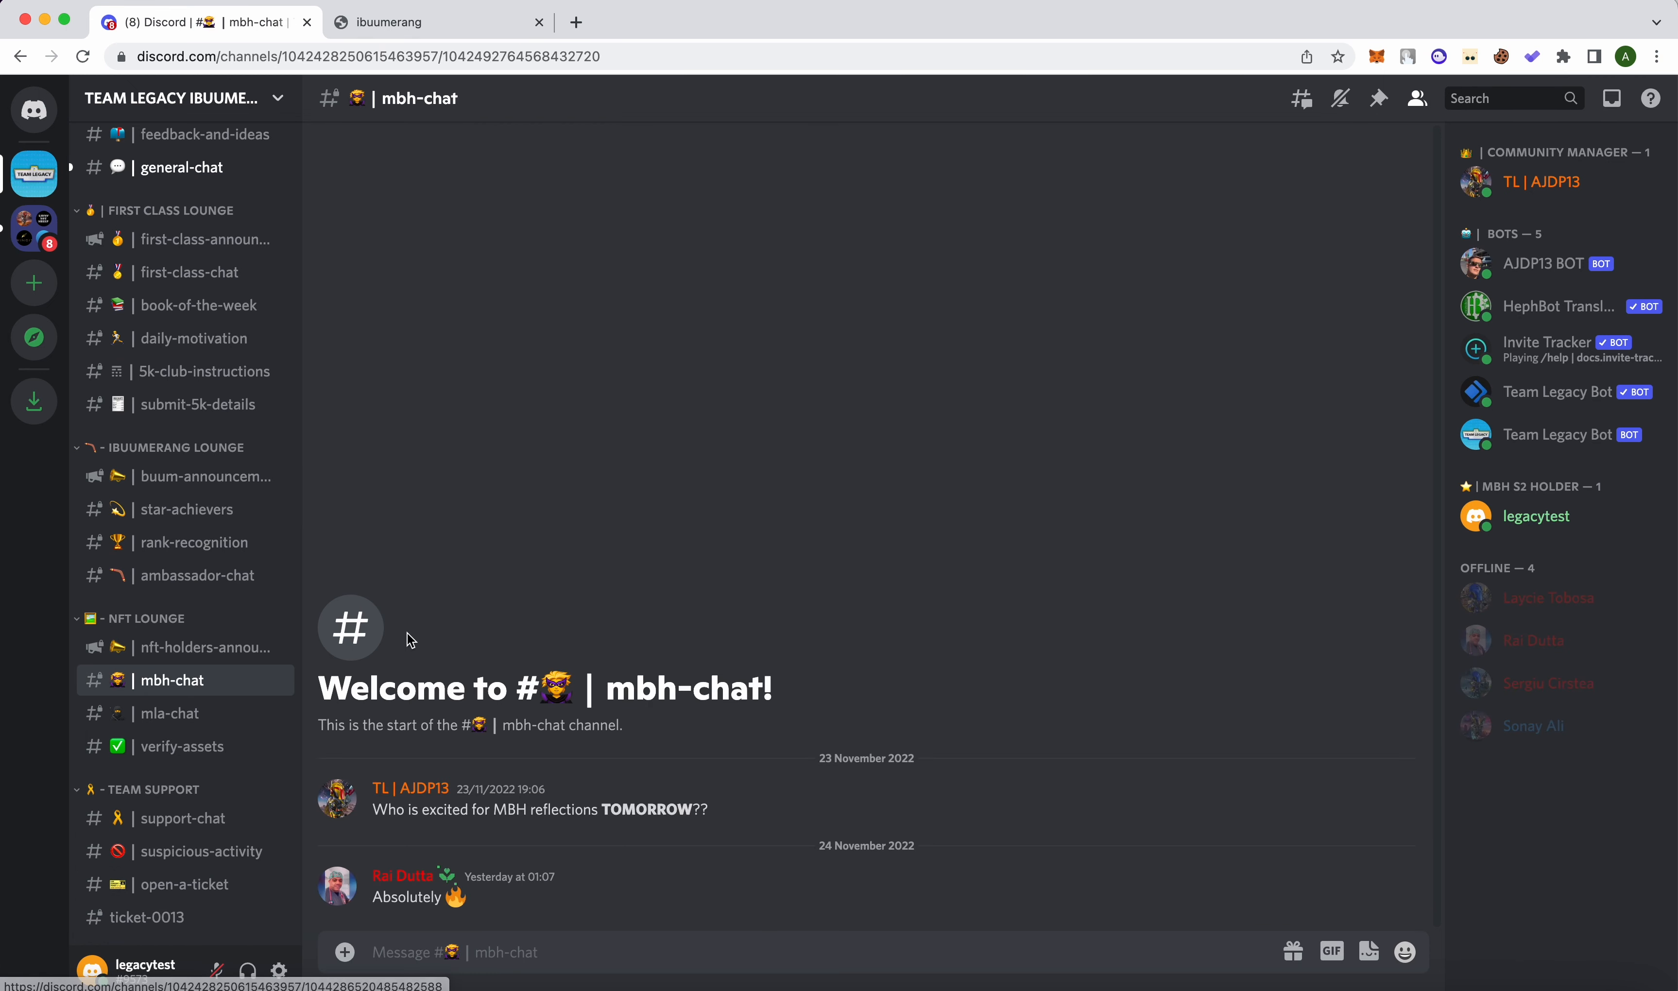
# - Move from mla-chat to the verify-assets channel with its Collab.Land verification prompt
pyautogui.click(169, 713)
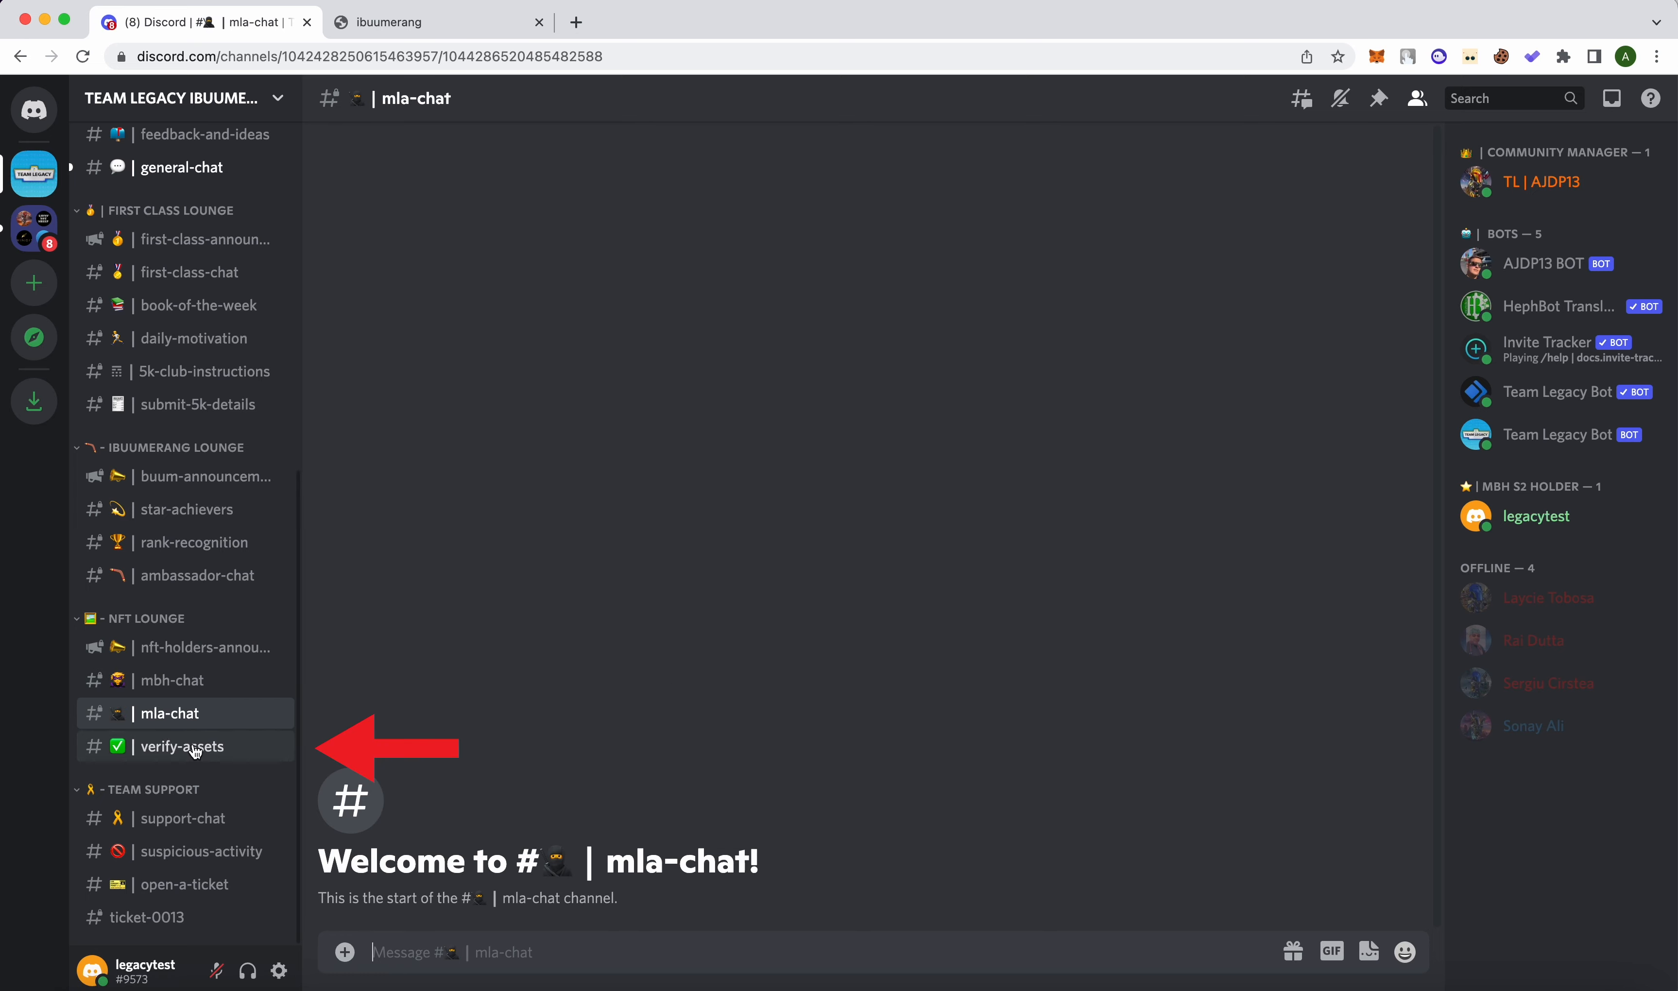
pyautogui.click(181, 746)
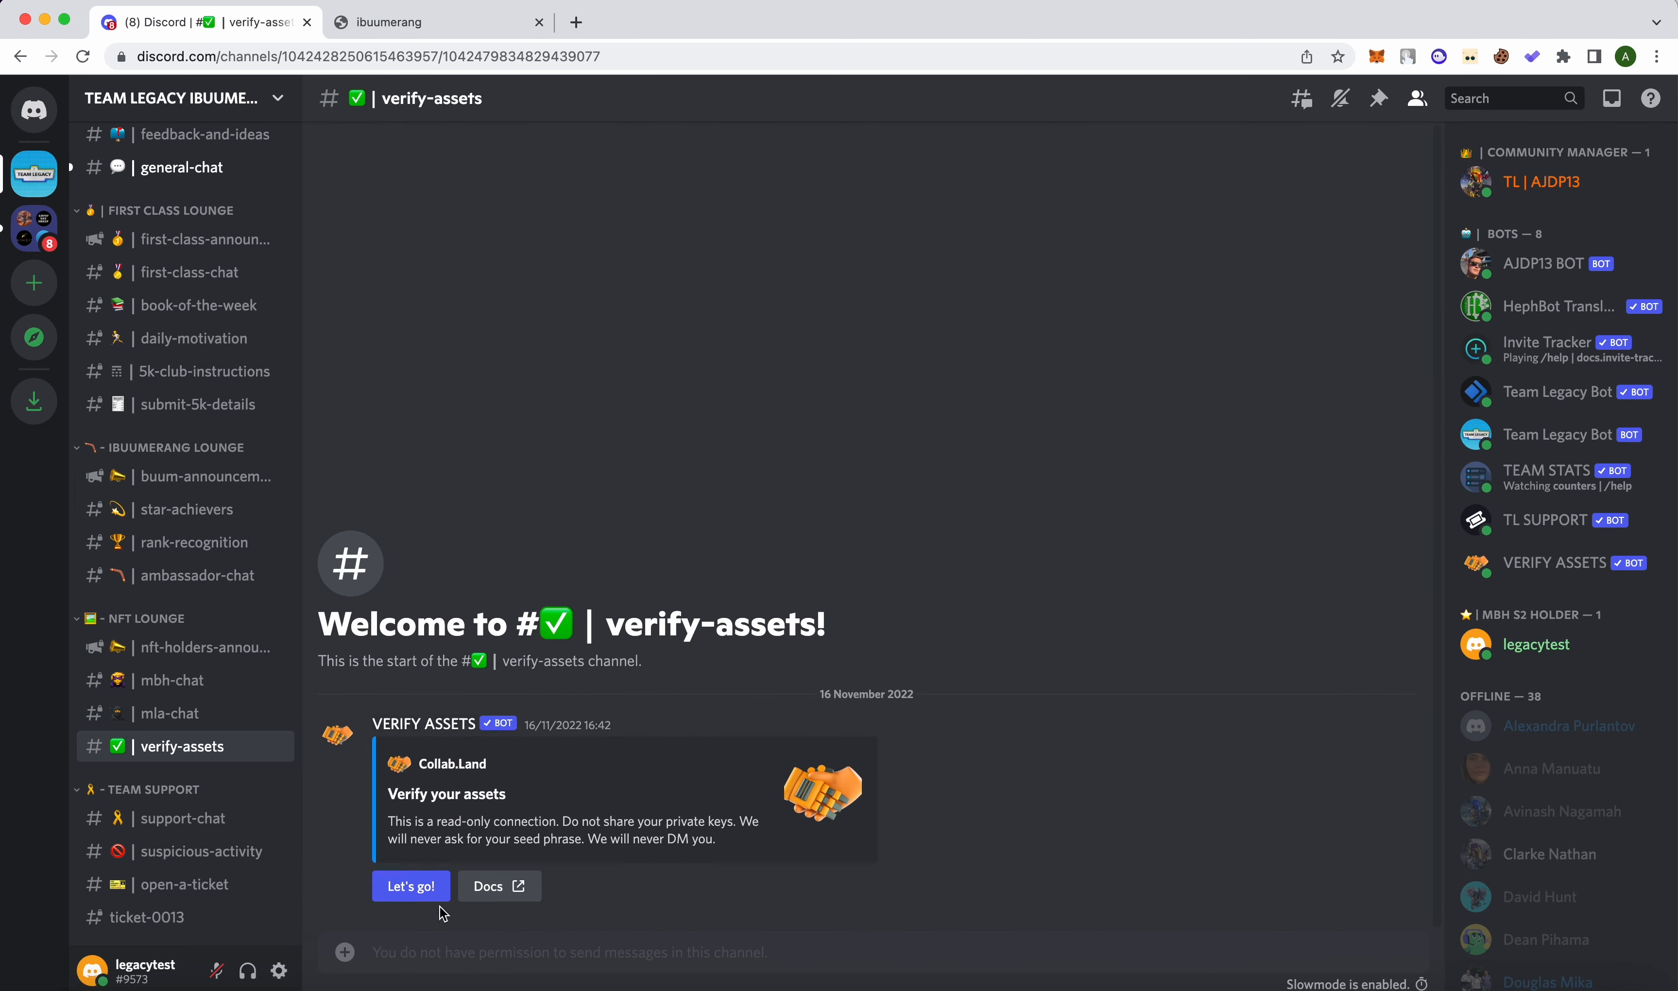
pyautogui.moveTo(262, 573)
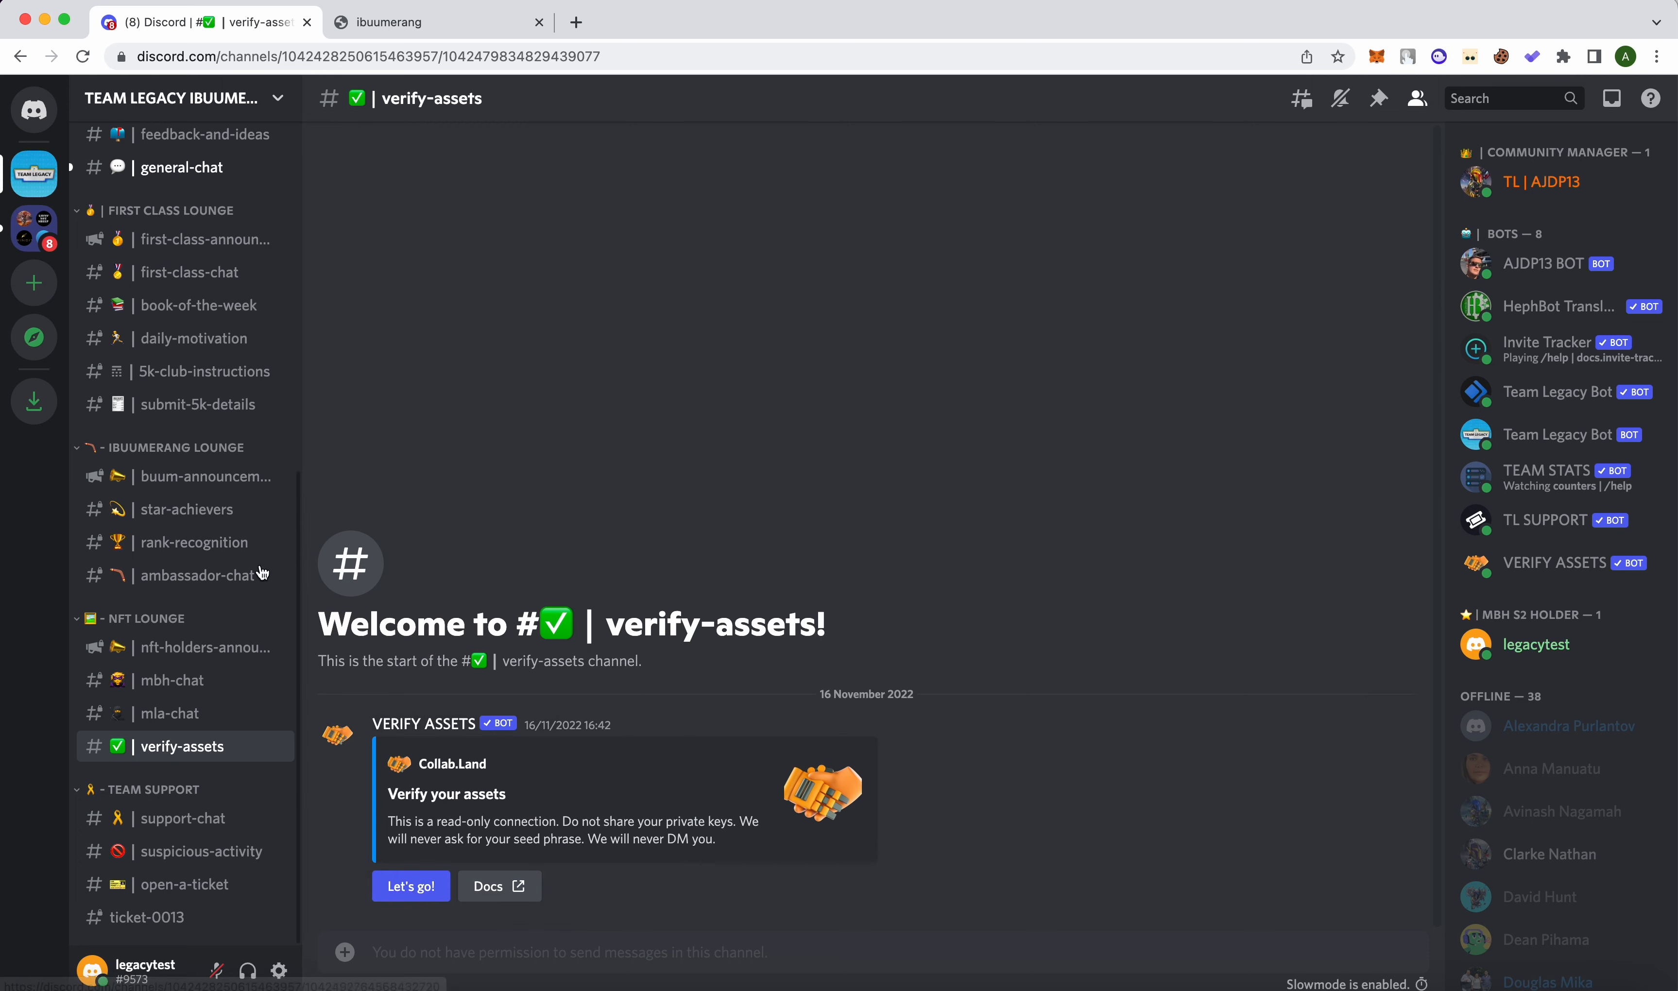